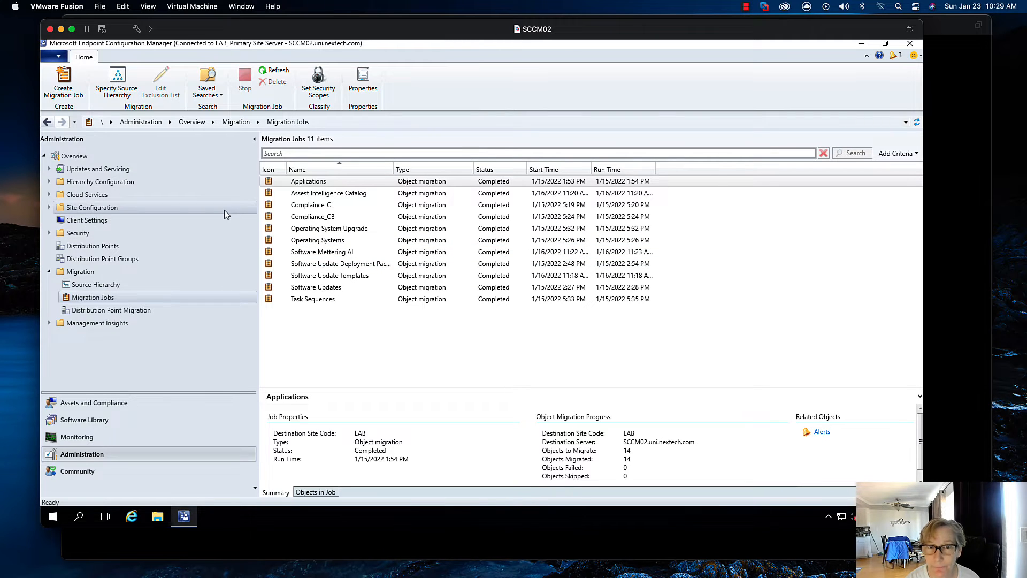
Start a migration job named Collections and select all 29 collections, including Servers.
{"action": "left_click", "coordinate": [63, 78]}
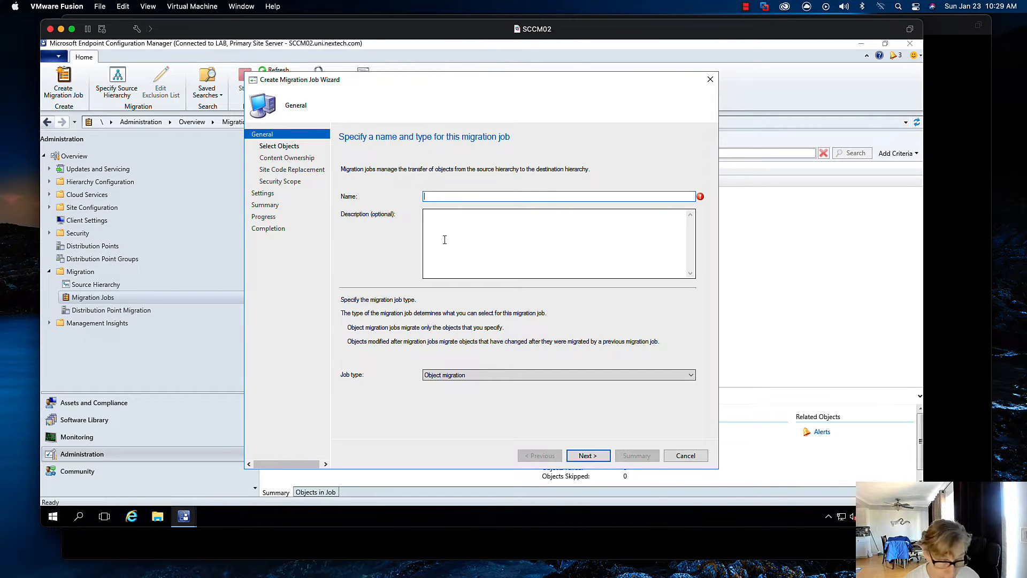
{"action": "type", "text": "Collections"}
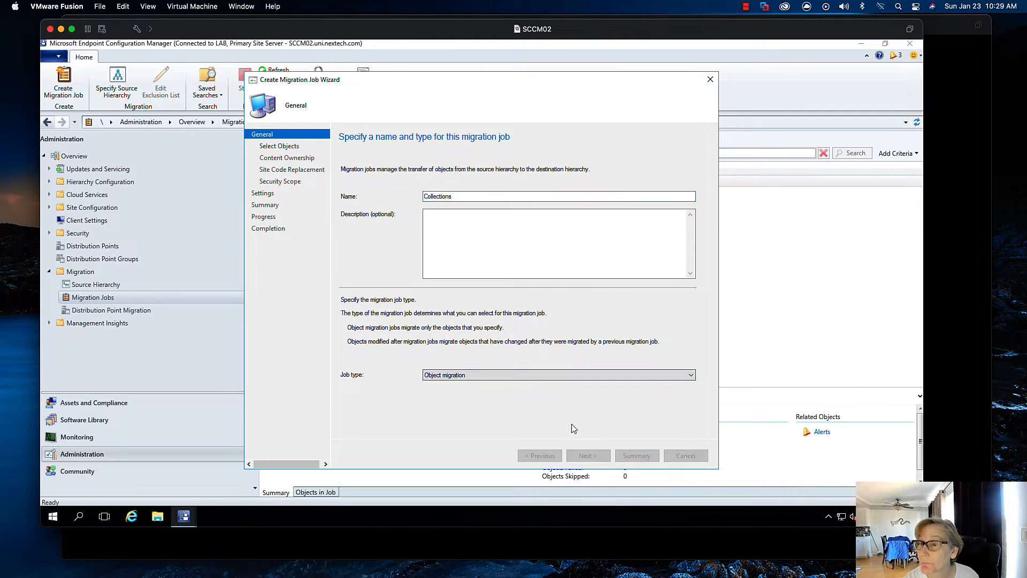
{"action": "left_click", "coordinate": [587, 455]}
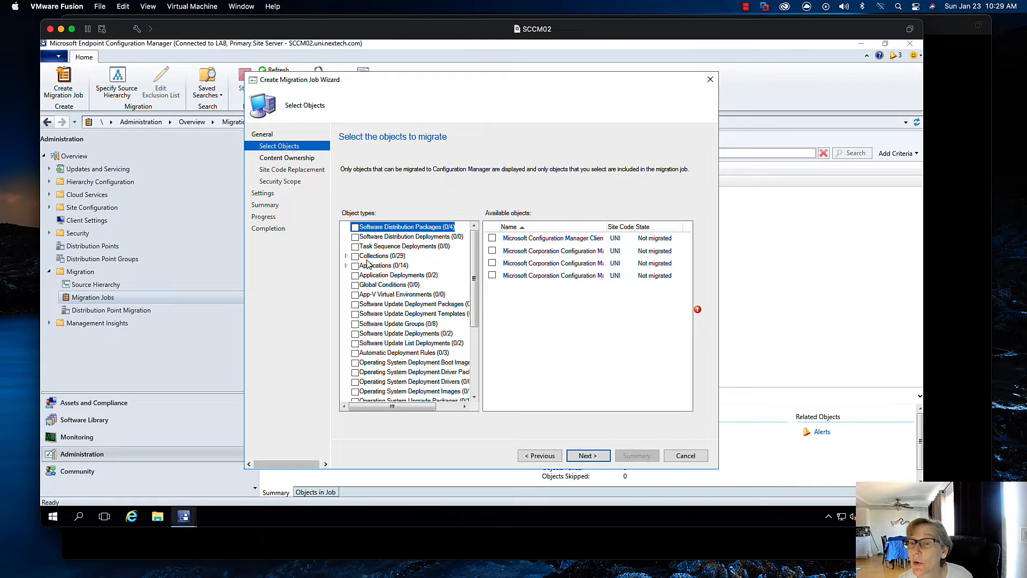
{"action": "left_click", "coordinate": [354, 255]}
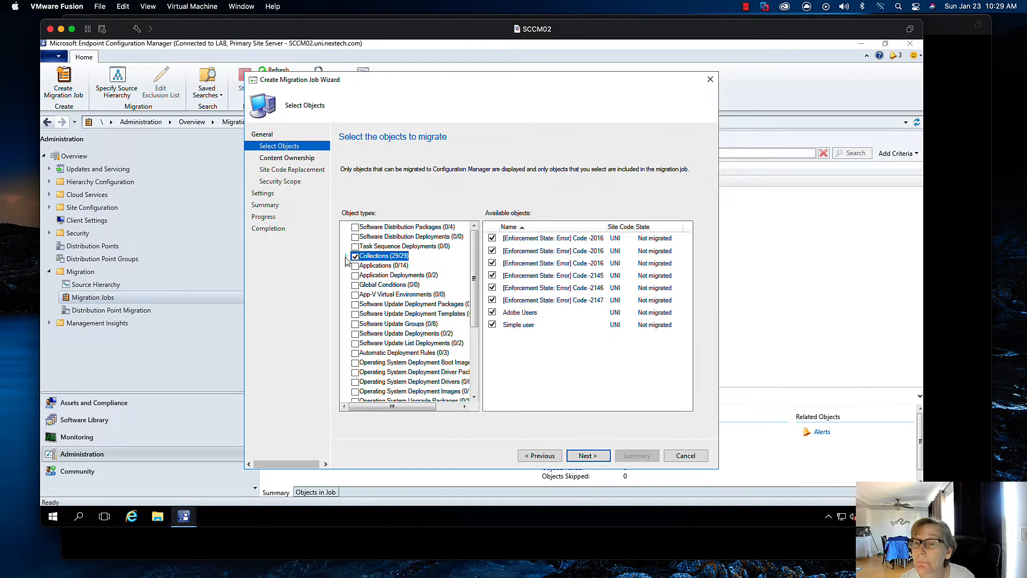
{"action": "left_click", "coordinate": [347, 256]}
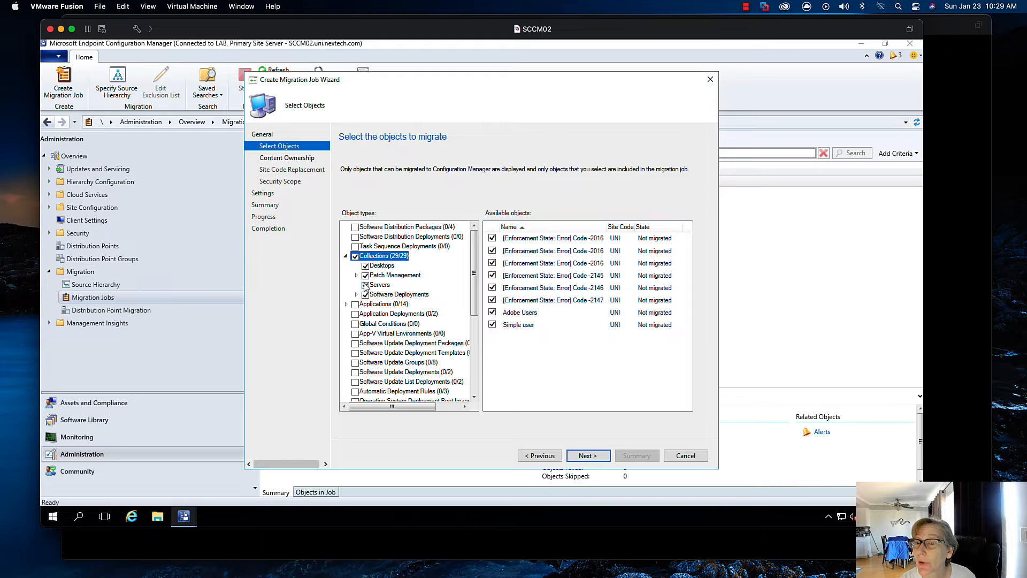
{"action": "left_click", "coordinate": [356, 275]}
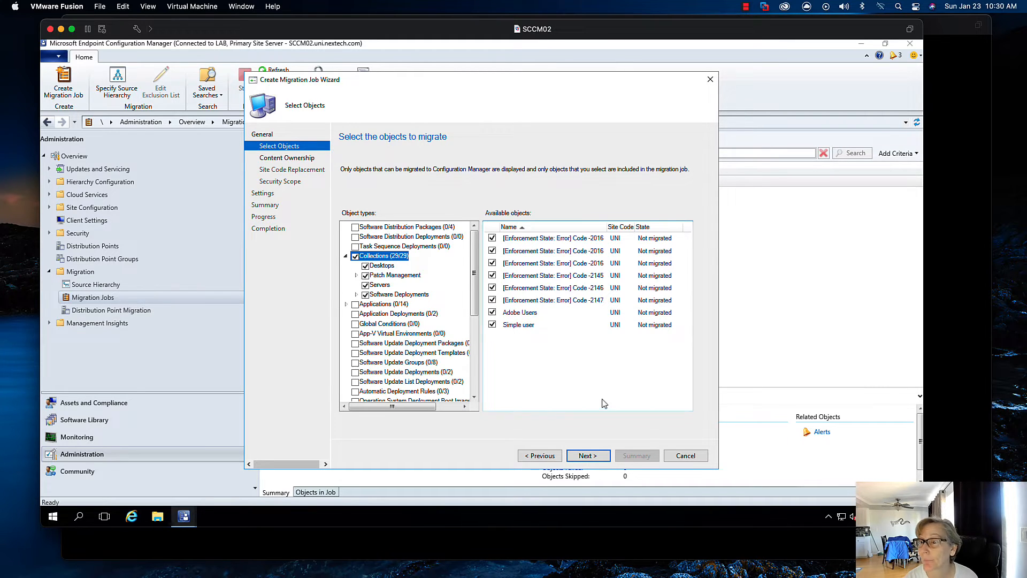
{"action": "mouse_move", "coordinate": [593, 456]}
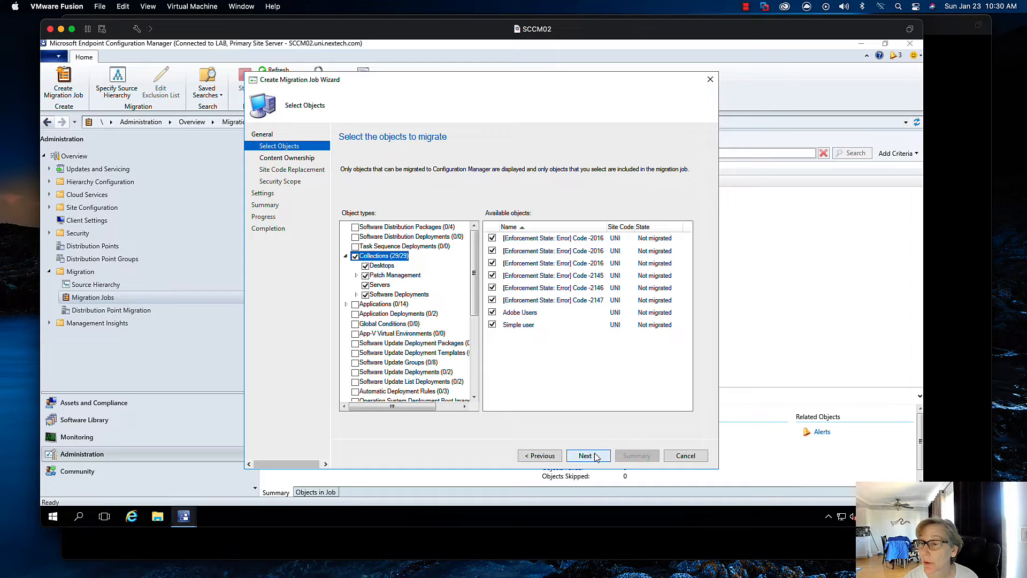
Apply the Default security scope, set the job to run now, and finish the wizard.
{"action": "left_click", "coordinate": [589, 455]}
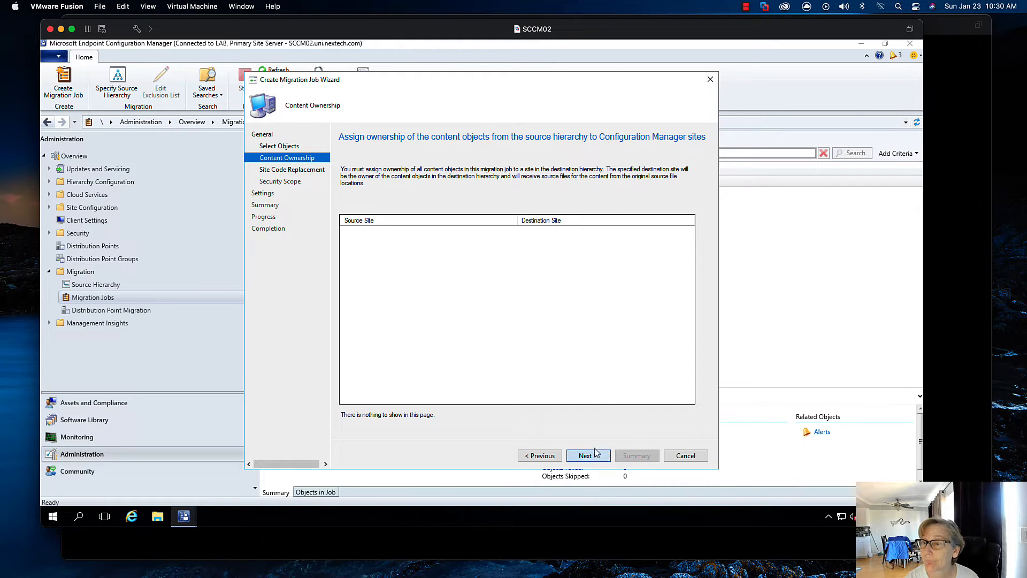
{"action": "left_click", "coordinate": [588, 455]}
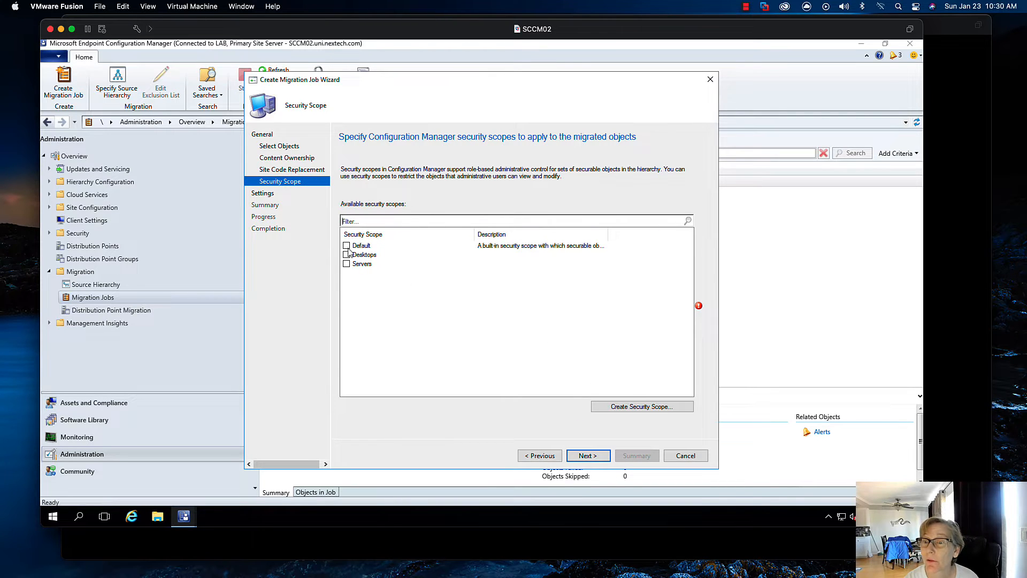
{"action": "left_click", "coordinate": [346, 245]}
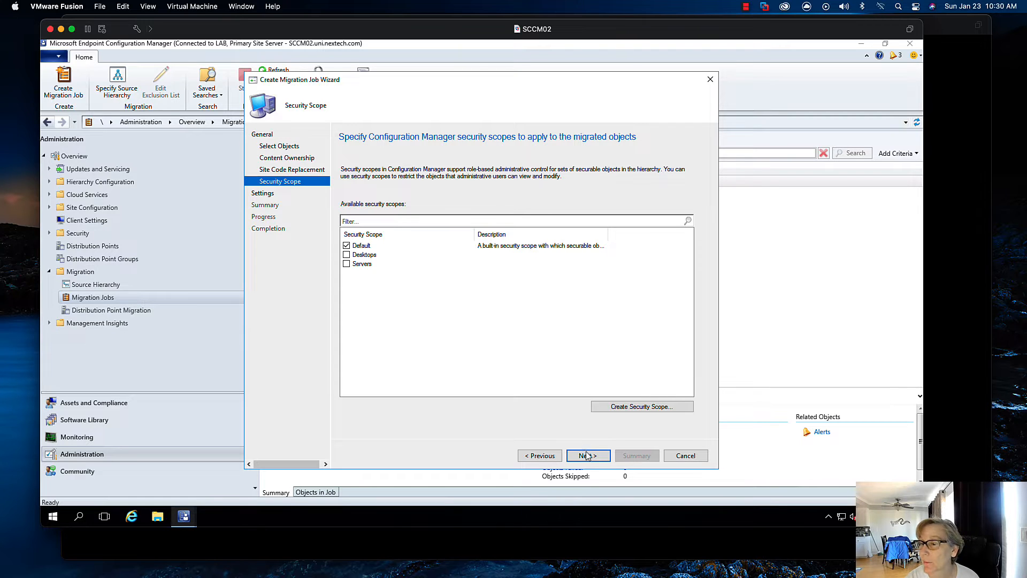
{"action": "left_click", "coordinate": [588, 455]}
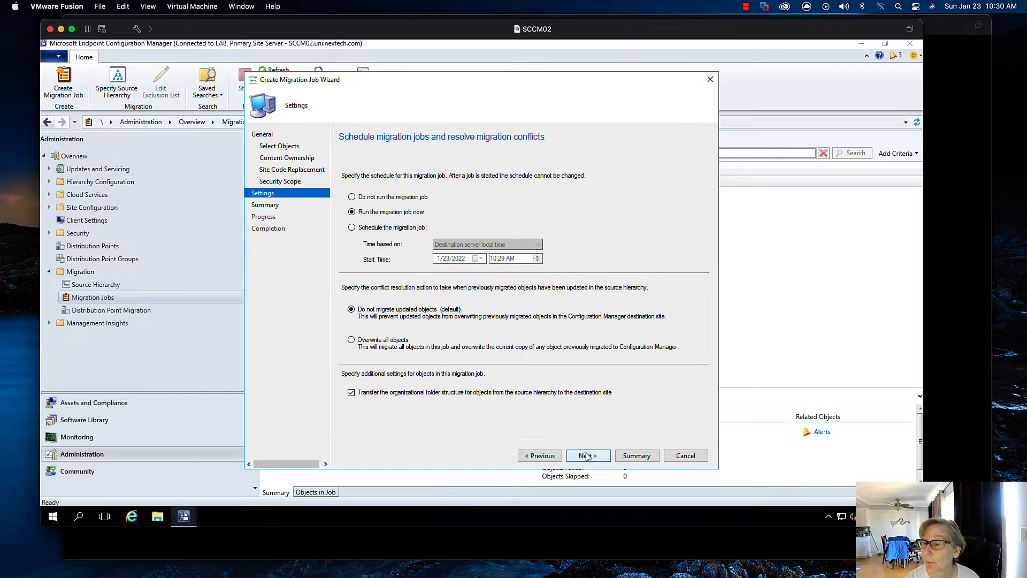
{"action": "left_click", "coordinate": [588, 455]}
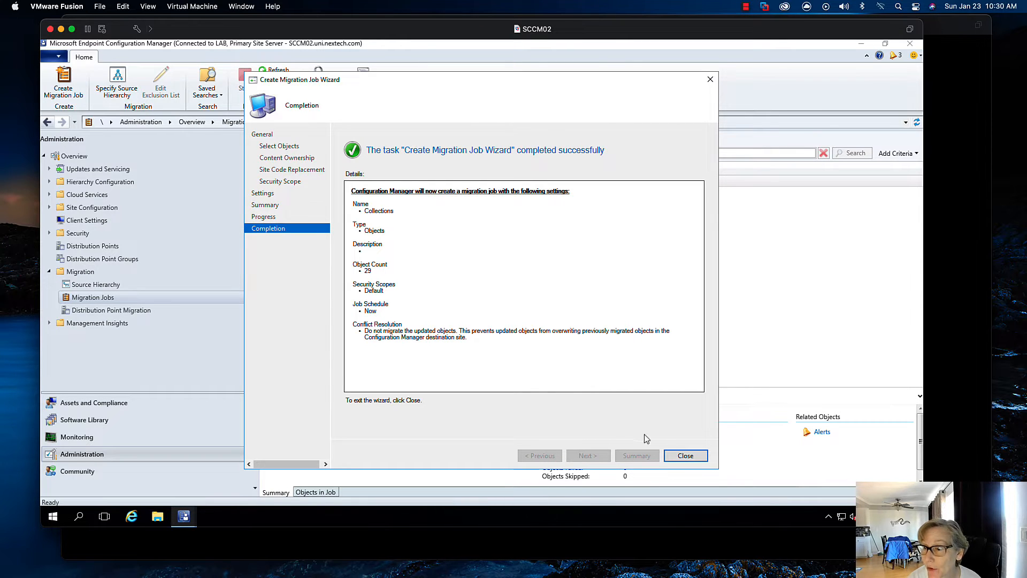
{"action": "left_click", "coordinate": [685, 455]}
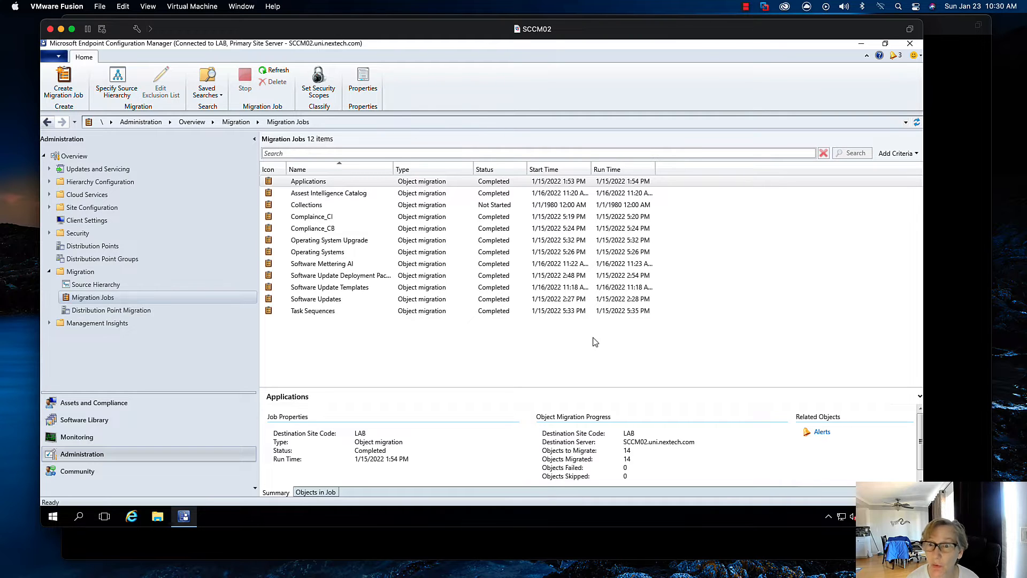
Show Device Collections and select the Servers folder under Software Deployments.
{"action": "left_click", "coordinate": [311, 216]}
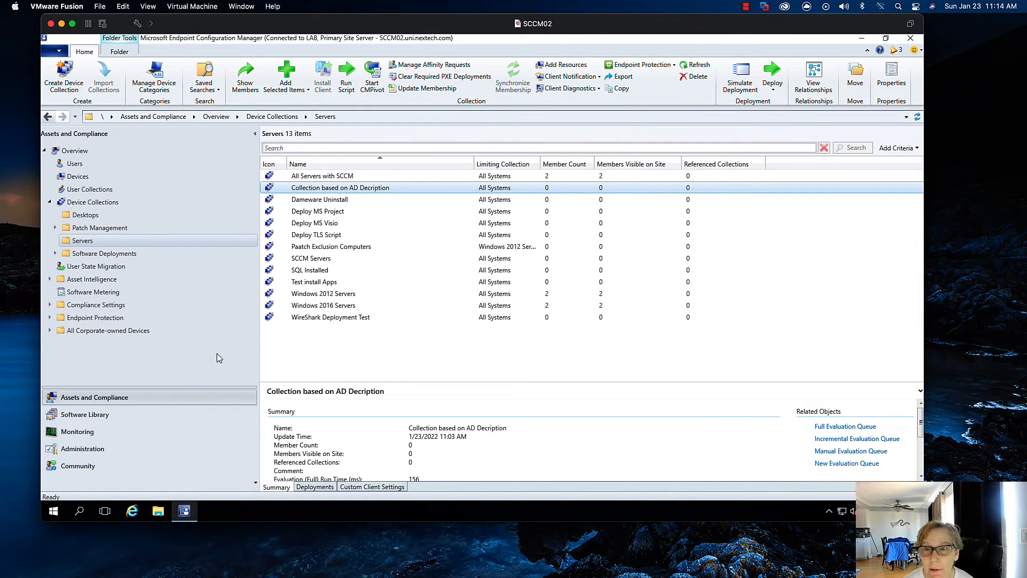
{"action": "mouse_move", "coordinate": [94, 222]}
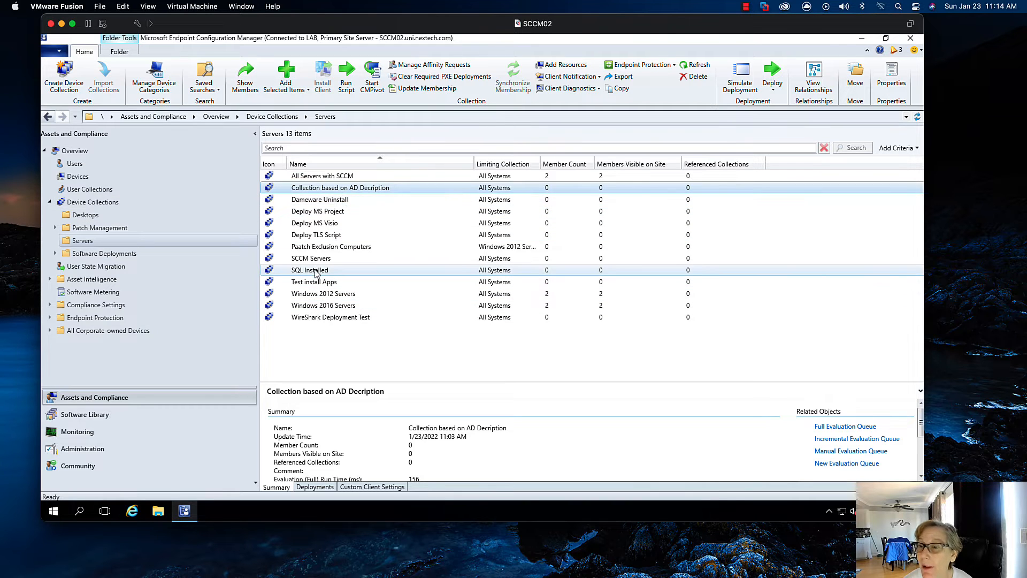
{"action": "left_click", "coordinate": [104, 254]}
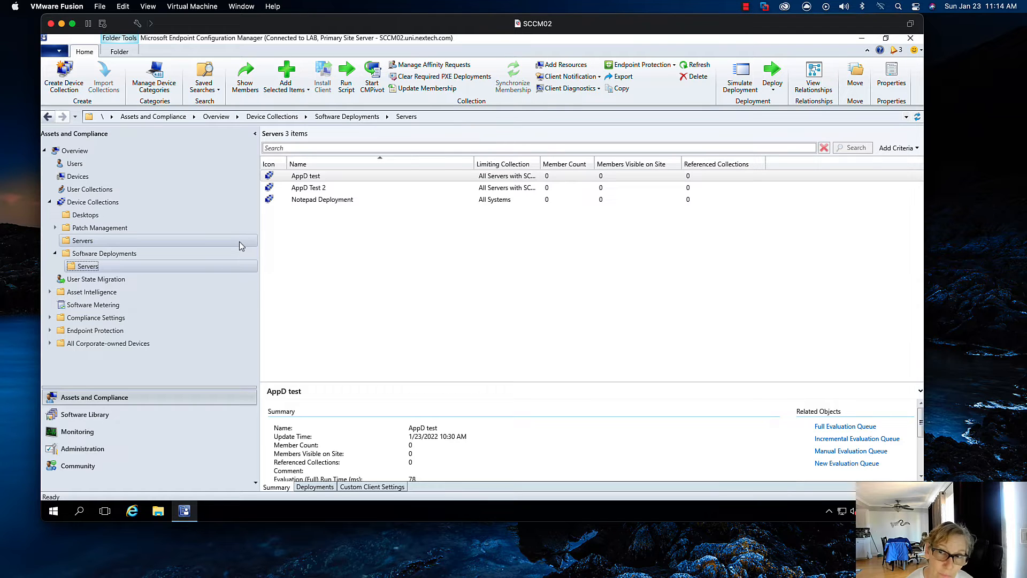
{"action": "mouse_move", "coordinate": [230, 252]}
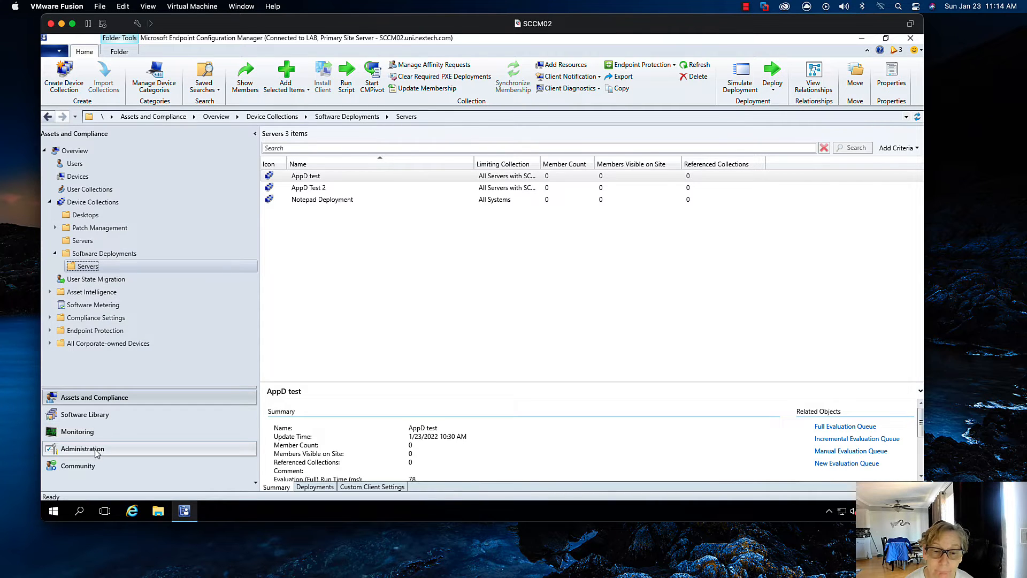
Start a new ADR migration job and select the automatic deployment rules to migrate.
{"action": "left_click", "coordinate": [83, 448]}
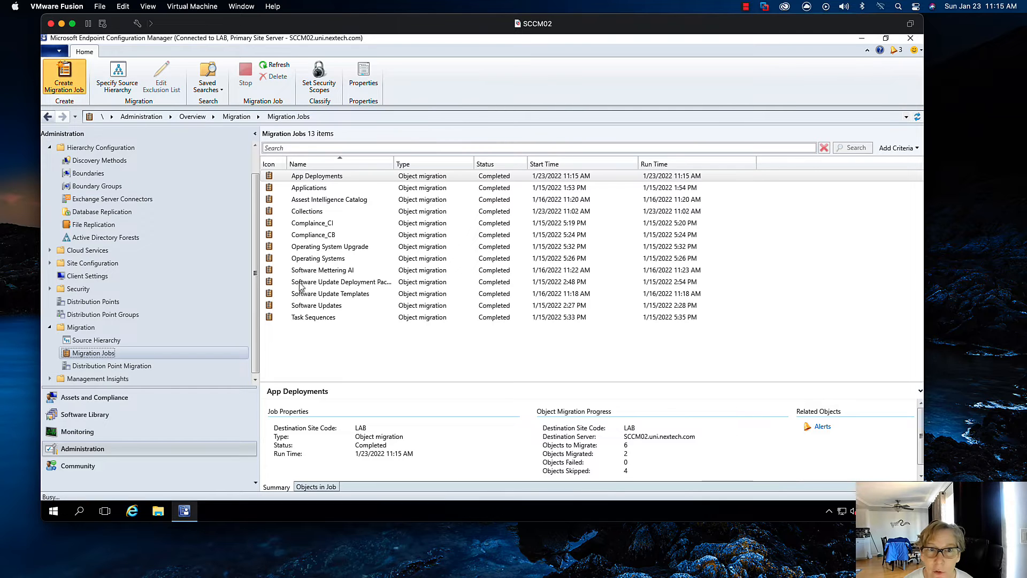
{"action": "left_click", "coordinate": [64, 75]}
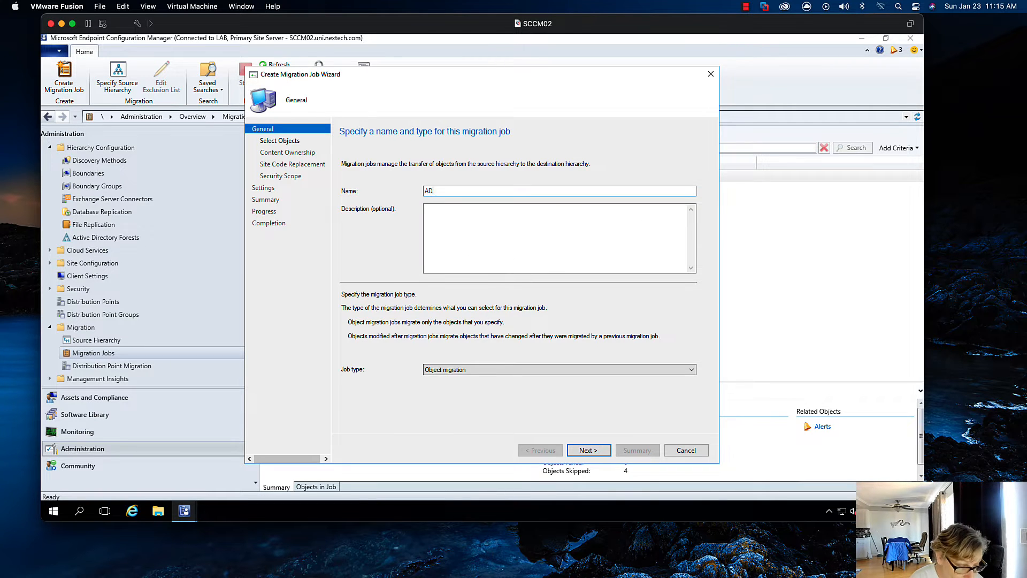
{"action": "type", "text": "R"}
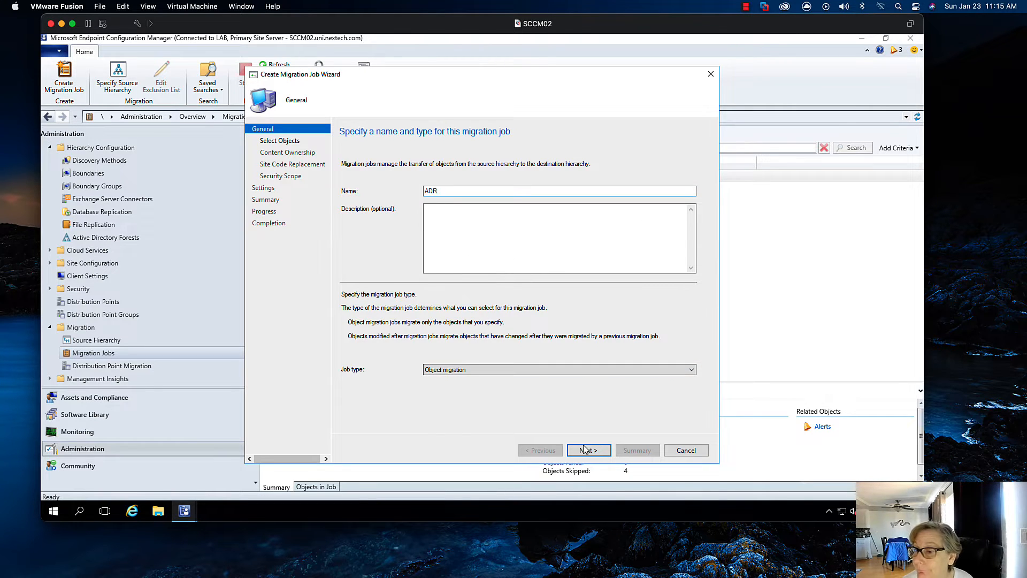
{"action": "left_click", "coordinate": [588, 450]}
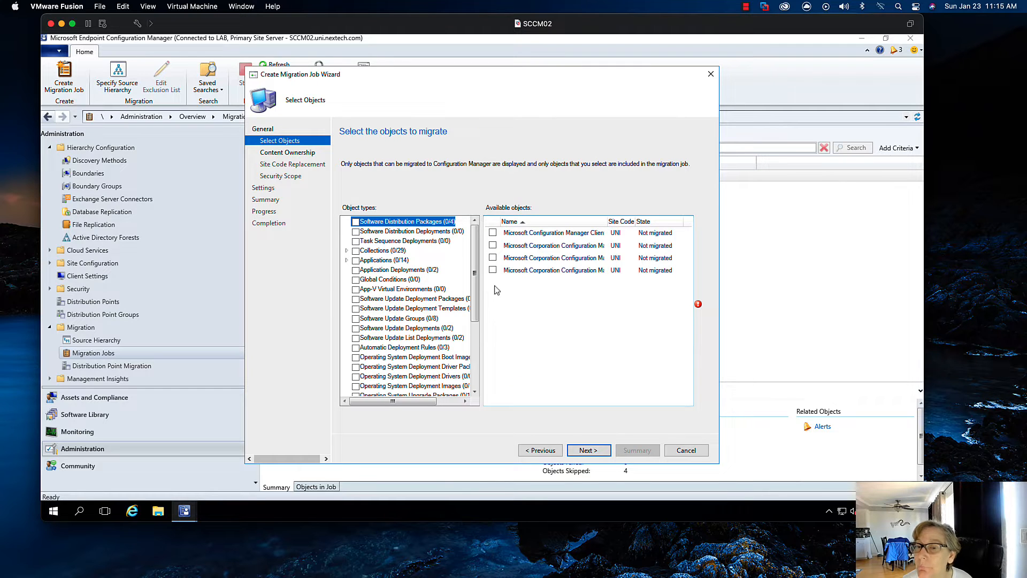
{"action": "scroll", "scroll_direction": "down", "scroll_amount": 3}
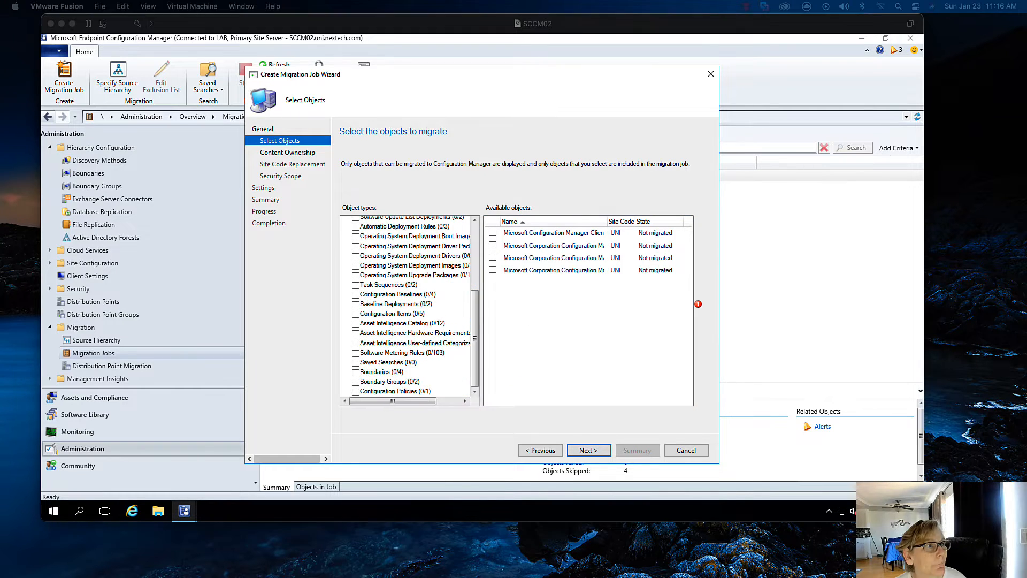
{"action": "left_click", "coordinate": [393, 324]}
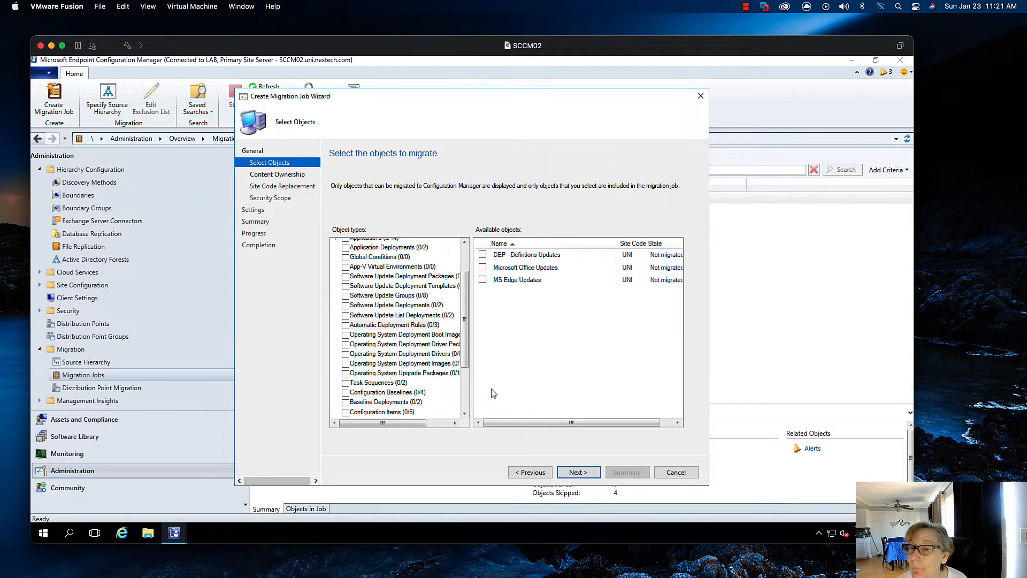
Accept content ownership, site code and schedule defaults, then create the ADR job.
{"action": "left_click", "coordinate": [578, 472]}
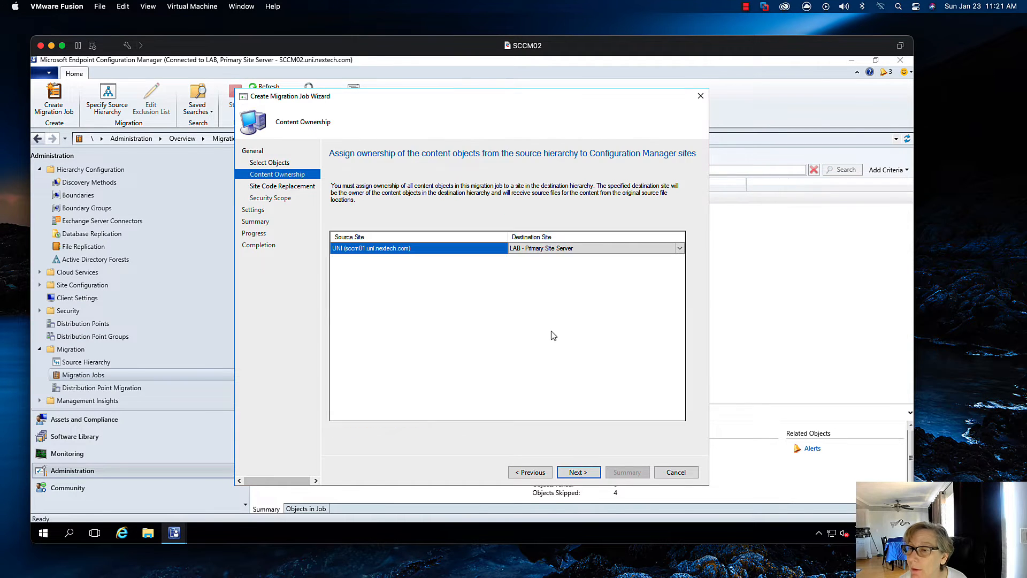
{"action": "left_click", "coordinate": [578, 471]}
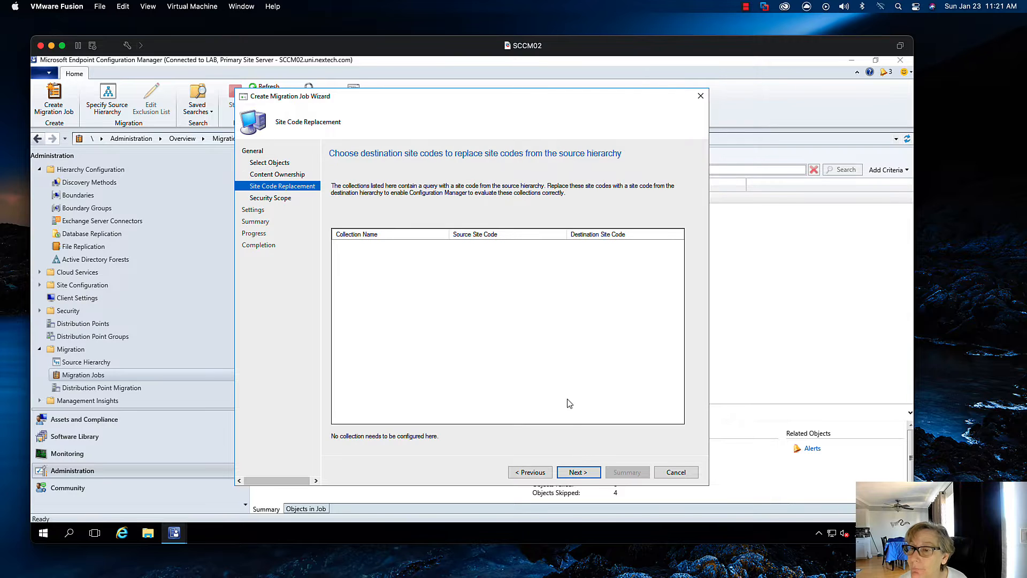
{"action": "left_click", "coordinate": [578, 472]}
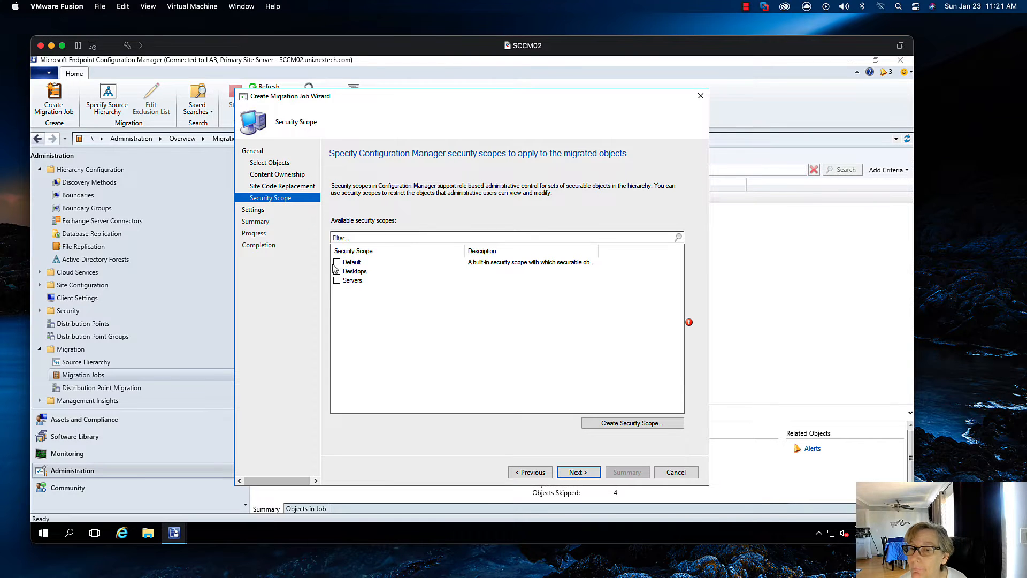
{"action": "left_click", "coordinate": [578, 472]}
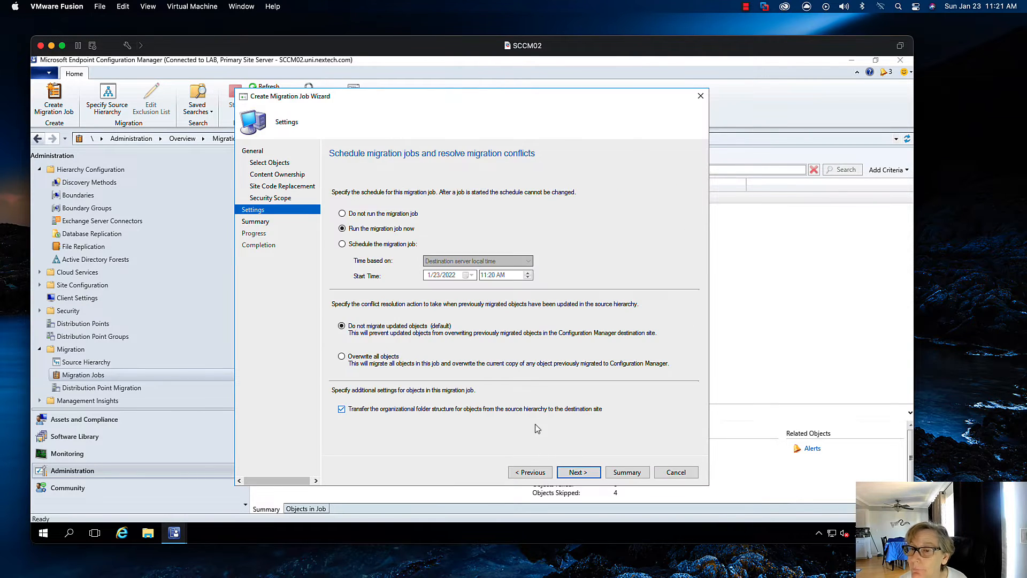
{"action": "left_click", "coordinate": [578, 471]}
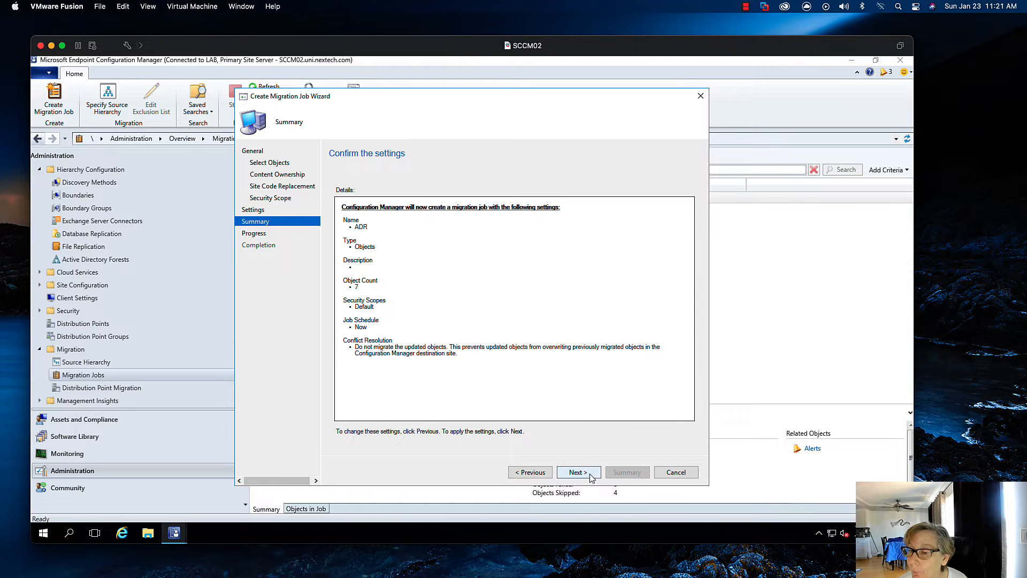
{"action": "left_click", "coordinate": [578, 471]}
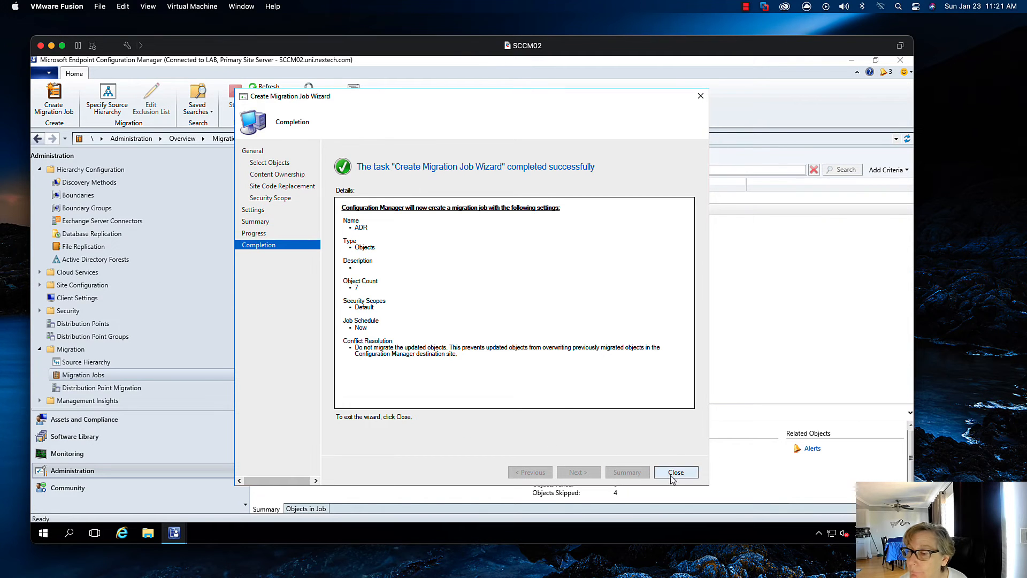
{"action": "left_click", "coordinate": [675, 472]}
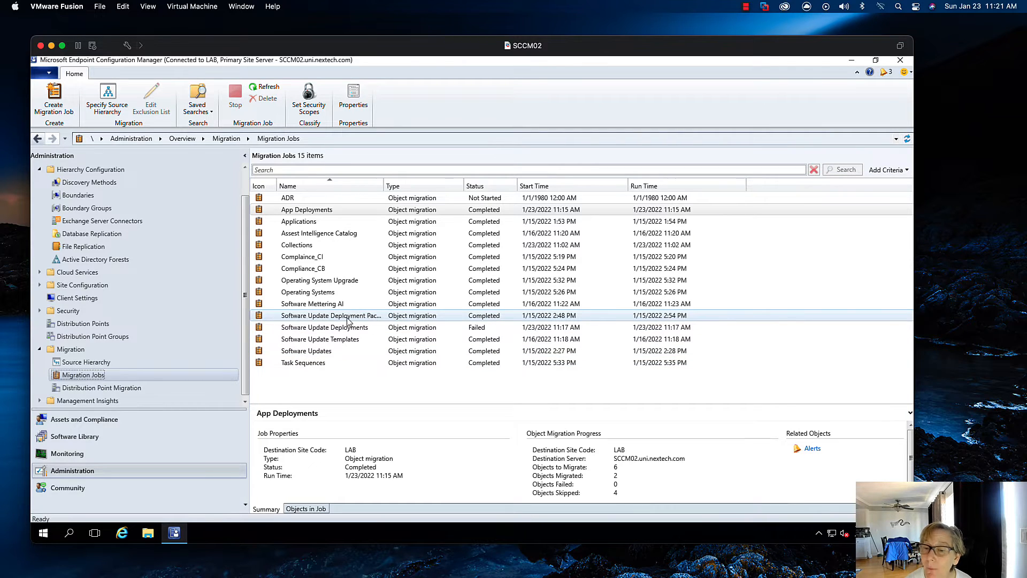
Inspect failed objects like Windows 10 Feature Update to 2004 and check the ADR job.
{"action": "left_click", "coordinate": [324, 326]}
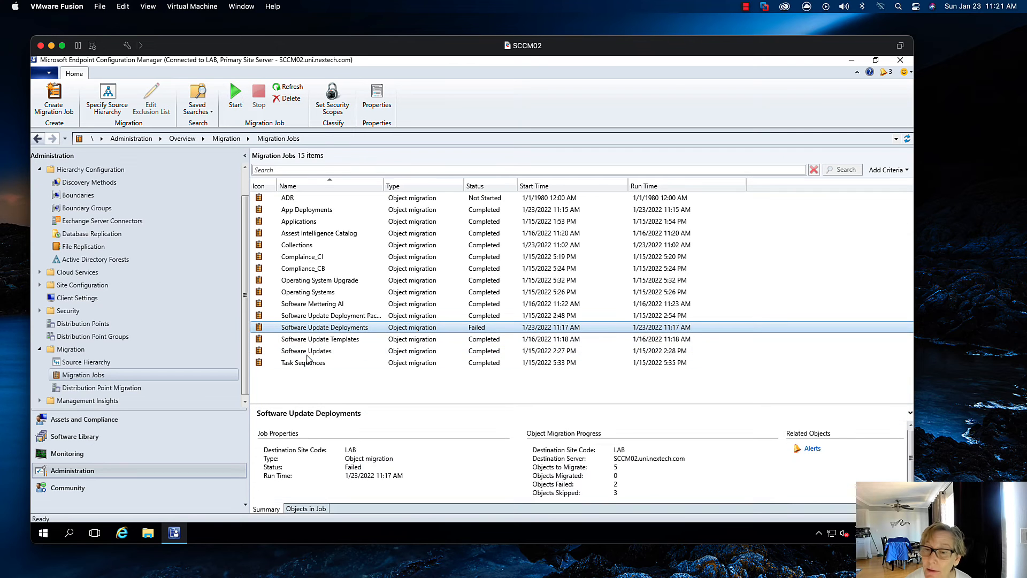
{"action": "left_click", "coordinate": [306, 508]}
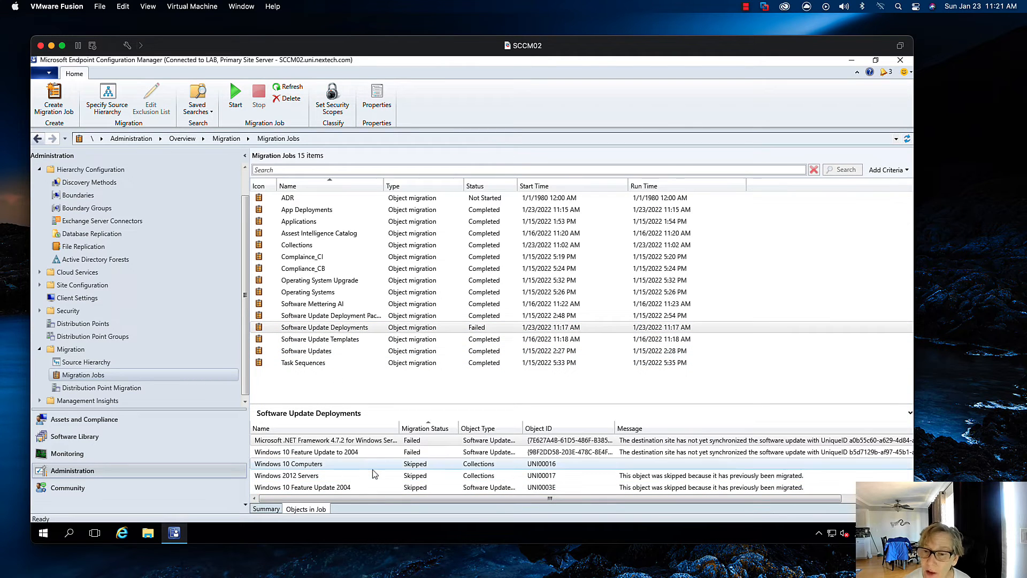
{"action": "left_click", "coordinate": [327, 452]}
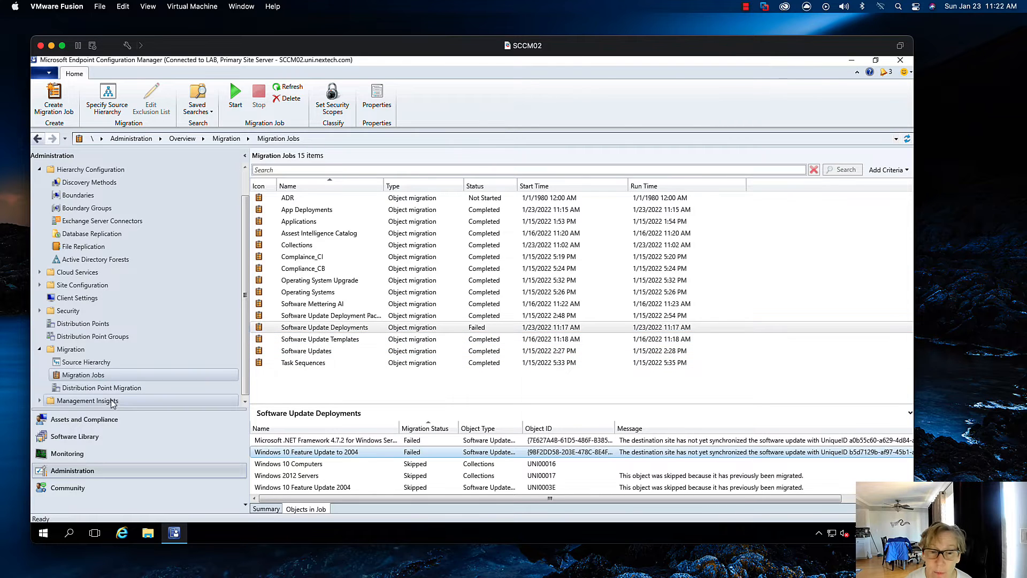
{"action": "mouse_move", "coordinate": [74, 436]}
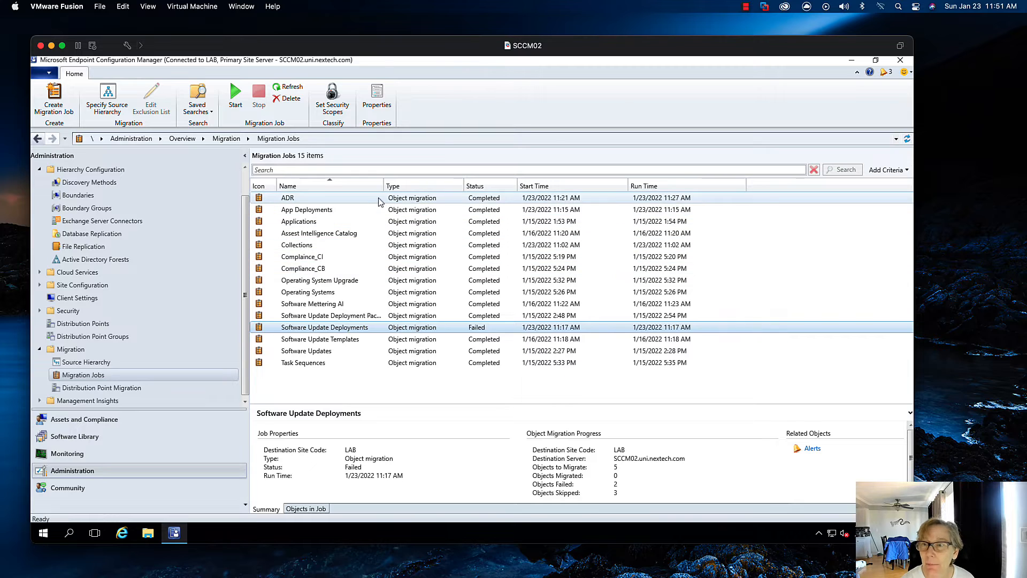
{"action": "left_click", "coordinate": [288, 197]}
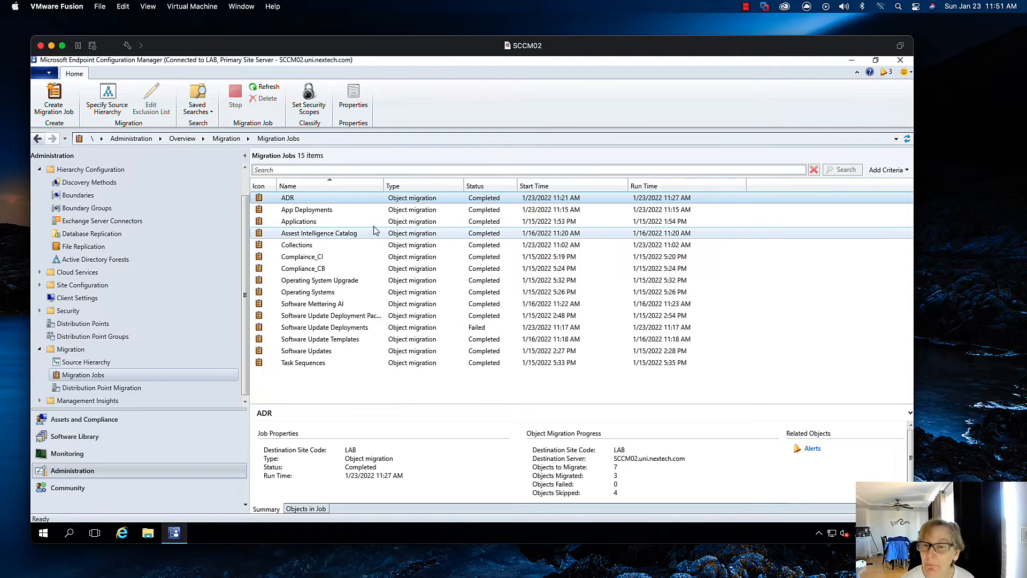
{"action": "left_click", "coordinate": [324, 327]}
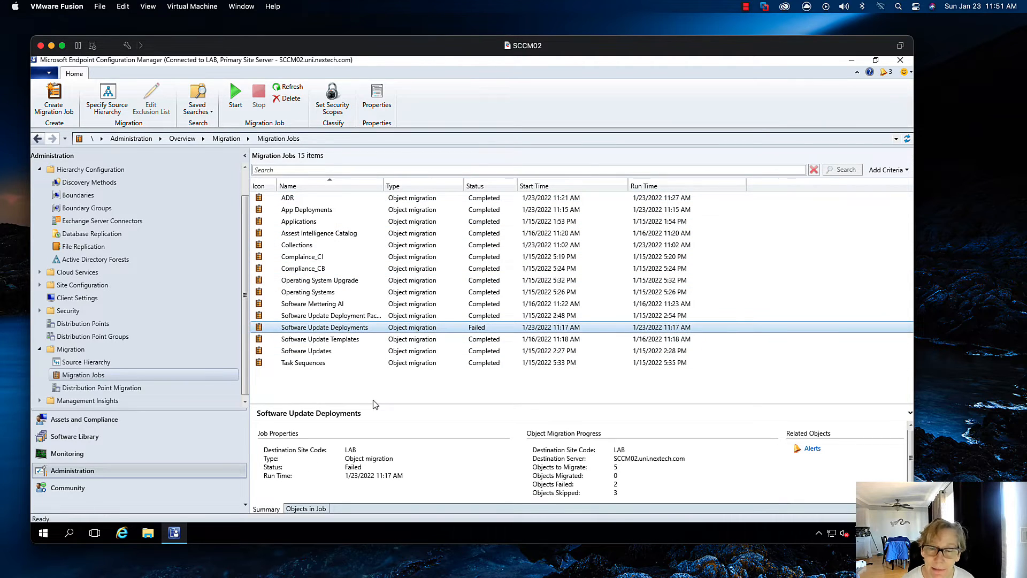
{"action": "left_click", "coordinate": [305, 508]}
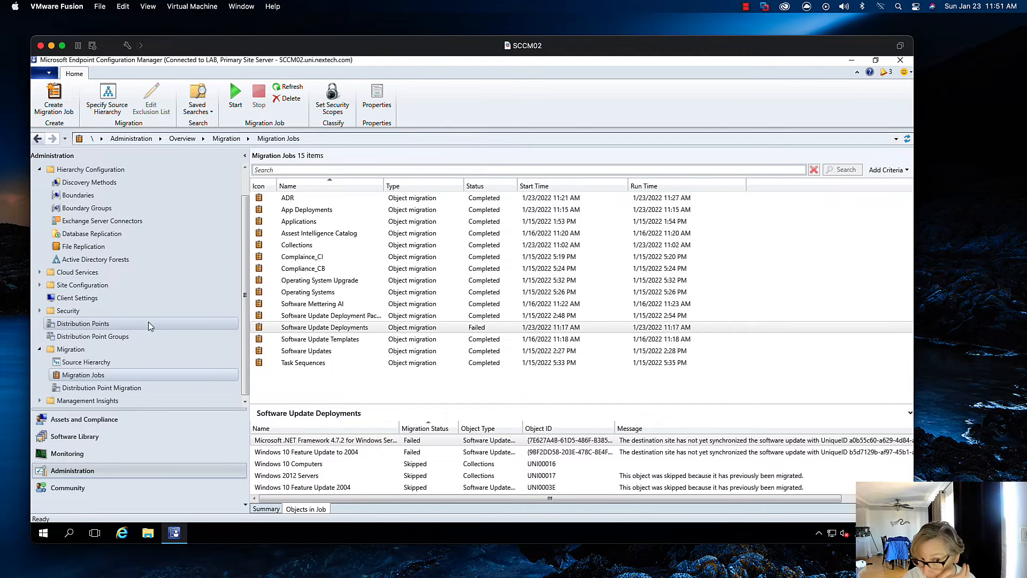
Open SCCM01's Custom Reports and bring up a report's context menu.
{"action": "left_click", "coordinate": [66, 453]}
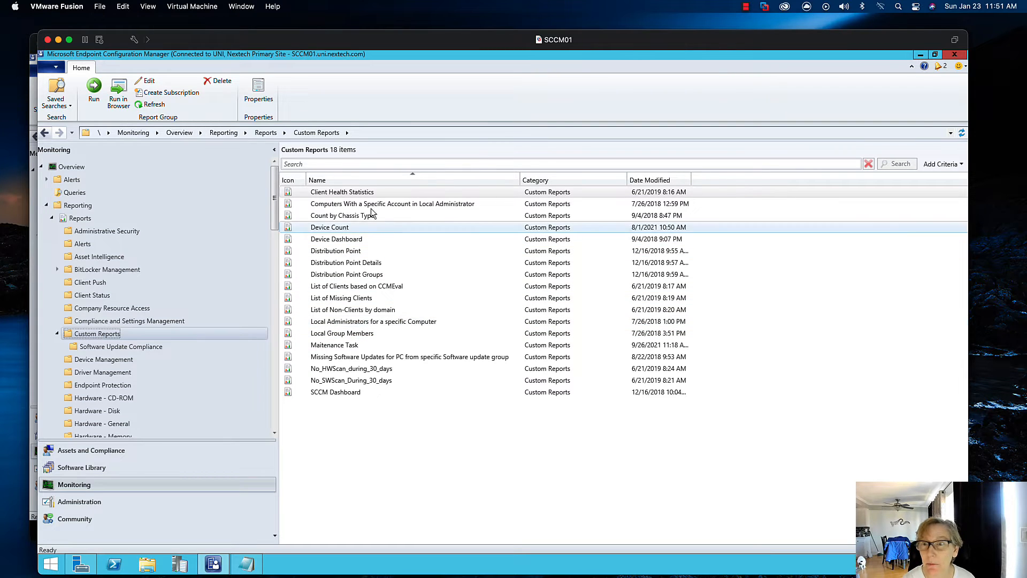
{"action": "right_click", "coordinate": [342, 191]}
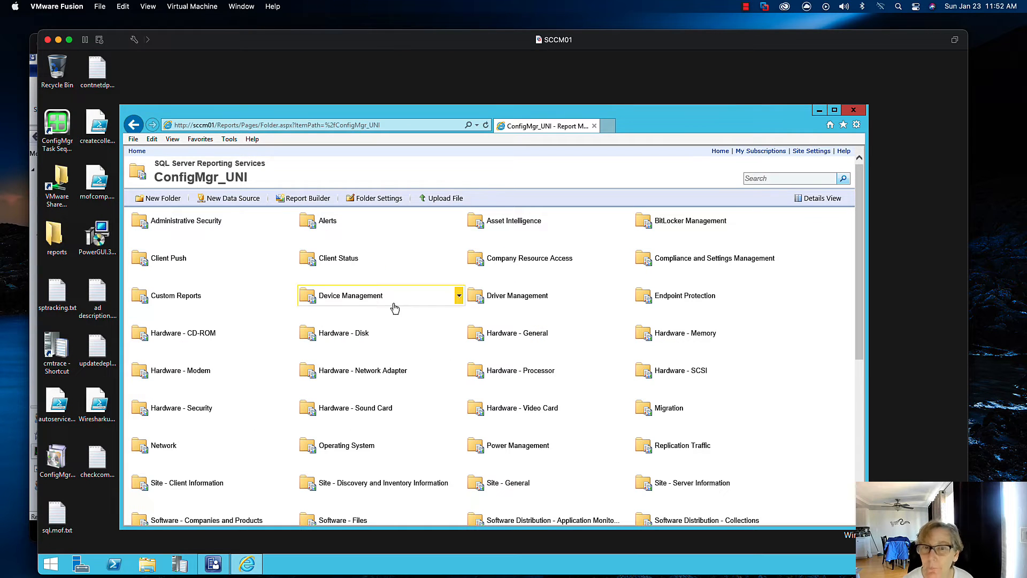
{"action": "mouse_move", "coordinate": [238, 286]}
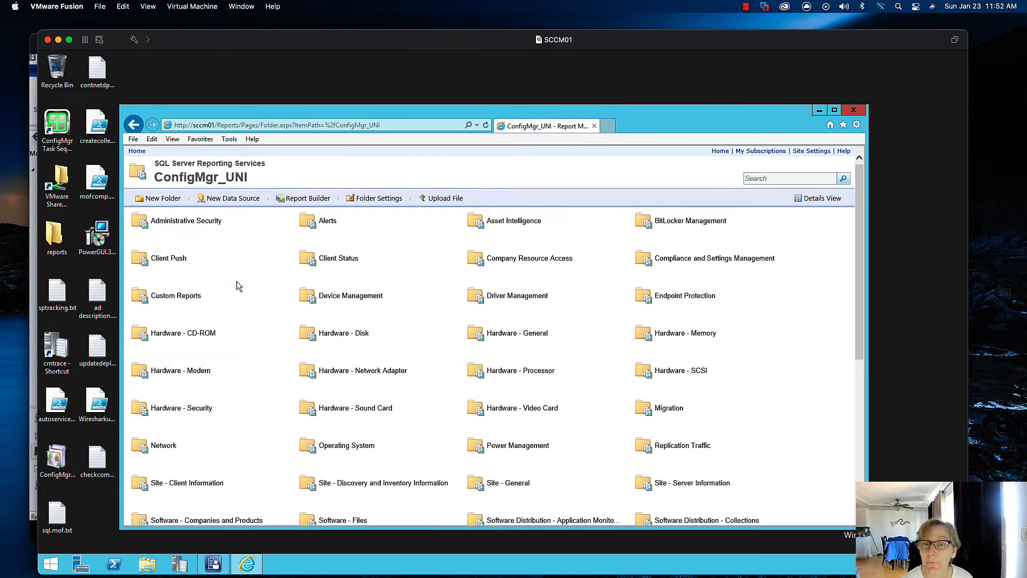
Download and save Client Health Statistics.rdl, then open the Software Update Compliance folder.
{"action": "left_click", "coordinate": [175, 295]}
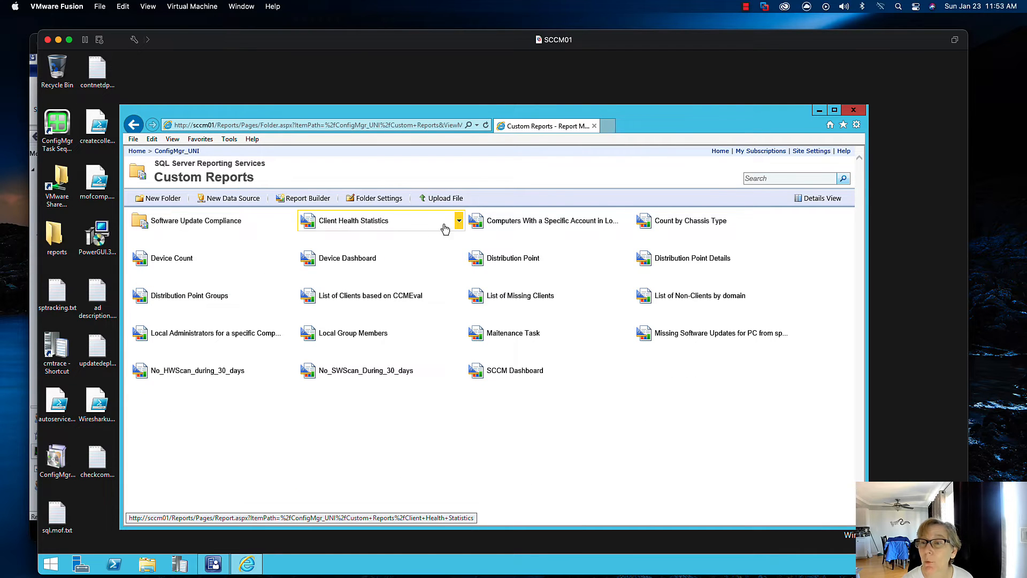
{"action": "left_click", "coordinate": [458, 220]}
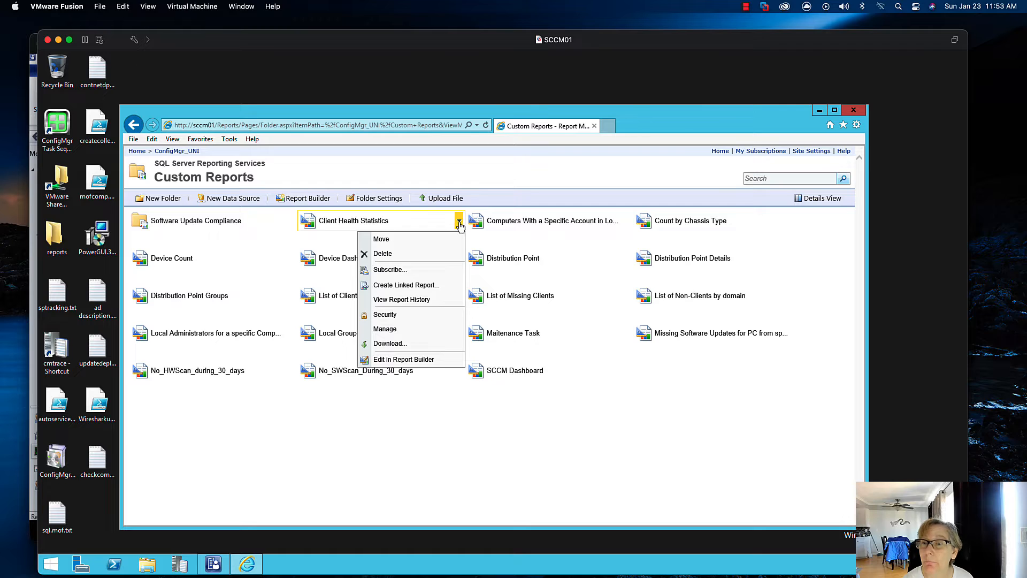
{"action": "mouse_move", "coordinate": [397, 347]}
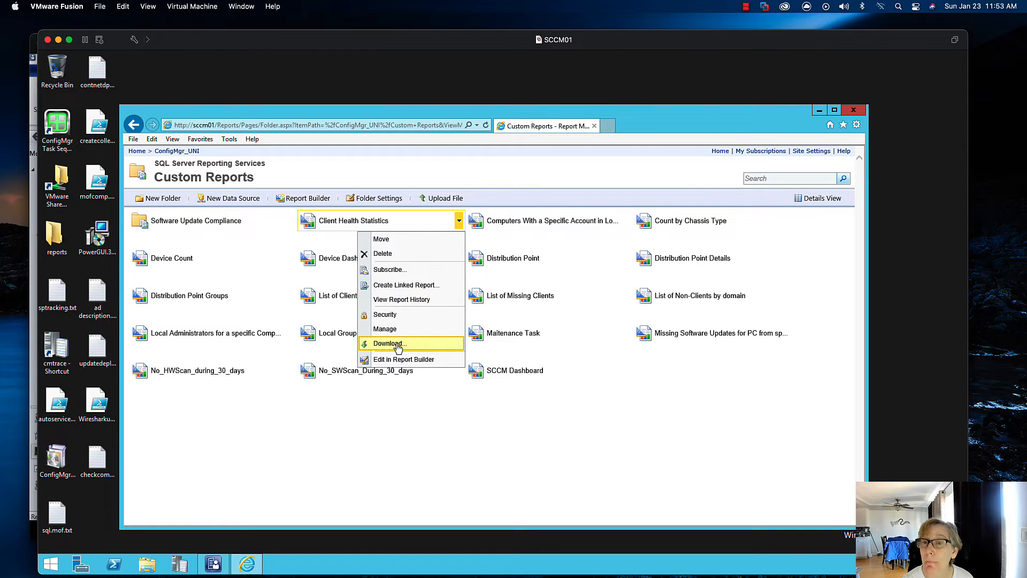
{"action": "left_click", "coordinate": [389, 344]}
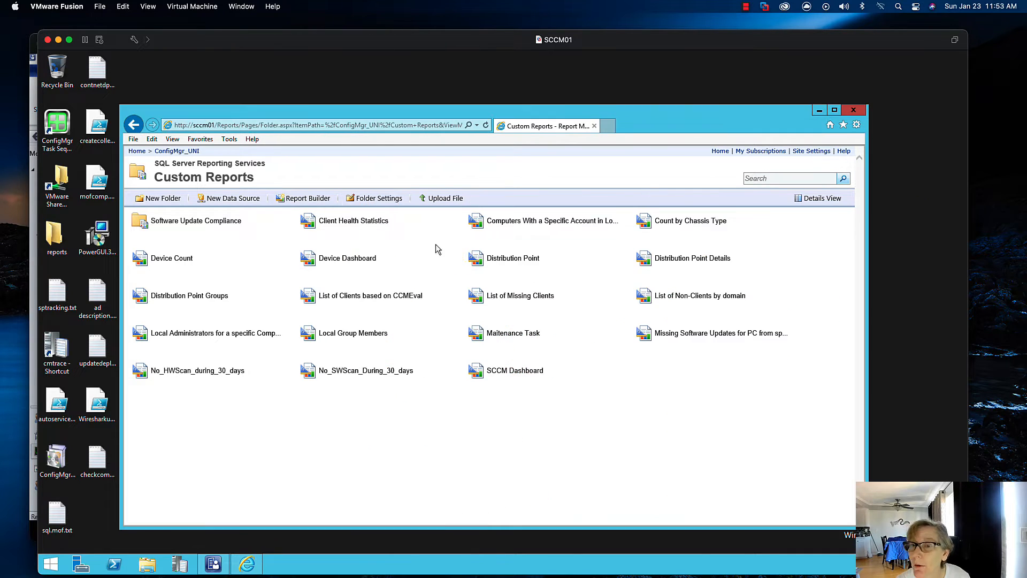
{"action": "left_click", "coordinate": [458, 221]}
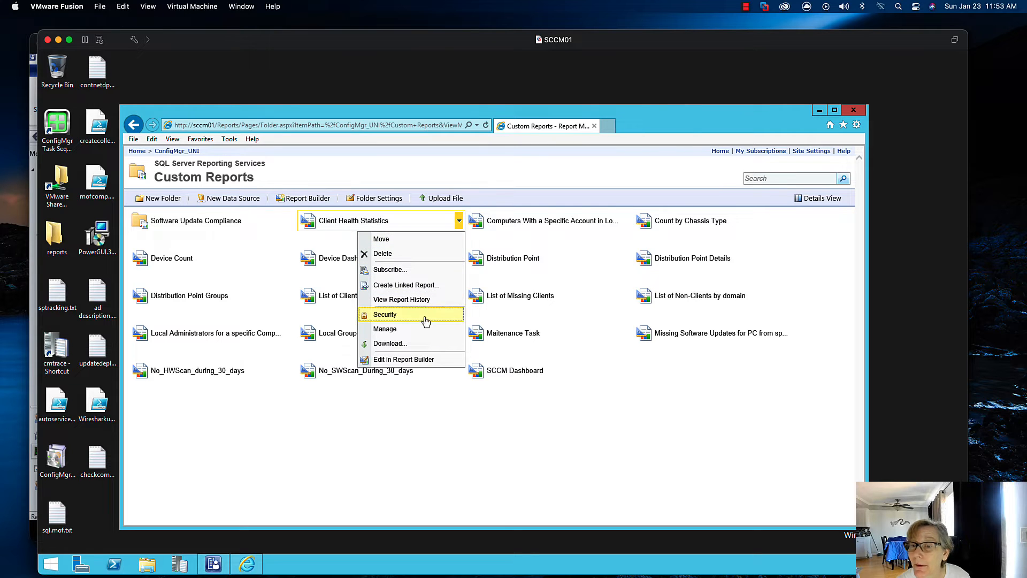
{"action": "left_click", "coordinate": [389, 343]}
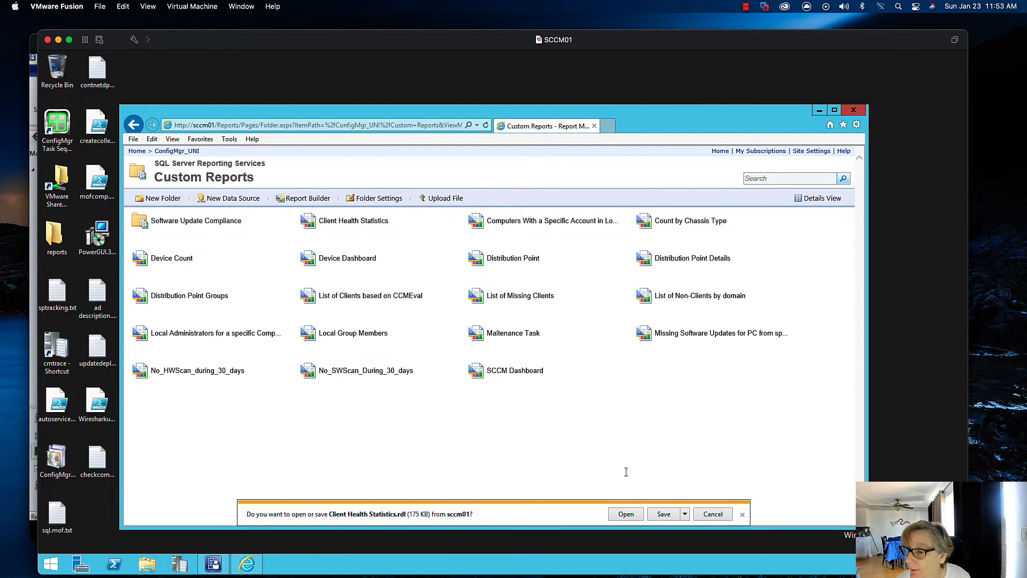
{"action": "left_click", "coordinate": [684, 514]}
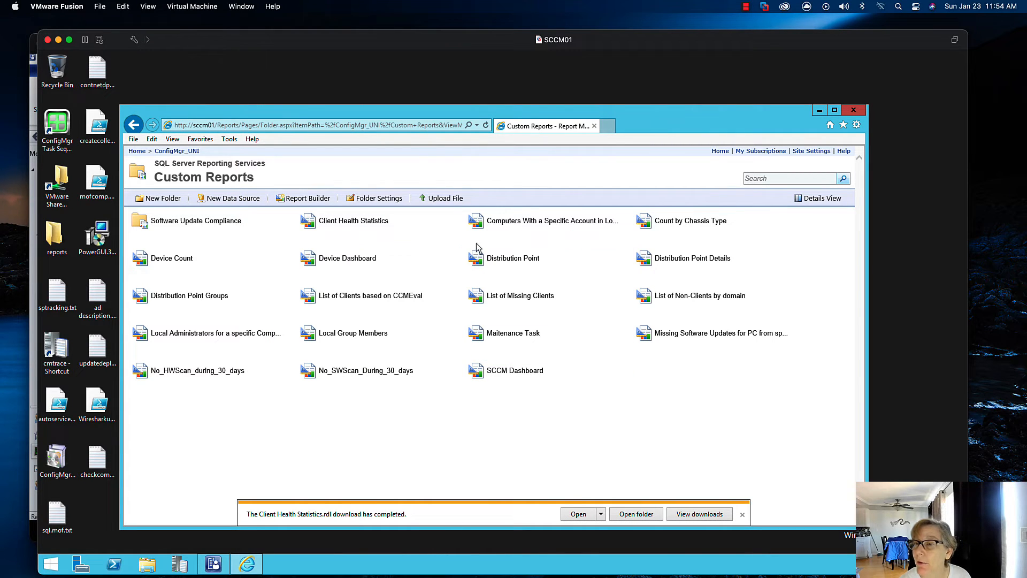
{"action": "left_click", "coordinate": [196, 221]}
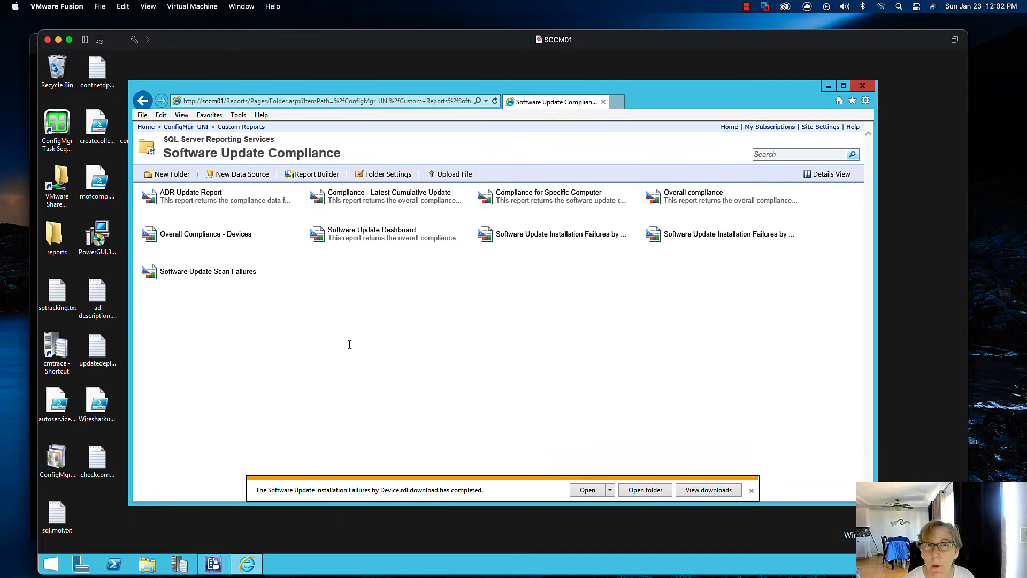
{"action": "mouse_move", "coordinate": [412, 334]}
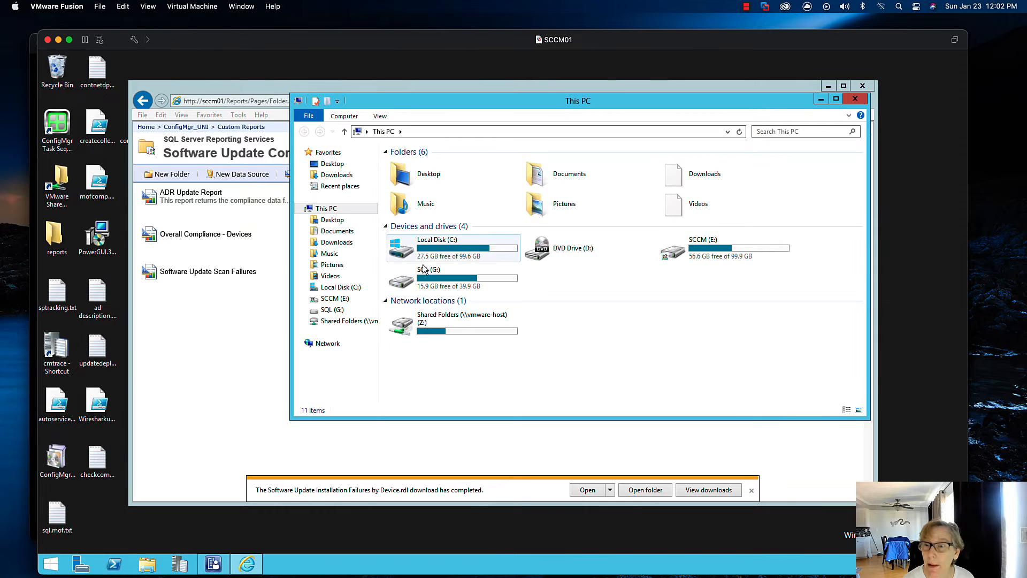
Review the downloaded .rdl files in Downloads\reports, then close that window.
{"action": "double_click", "coordinate": [336, 242]}
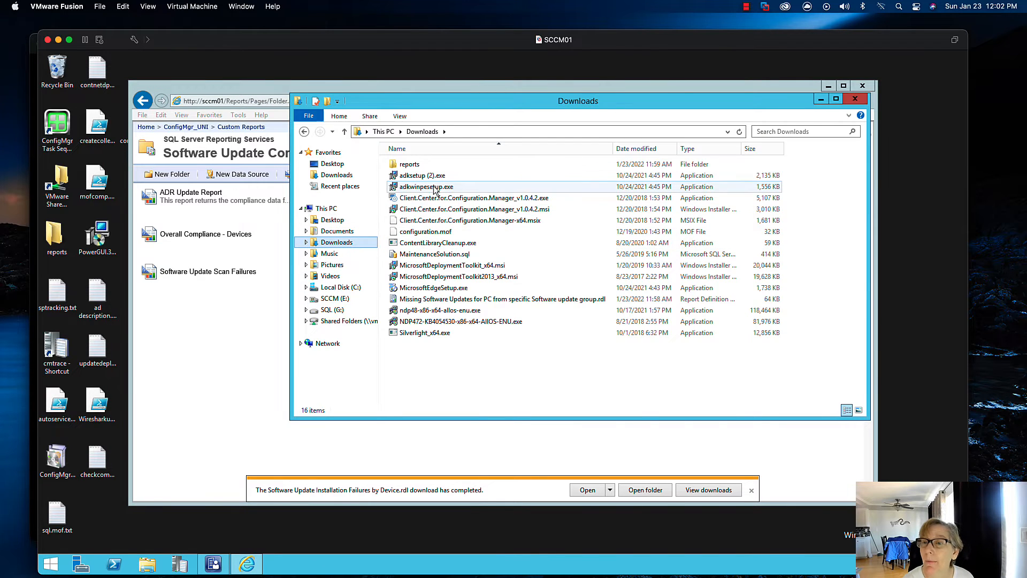
{"action": "double_click", "coordinate": [410, 163]}
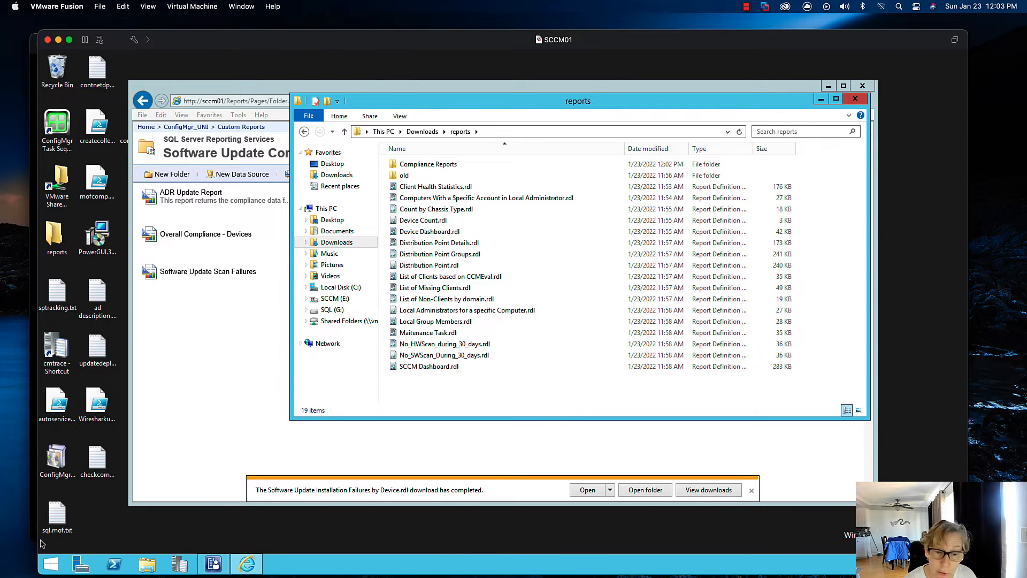
{"action": "right_click", "coordinate": [50, 561]}
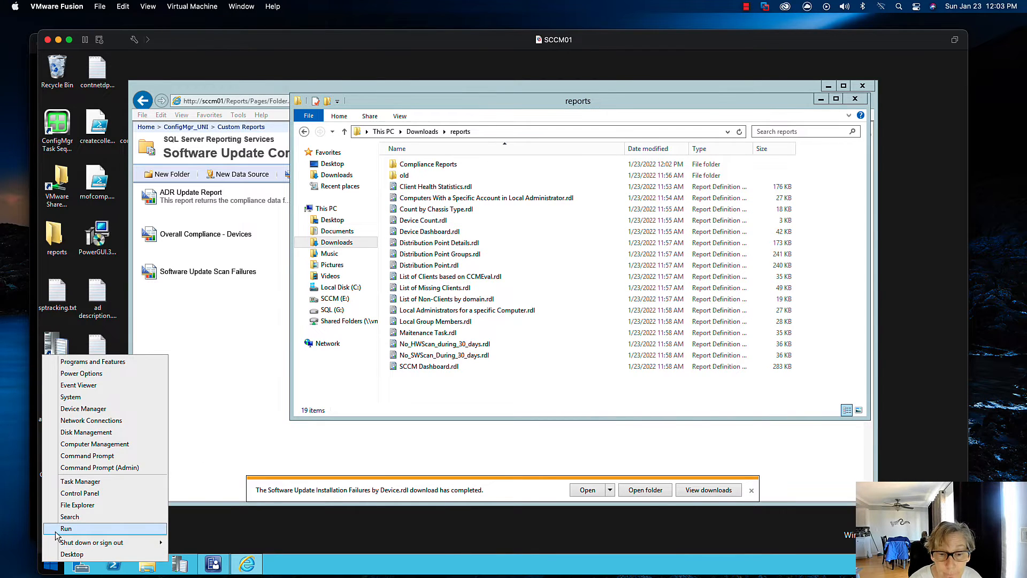
{"action": "left_click", "coordinate": [66, 528]}
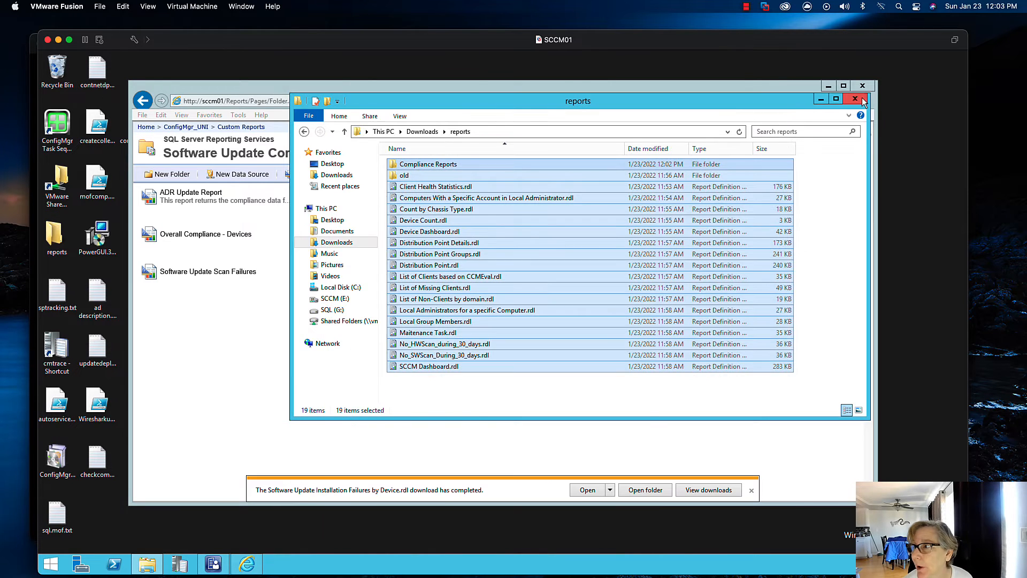
{"action": "left_click", "coordinate": [855, 99]}
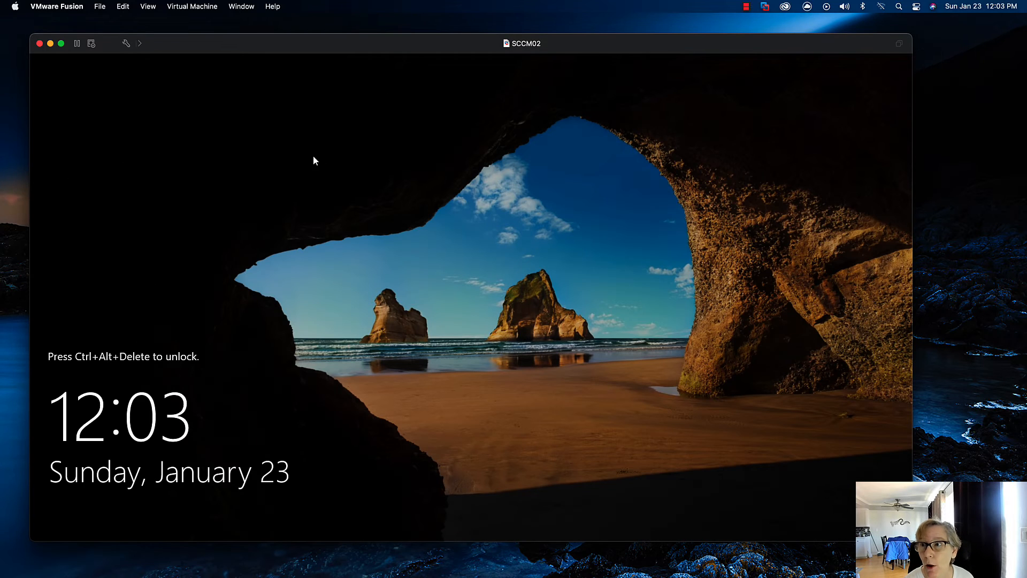
Send Ctrl-Alt-Del to the locked SCCM02 virtual machine.
{"action": "left_click", "coordinate": [192, 6]}
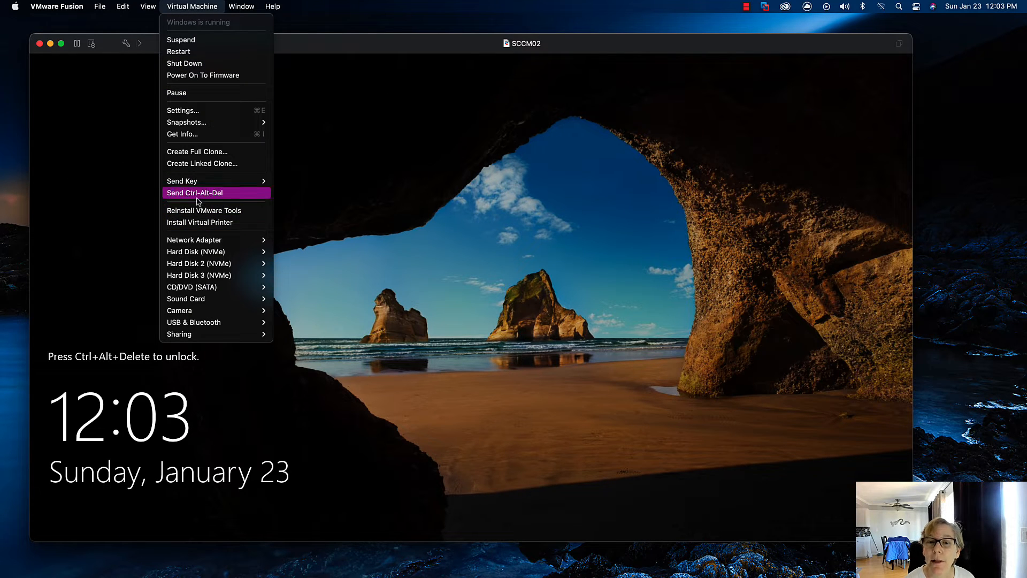
{"action": "left_click", "coordinate": [194, 192]}
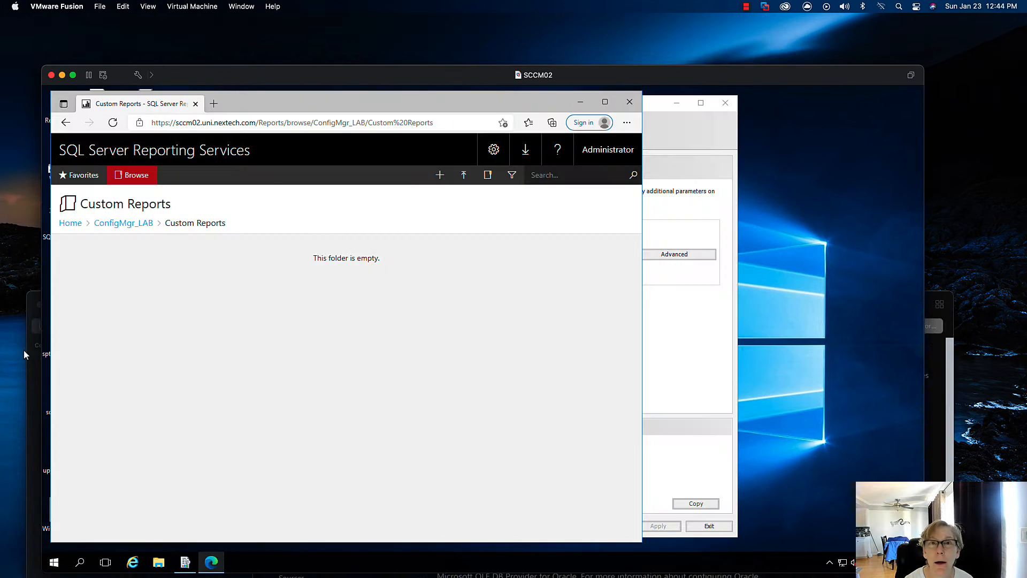
{"action": "mouse_move", "coordinate": [130, 329]}
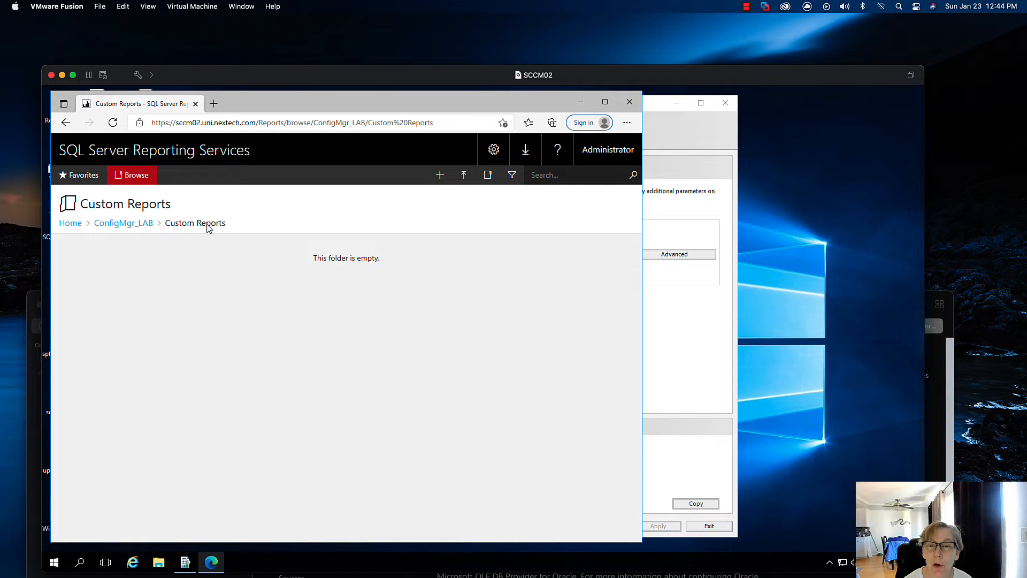
{"action": "mouse_move", "coordinate": [463, 175]}
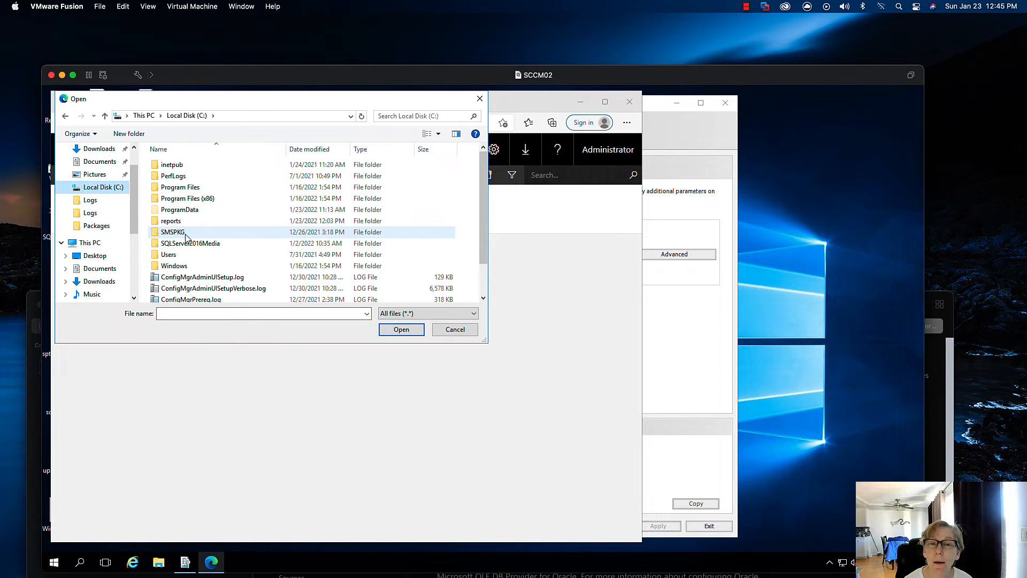
Upload Client Health Statistics.rdl from C:\reports and begin uploading the Computers report.
{"action": "double_click", "coordinate": [171, 220]}
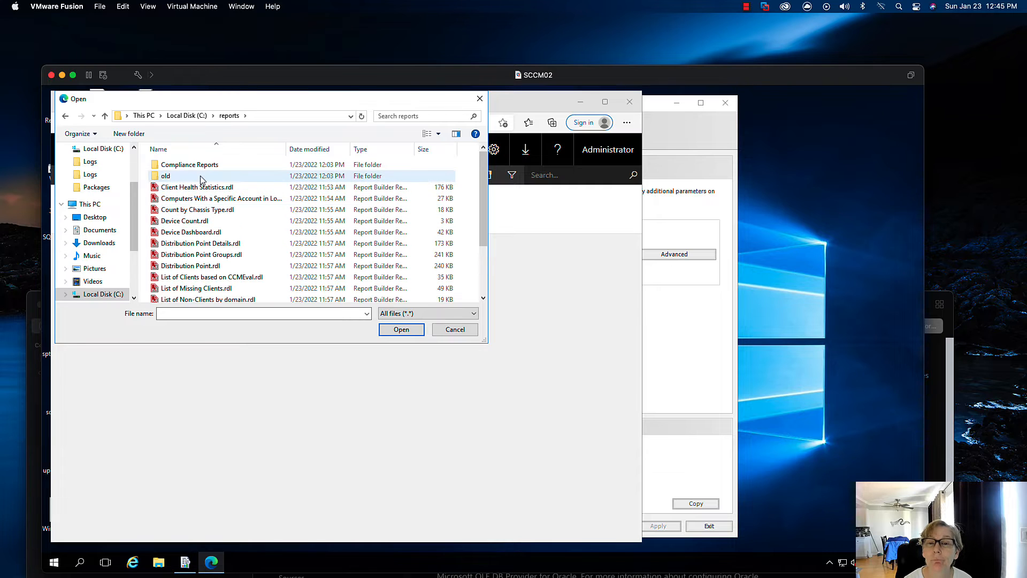
{"action": "left_click", "coordinate": [196, 187]}
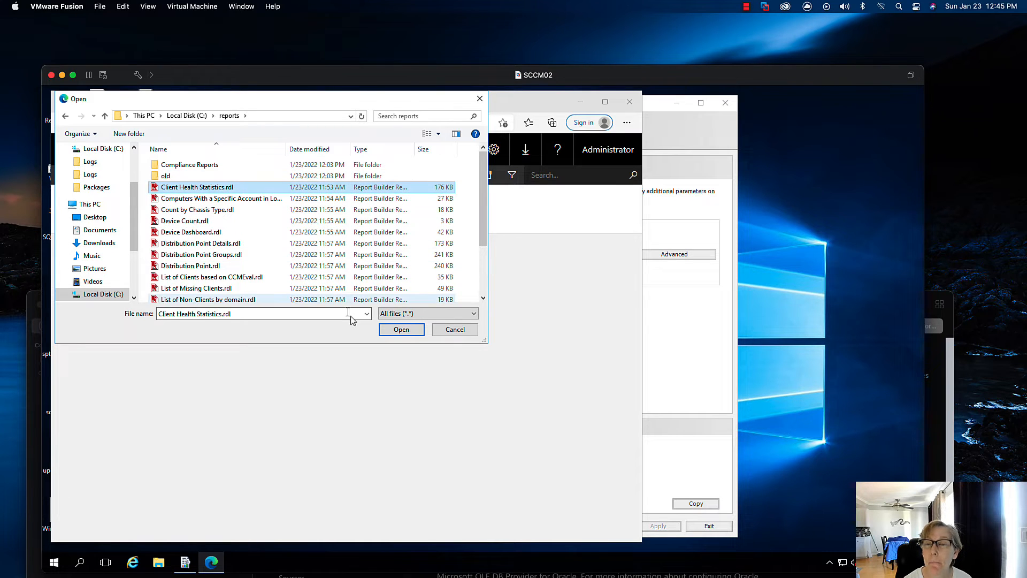
{"action": "left_click", "coordinate": [401, 329]}
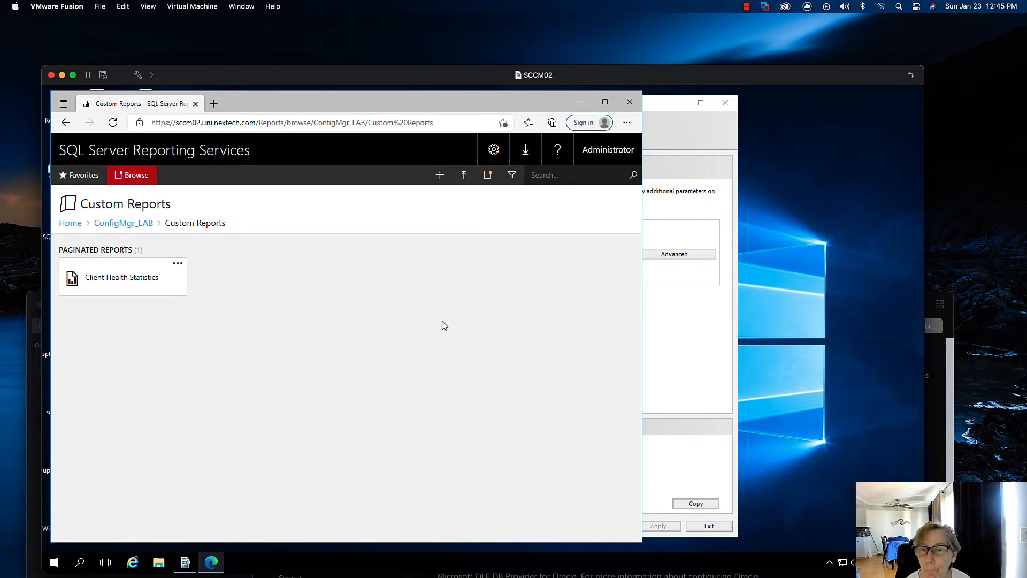
{"action": "mouse_move", "coordinate": [468, 244]}
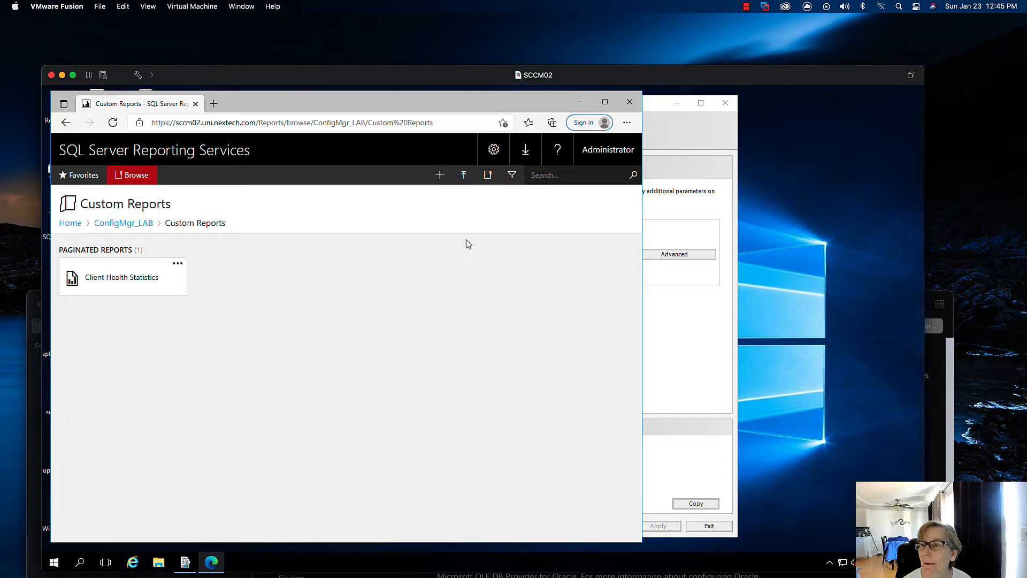
{"action": "mouse_move", "coordinate": [463, 175]}
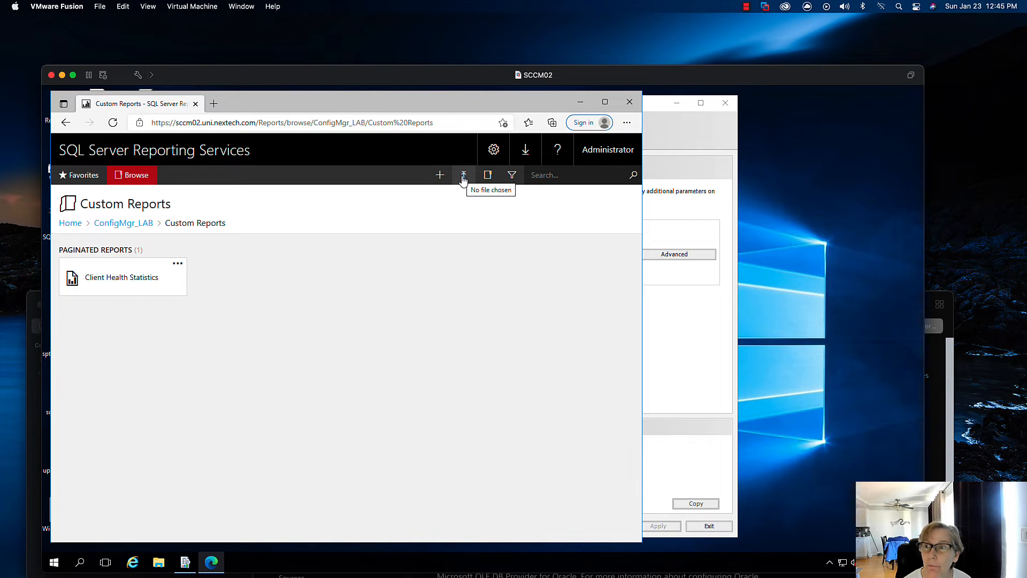
{"action": "left_click", "coordinate": [463, 175]}
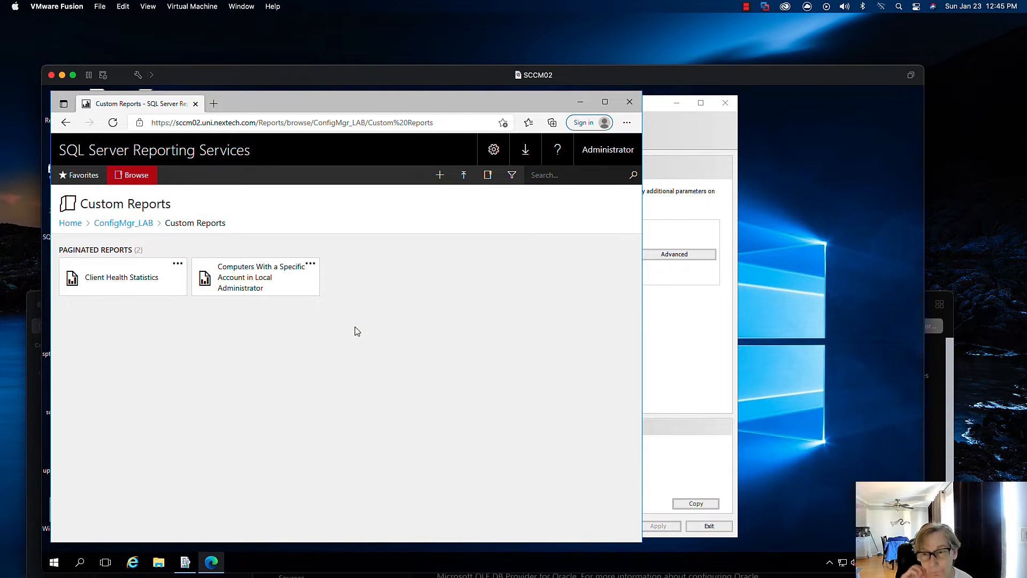
{"action": "mouse_move", "coordinate": [463, 175]}
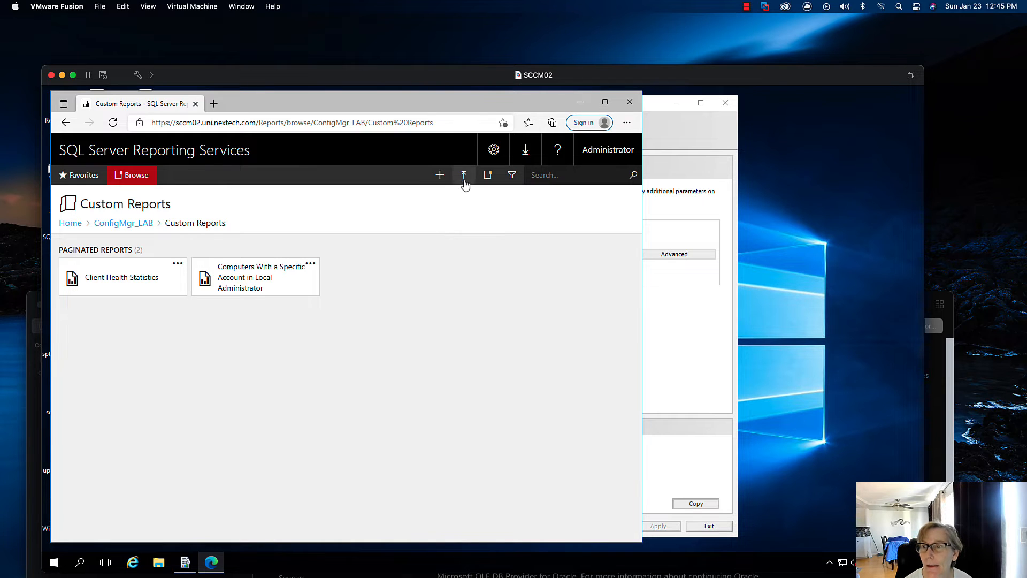
{"action": "mouse_move", "coordinate": [311, 271]}
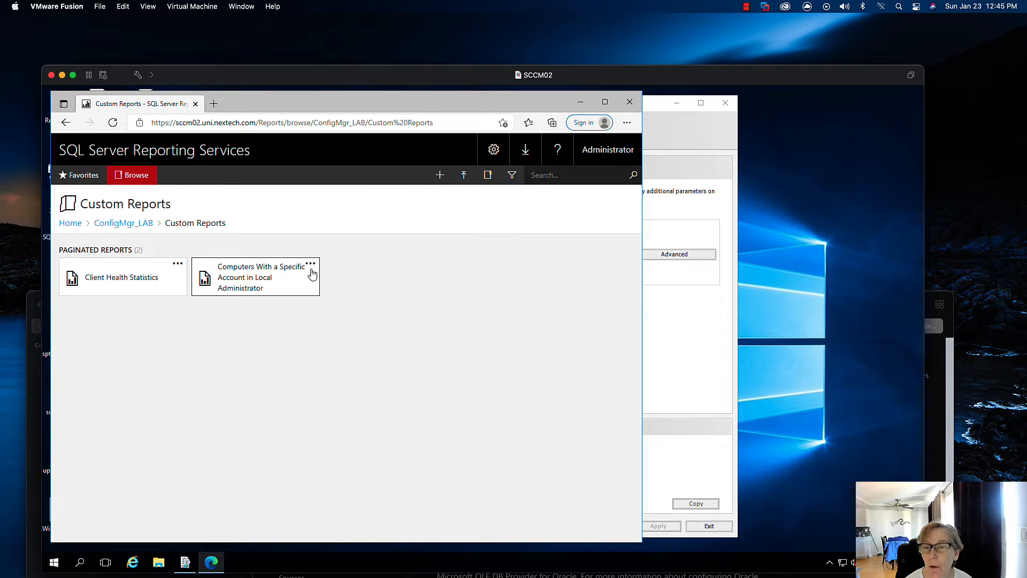
Link the Computers With a Specific Account report to ConfigMgr_LAB's shared data source.
{"action": "left_click", "coordinate": [310, 264]}
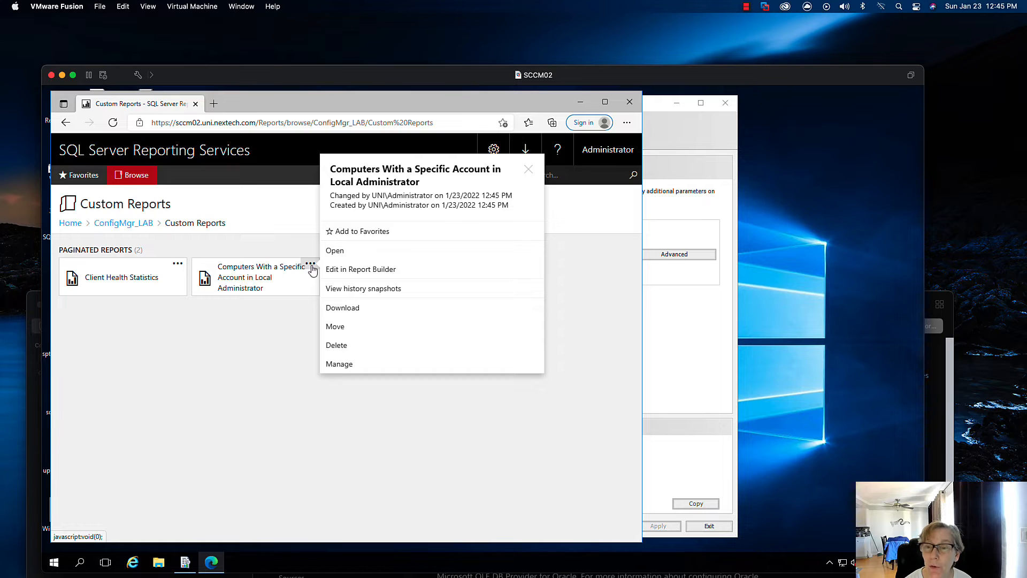
{"action": "mouse_move", "coordinate": [338, 380]}
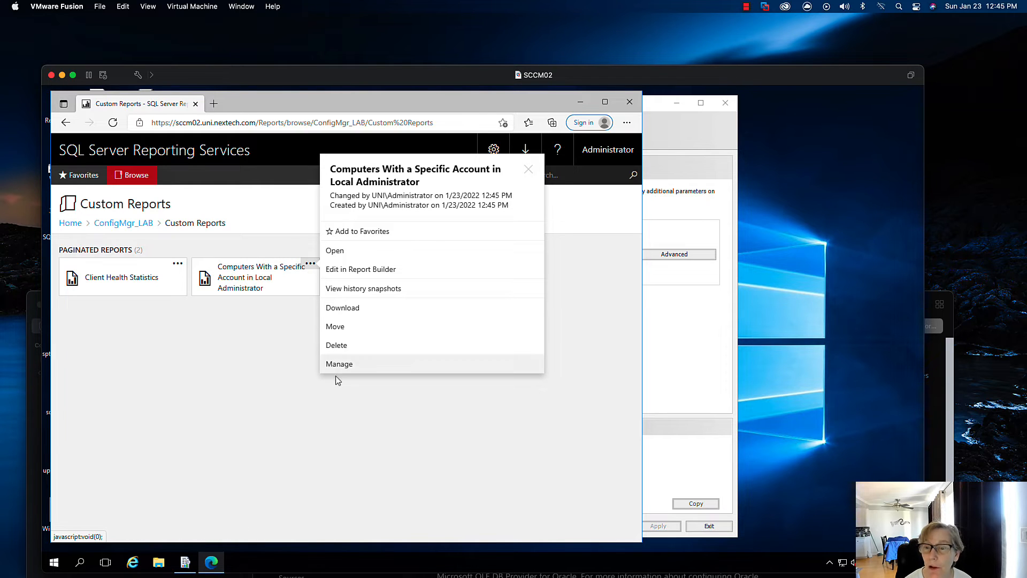
{"action": "left_click", "coordinate": [339, 364]}
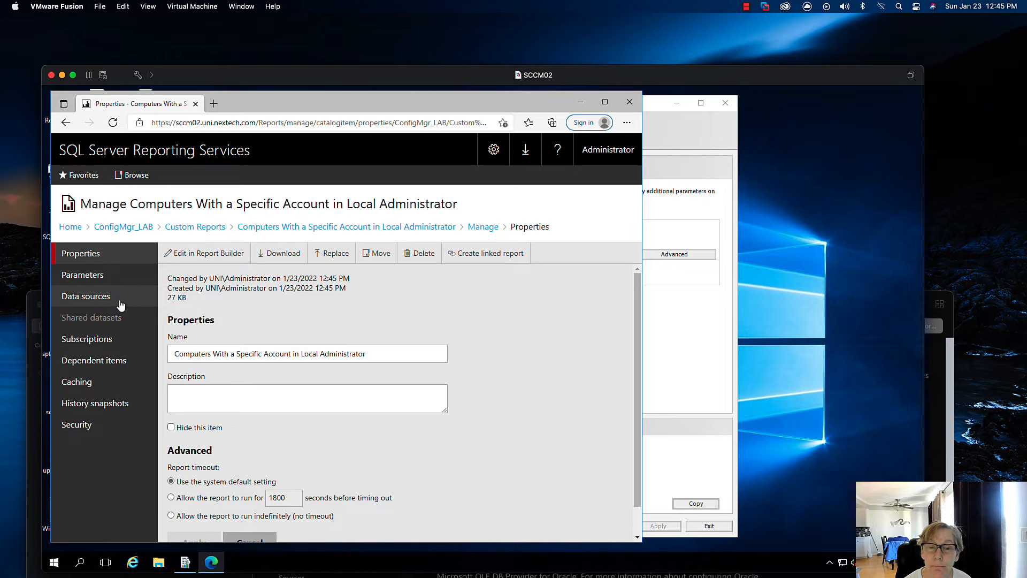
{"action": "left_click", "coordinate": [86, 296]}
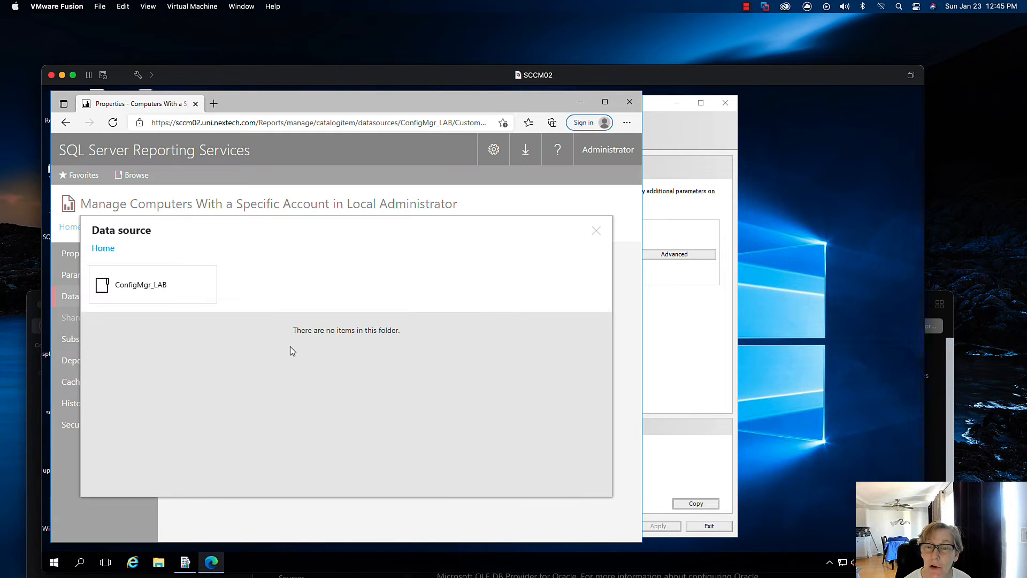
{"action": "left_click", "coordinate": [140, 284]}
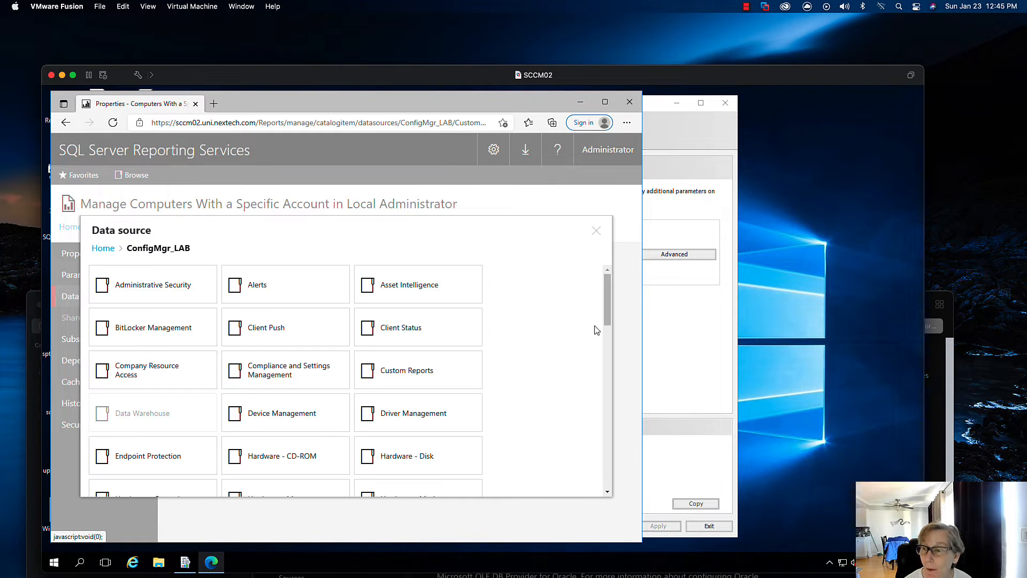
{"action": "scroll", "scroll_direction": "down", "scroll_amount": 3}
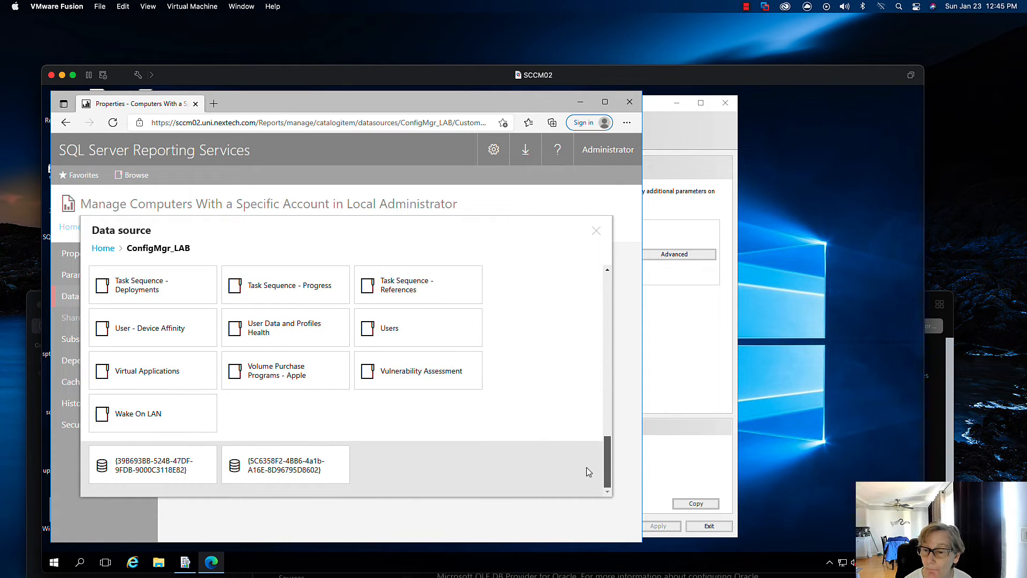
{"action": "left_click", "coordinate": [285, 464]}
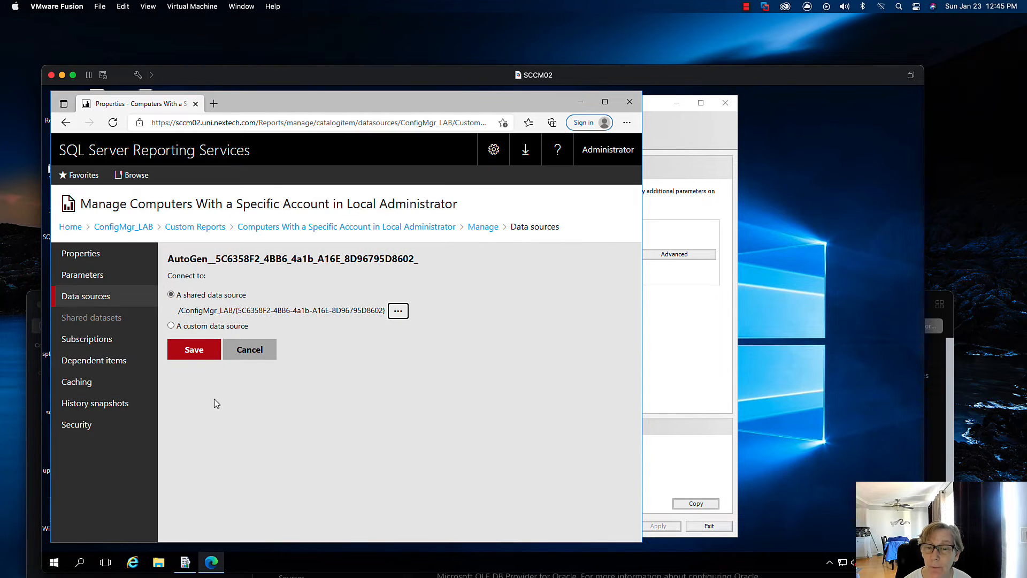
{"action": "left_click", "coordinate": [193, 349]}
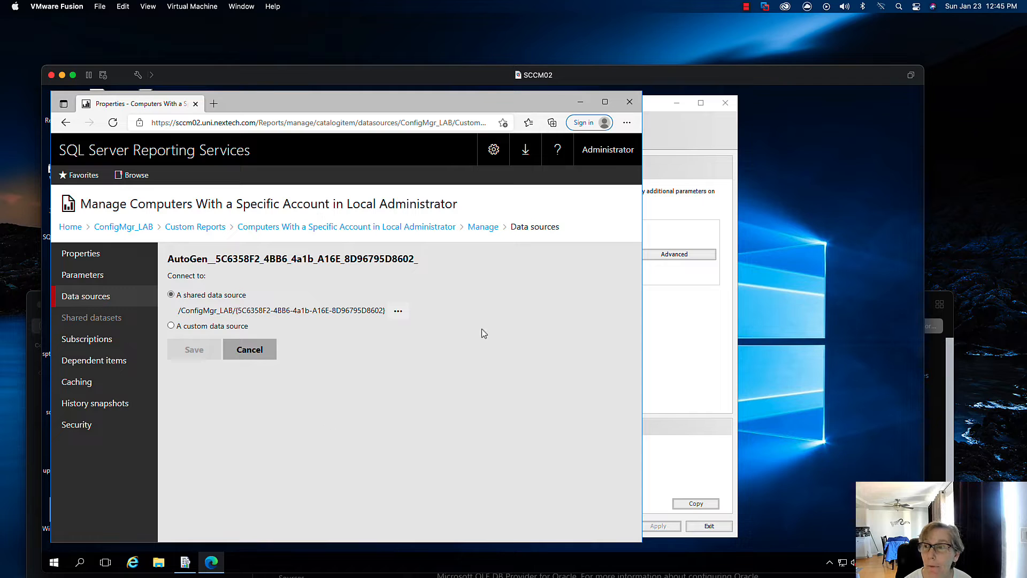
{"action": "mouse_move", "coordinate": [334, 230]}
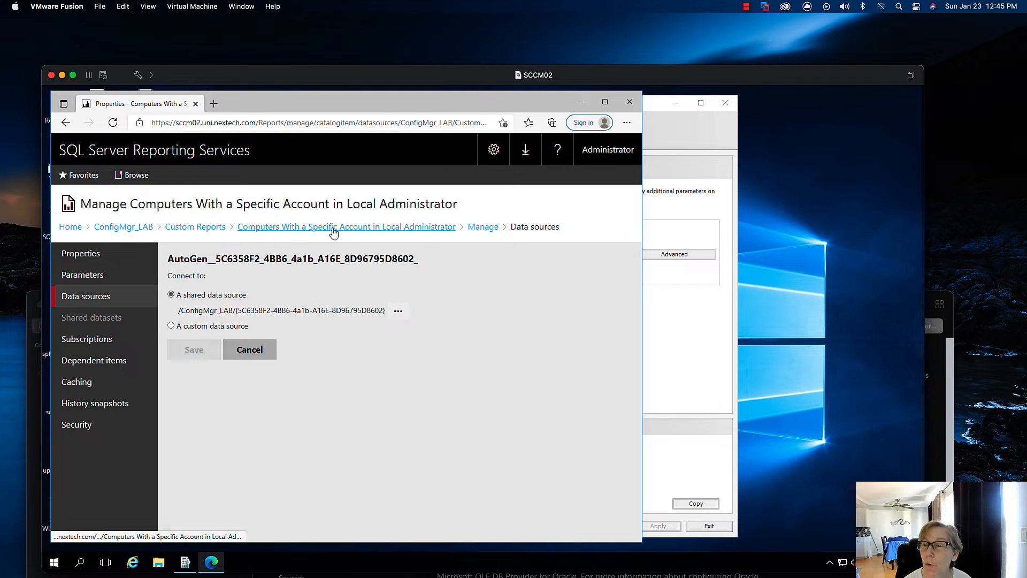
{"action": "left_click", "coordinate": [195, 227]}
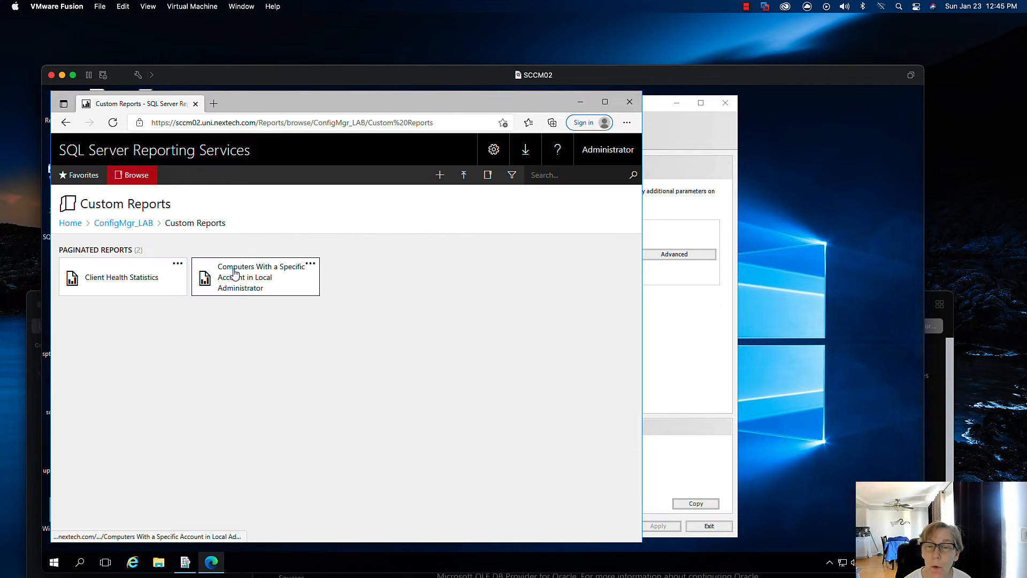
Point the Client Health Statistics report at the shared ConfigMgr_LAB data source and save.
{"action": "left_click", "coordinate": [177, 263]}
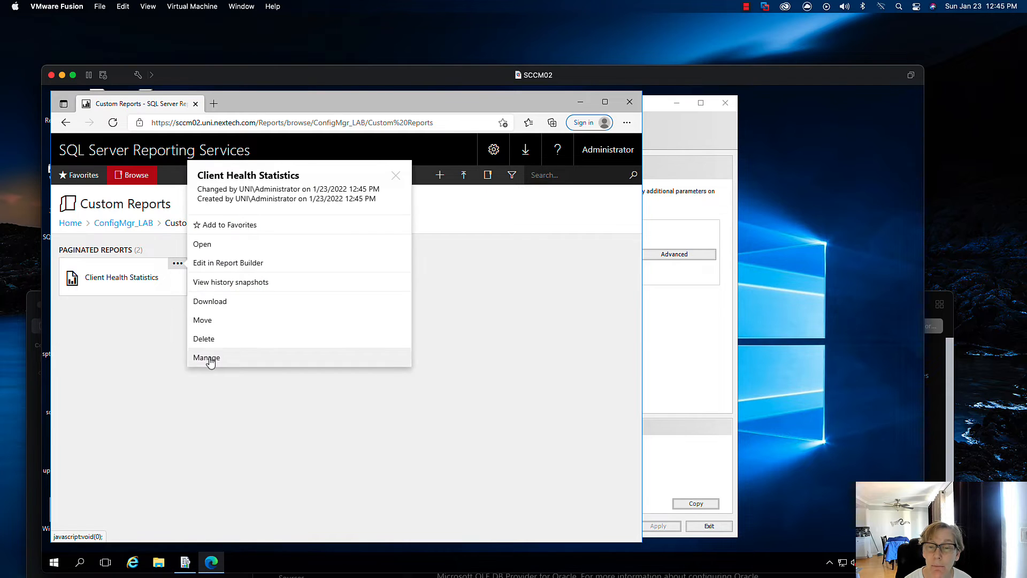
{"action": "left_click", "coordinate": [207, 357]}
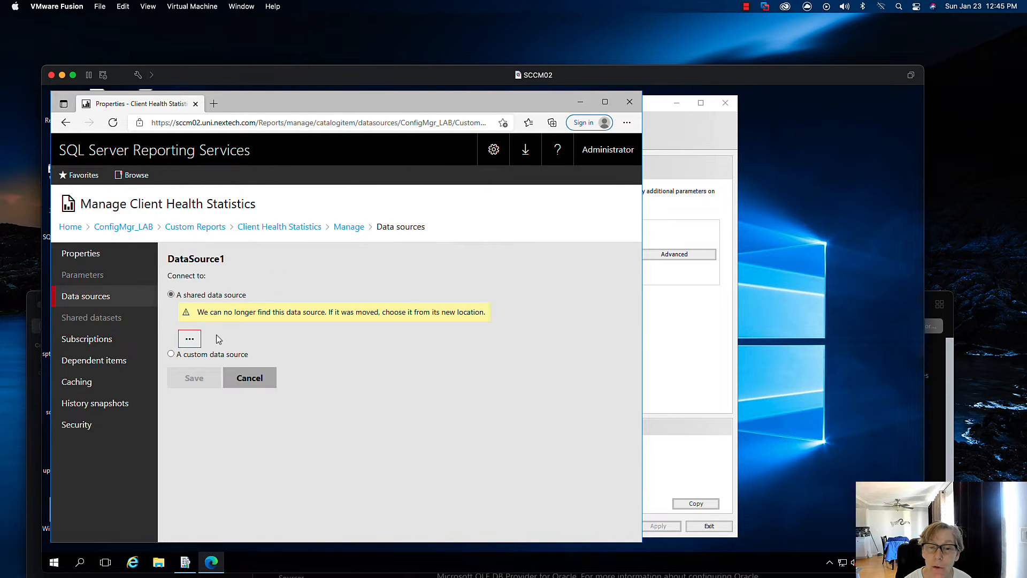
{"action": "left_click", "coordinate": [189, 338]}
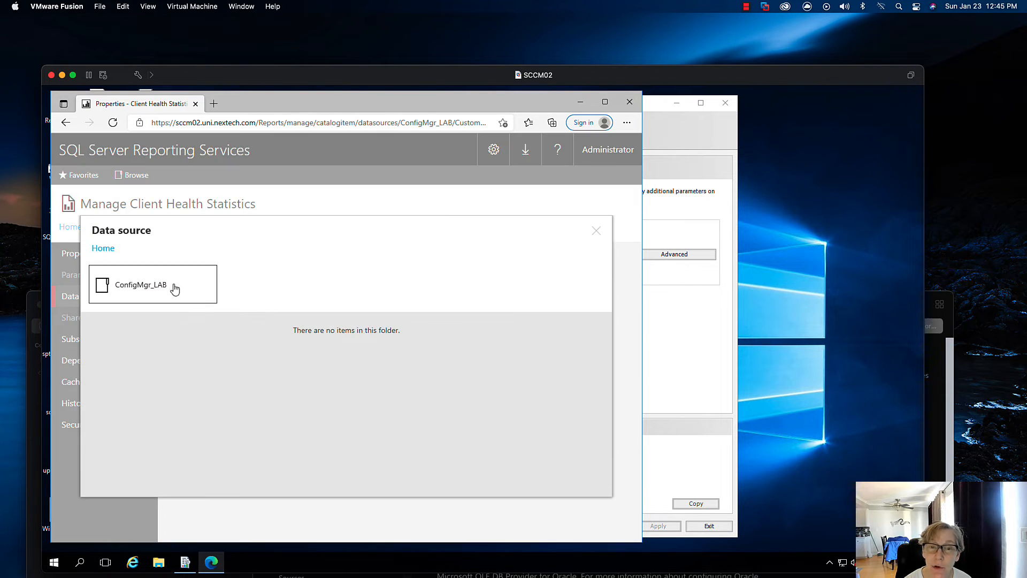
{"action": "left_click", "coordinate": [140, 284]}
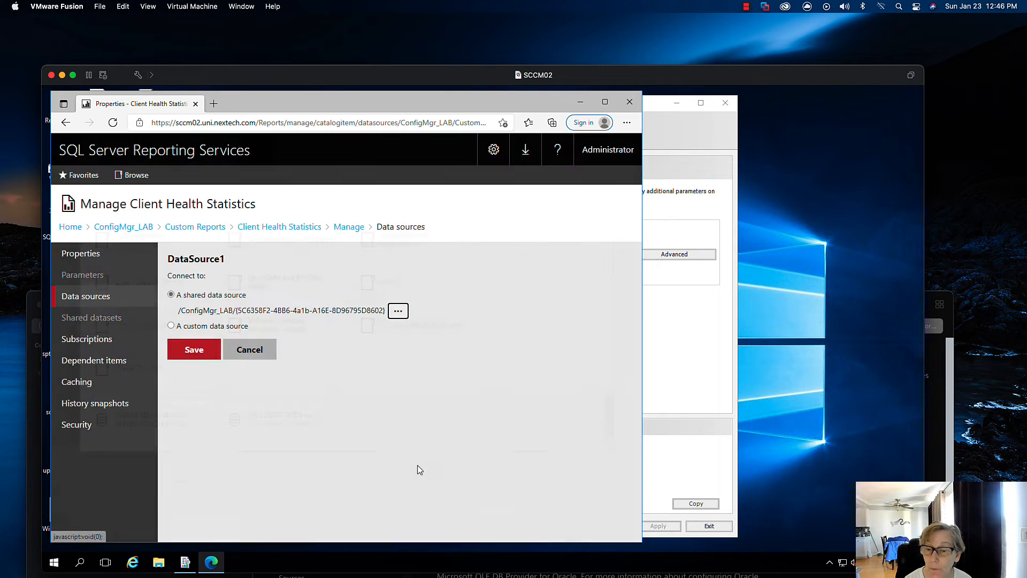
{"action": "left_click", "coordinate": [194, 350]}
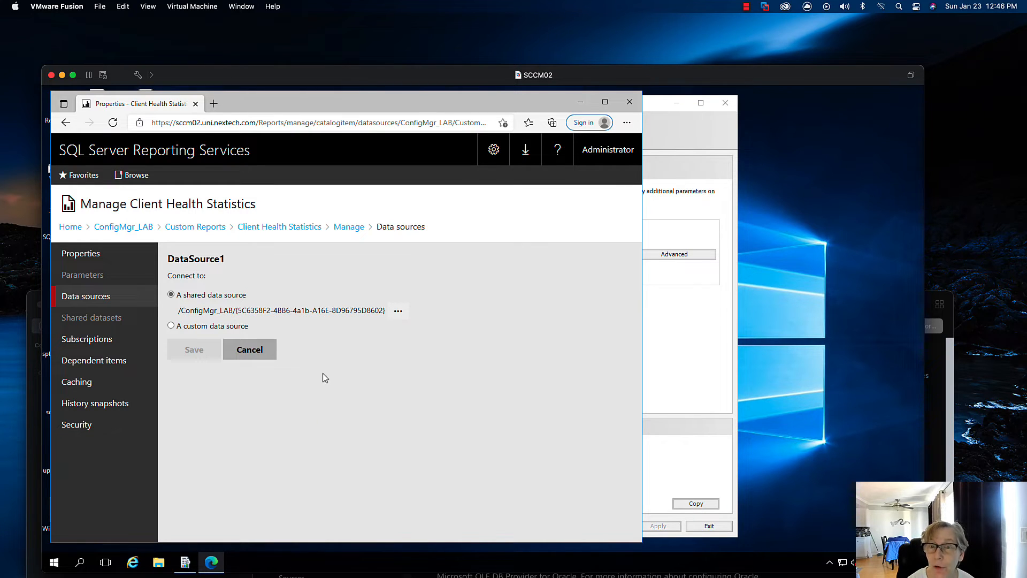
{"action": "mouse_move", "coordinate": [300, 306]}
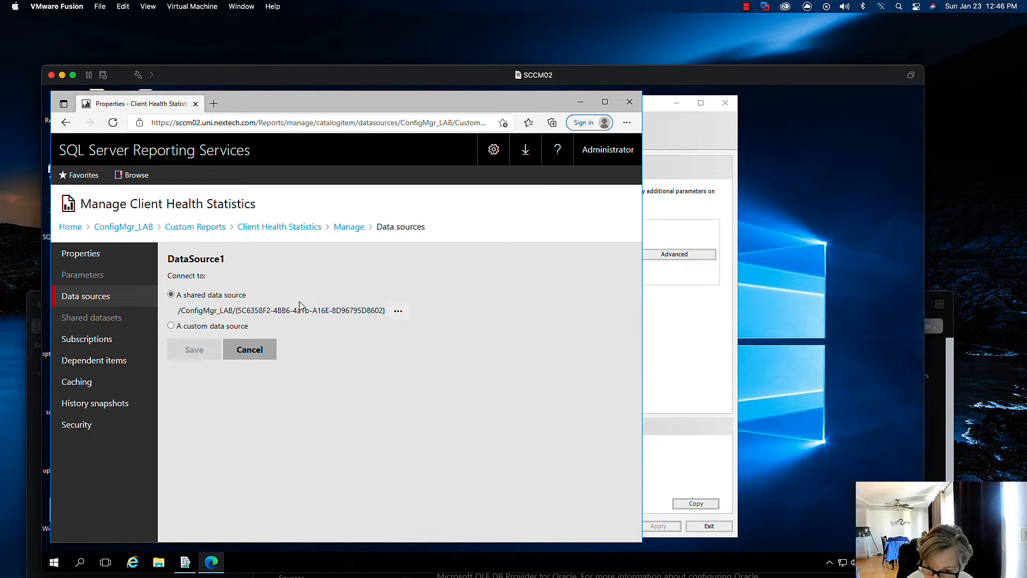
{"action": "mouse_move", "coordinate": [353, 272]}
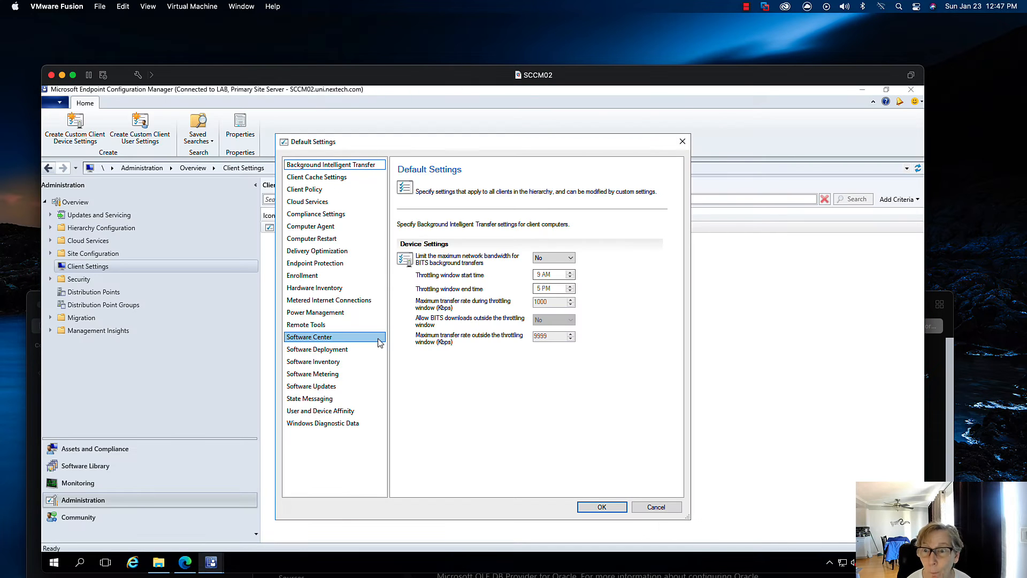
Export the Default Settings hardware inventory classes as 'HW Inv' into C:\reports.
{"action": "left_click", "coordinate": [317, 250]}
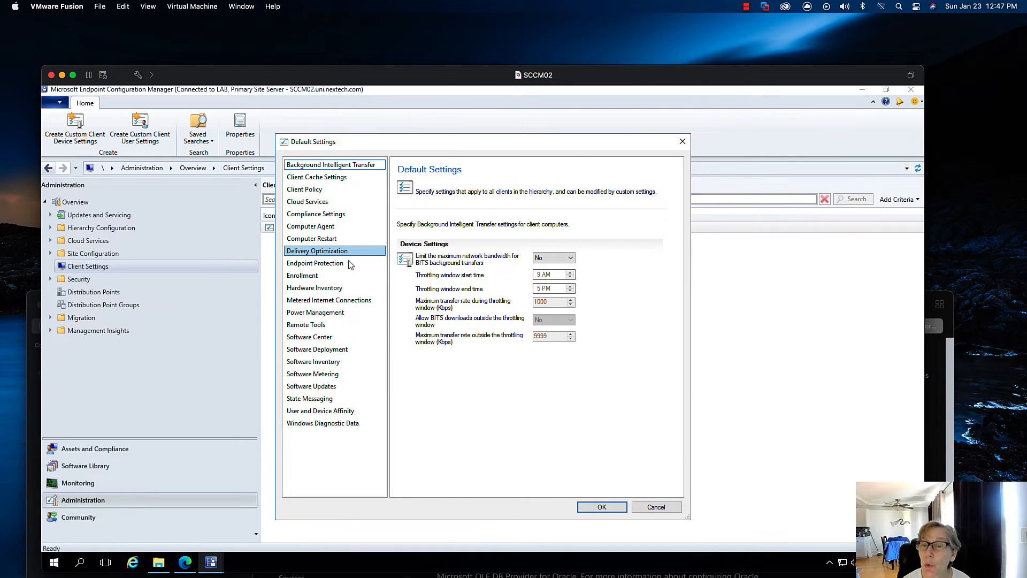
{"action": "left_click", "coordinate": [314, 288]}
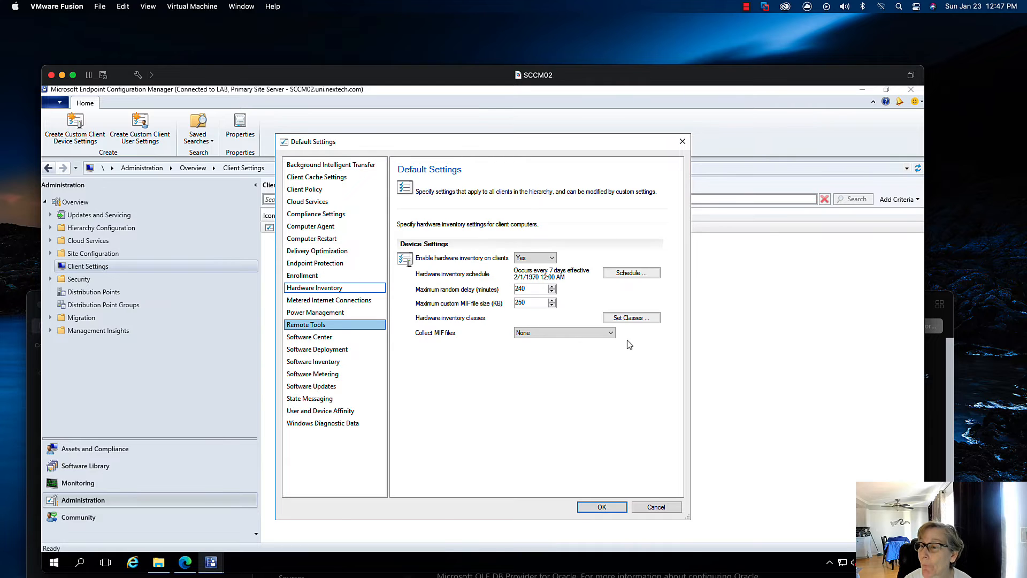
{"action": "left_click", "coordinate": [631, 317]}
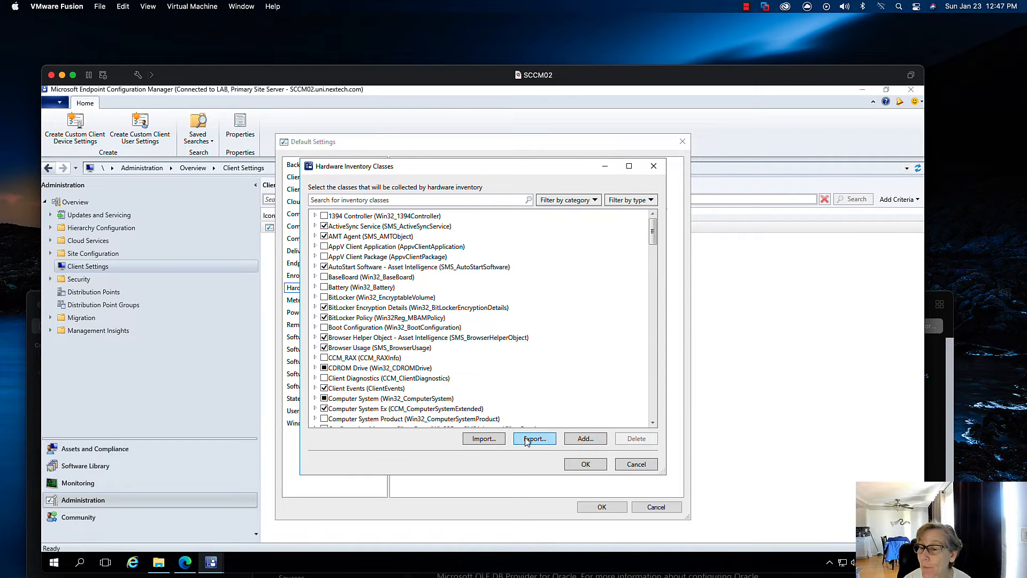
{"action": "left_click", "coordinate": [534, 438]}
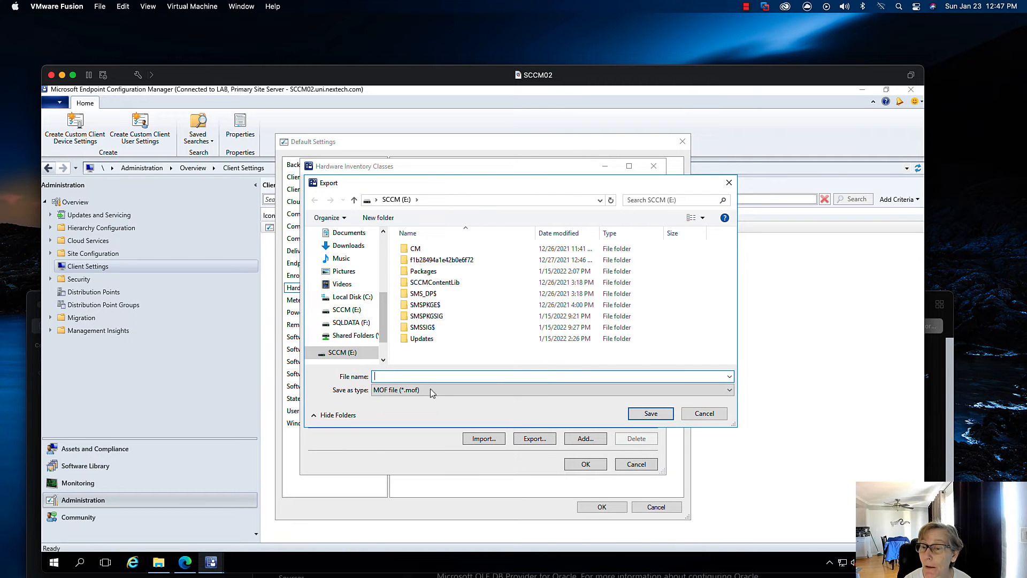
{"action": "type", "text": "H"}
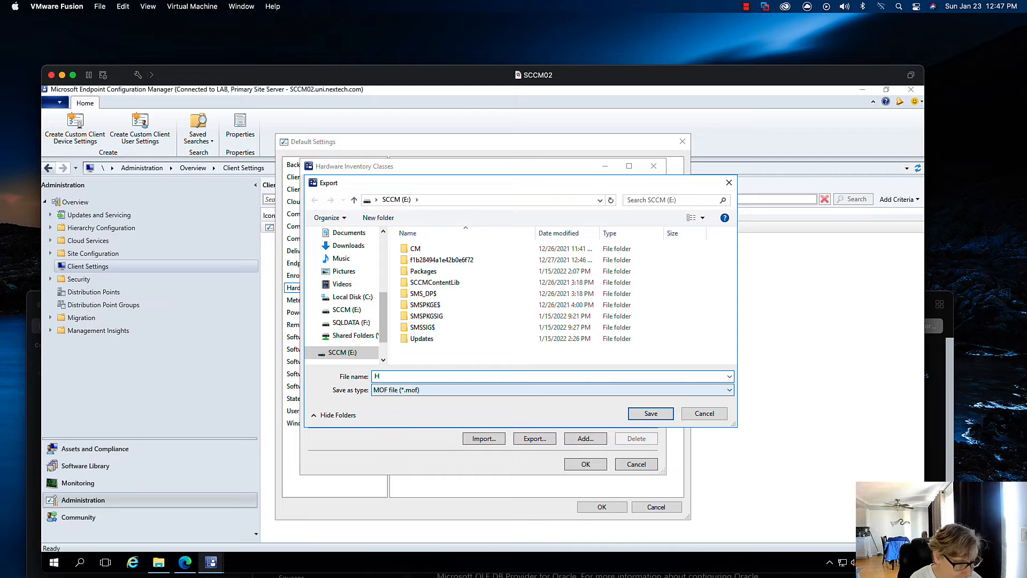
{"action": "type", "text": "W Inv"}
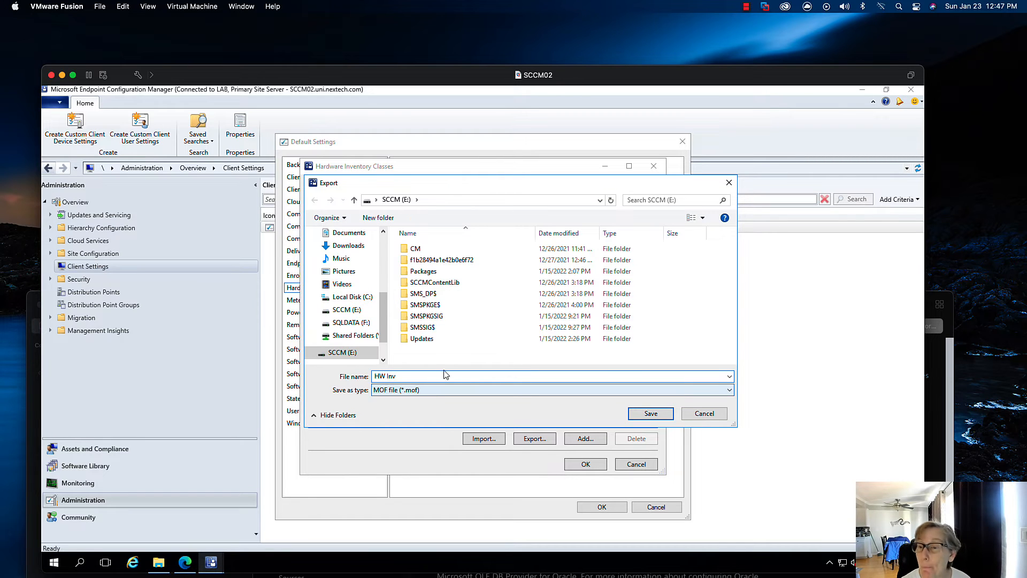
{"action": "left_click", "coordinate": [352, 296]}
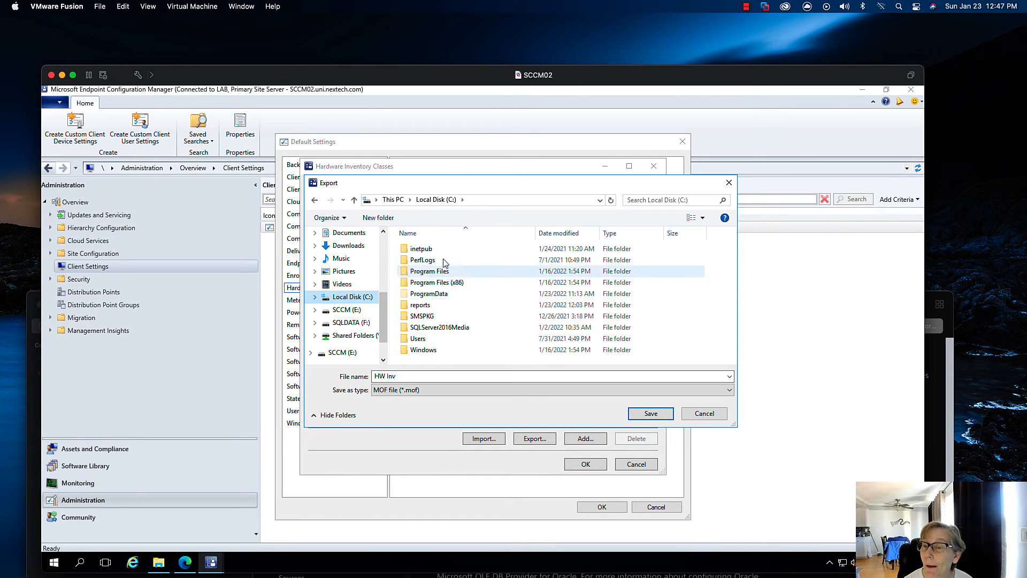
{"action": "double_click", "coordinate": [421, 305]}
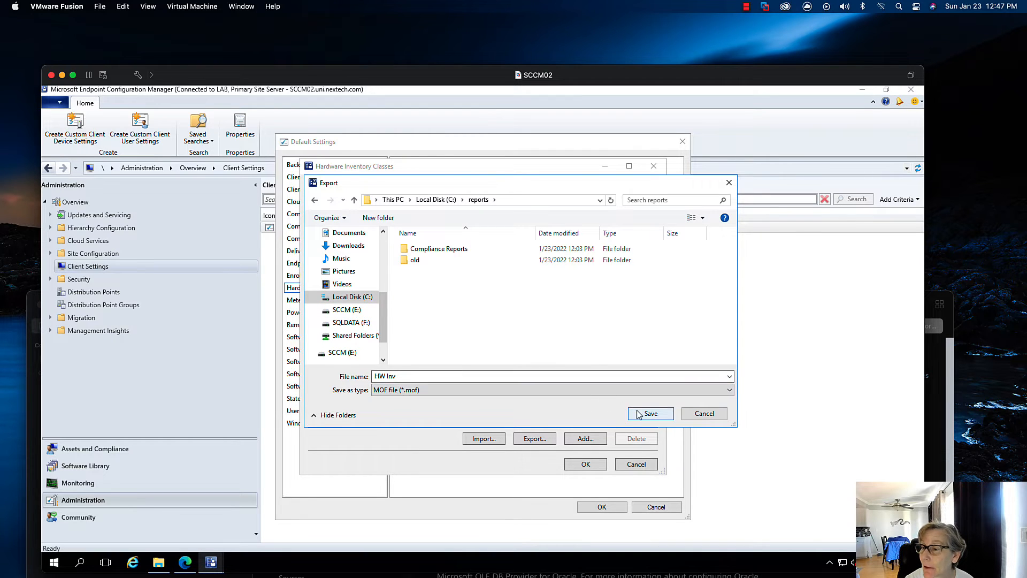
{"action": "left_click", "coordinate": [650, 414]}
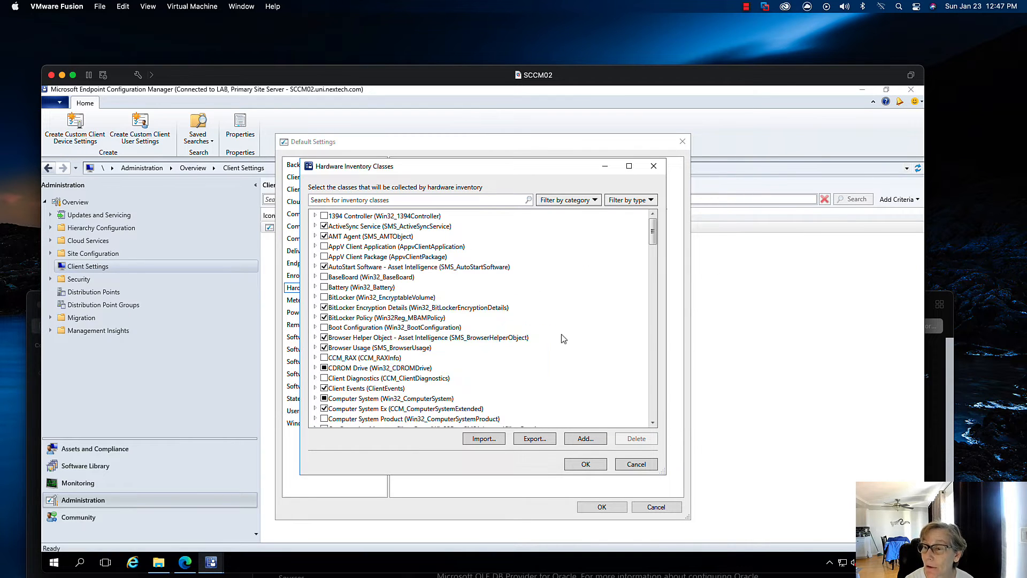
{"action": "mouse_move", "coordinate": [636, 464]}
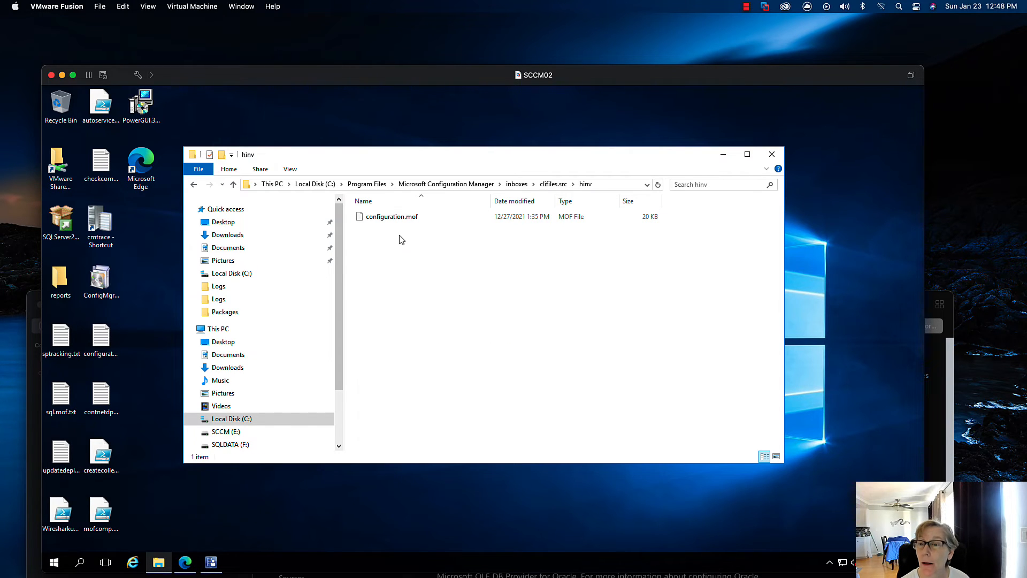
Paste a copy of configuration.mof on the desktop and rename it configuration.mof (2).txt.
{"action": "left_click", "coordinate": [391, 216]}
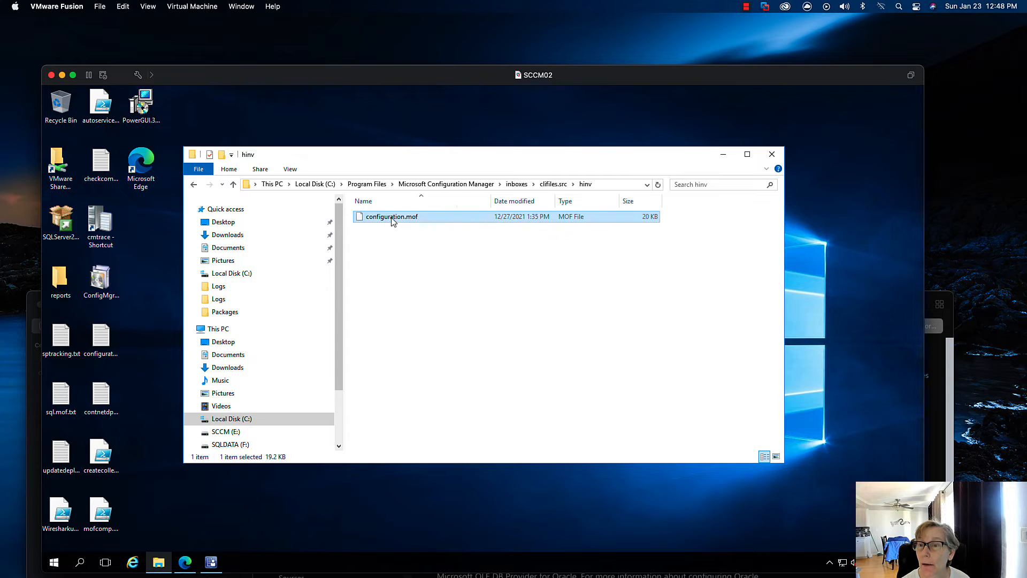
{"action": "right_click", "coordinate": [392, 217]}
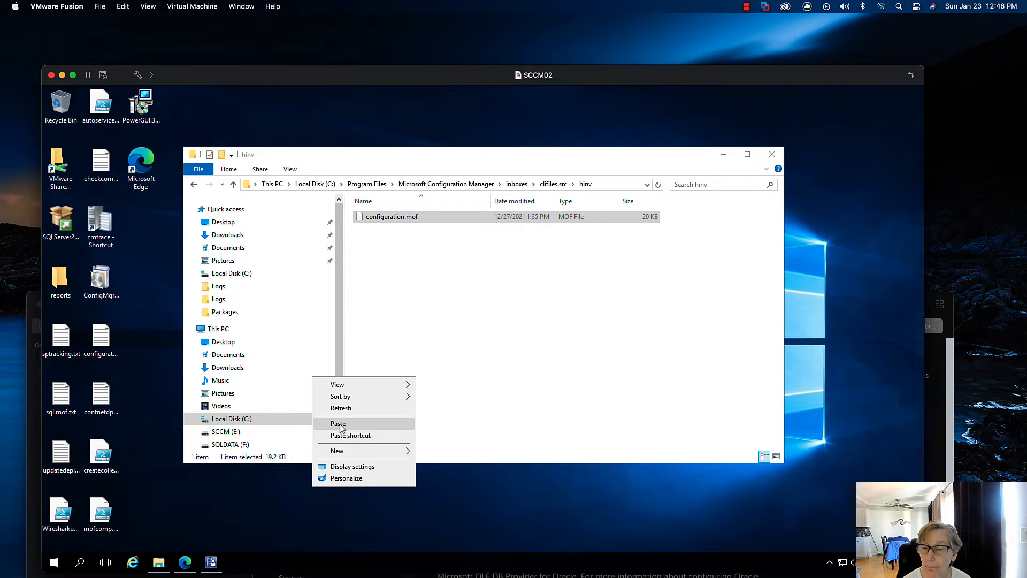
{"action": "left_click", "coordinate": [338, 424]}
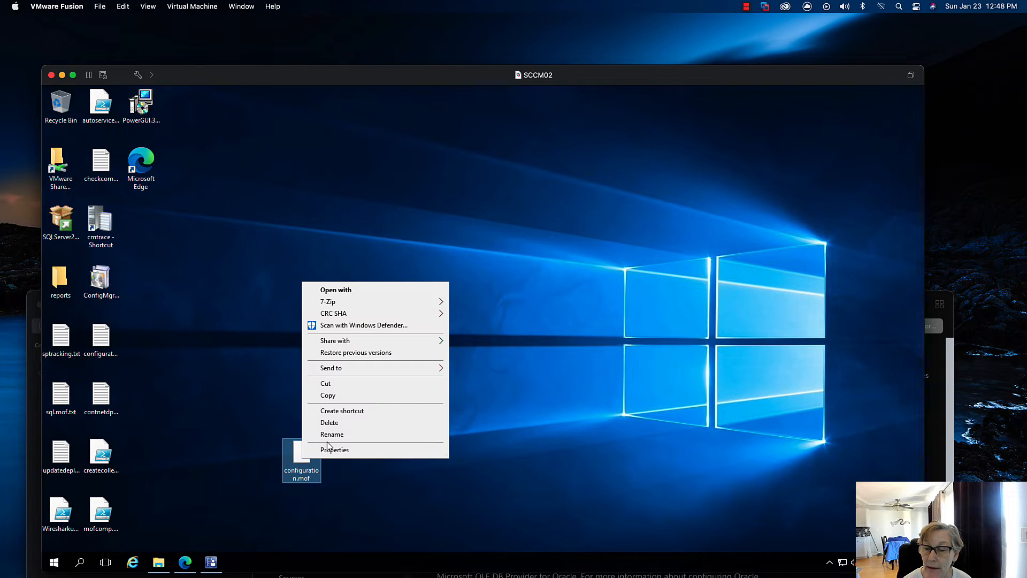
{"action": "left_click", "coordinate": [332, 434]}
{"action": "type", "text": ".txt"}
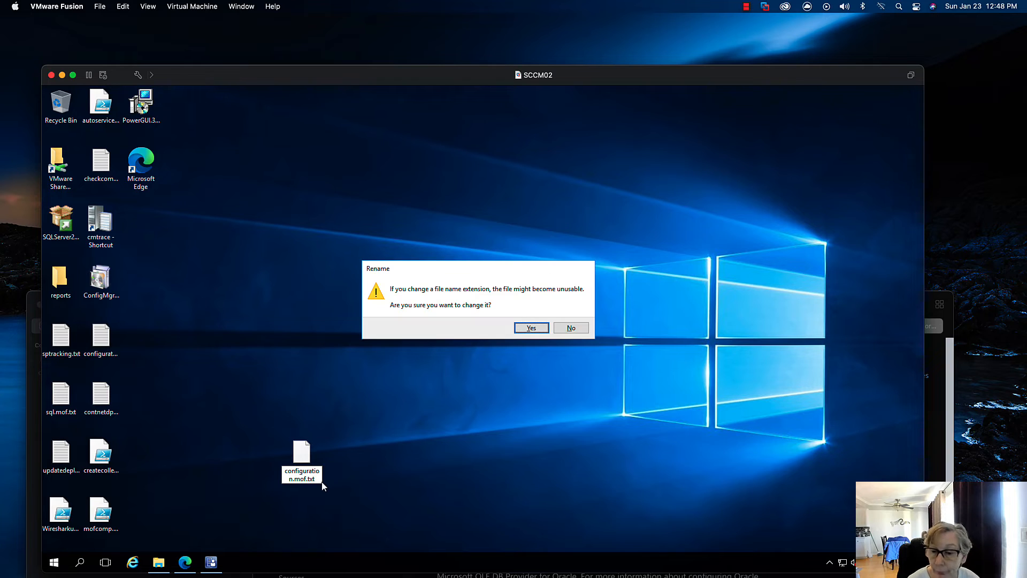
{"action": "left_click", "coordinate": [531, 328]}
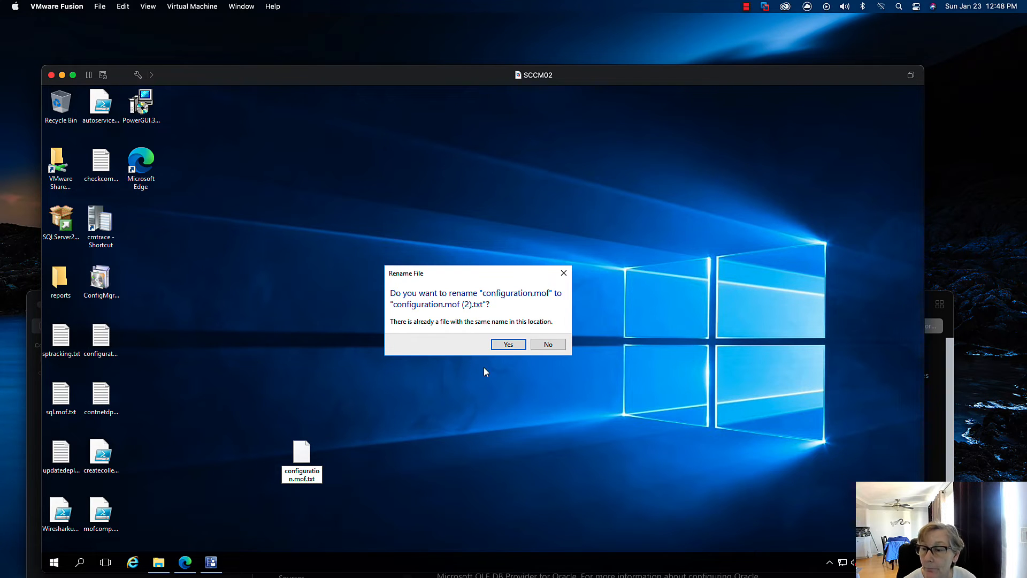
{"action": "left_click", "coordinate": [508, 343]}
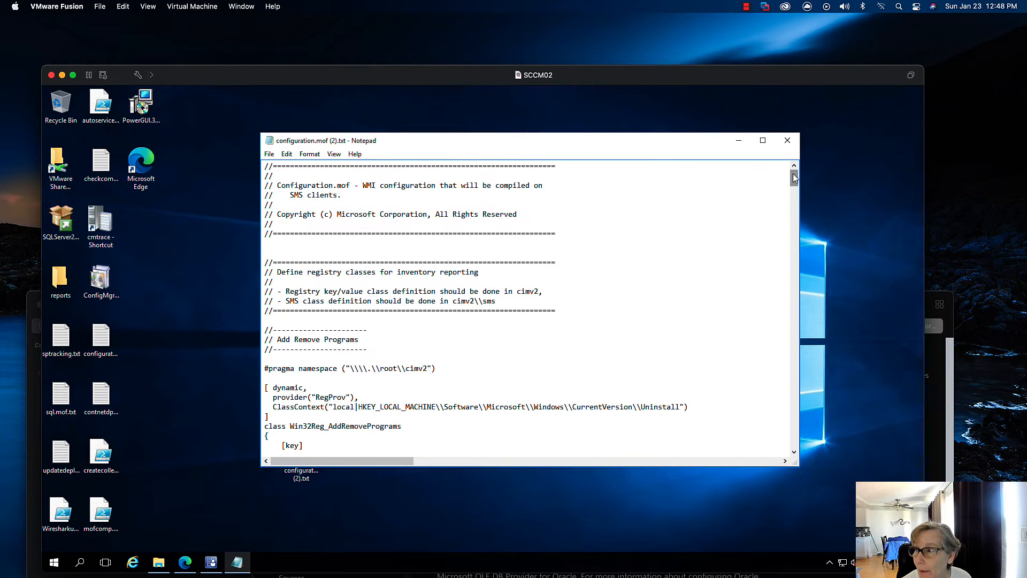
{"action": "scroll", "scroll_direction": "down", "scroll_amount": 3}
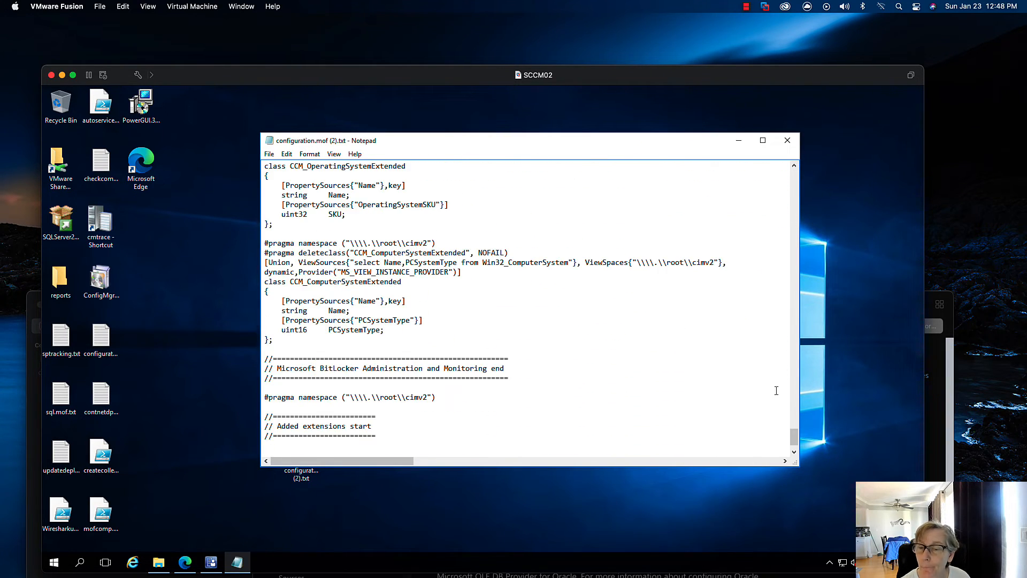
{"action": "scroll", "scroll_direction": "down", "scroll_amount": 3}
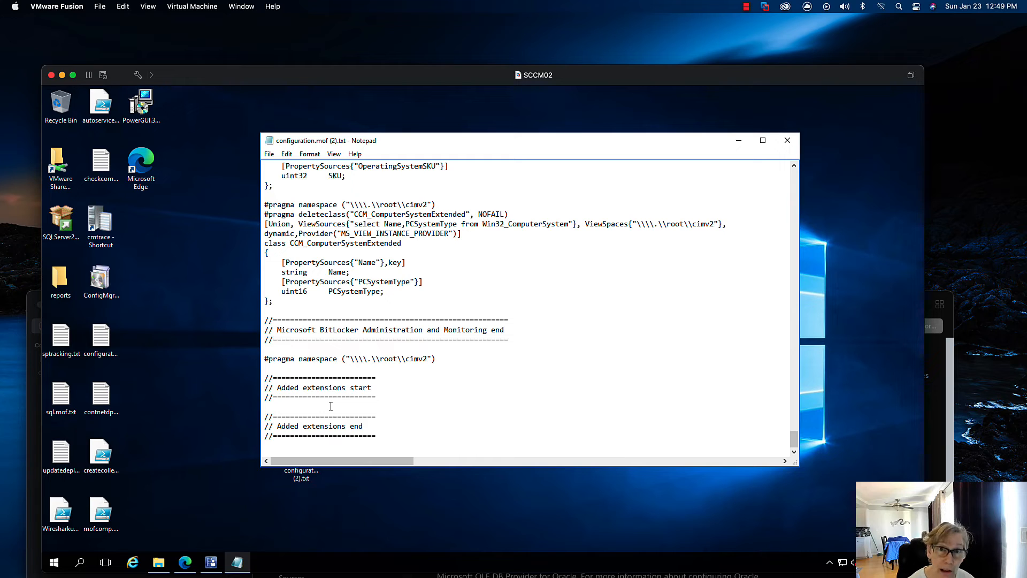
{"action": "mouse_move", "coordinate": [438, 405]}
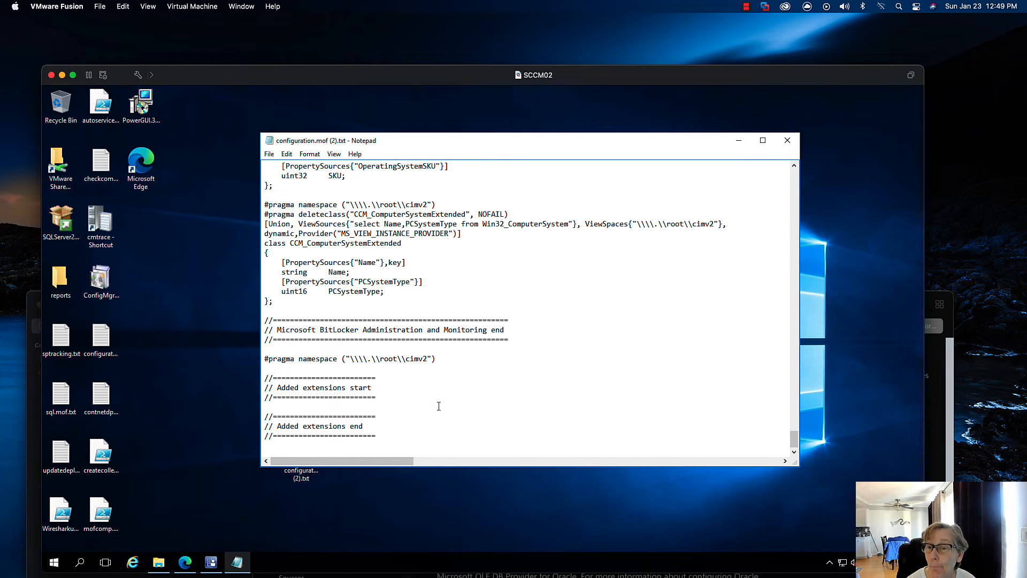
{"action": "mouse_move", "coordinate": [795, 149]}
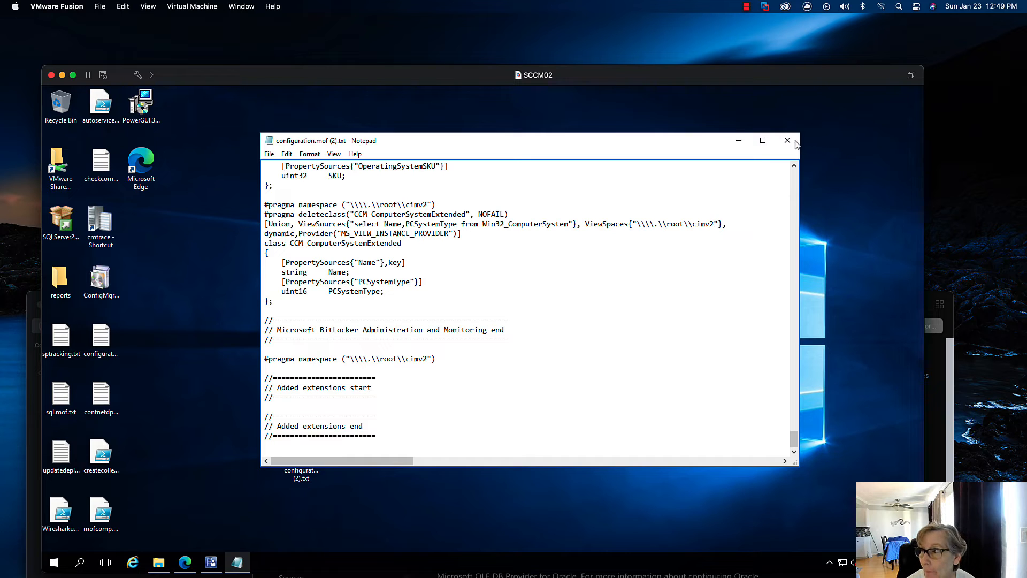
{"action": "left_click", "coordinate": [787, 140]}
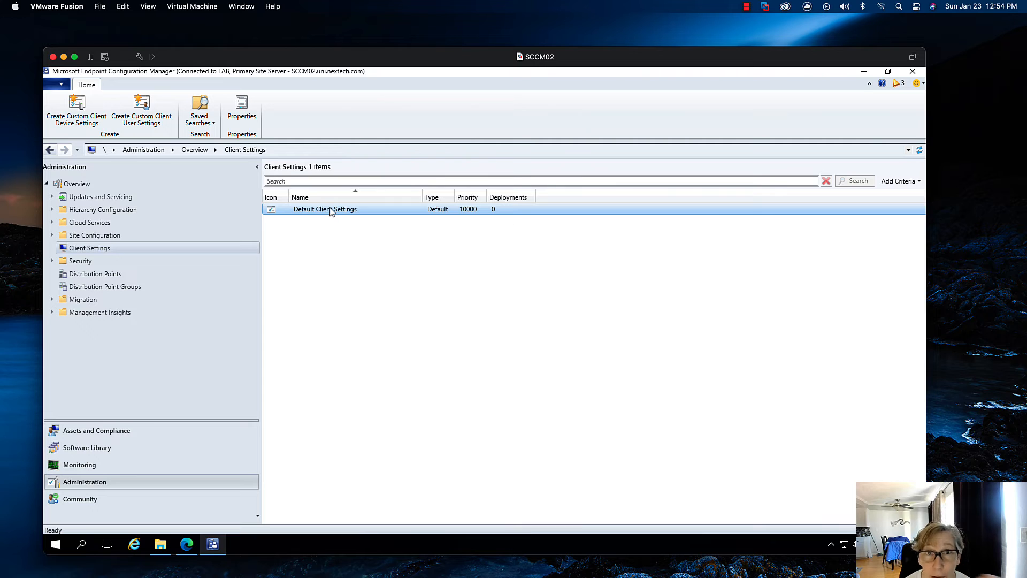
{"action": "right_click", "coordinate": [332, 209]}
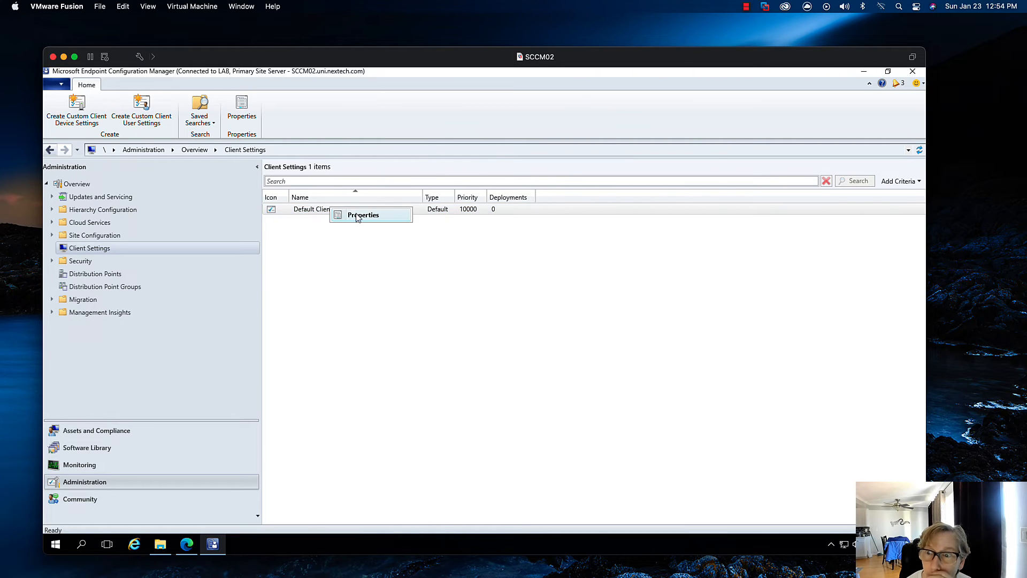
{"action": "left_click", "coordinate": [362, 215]}
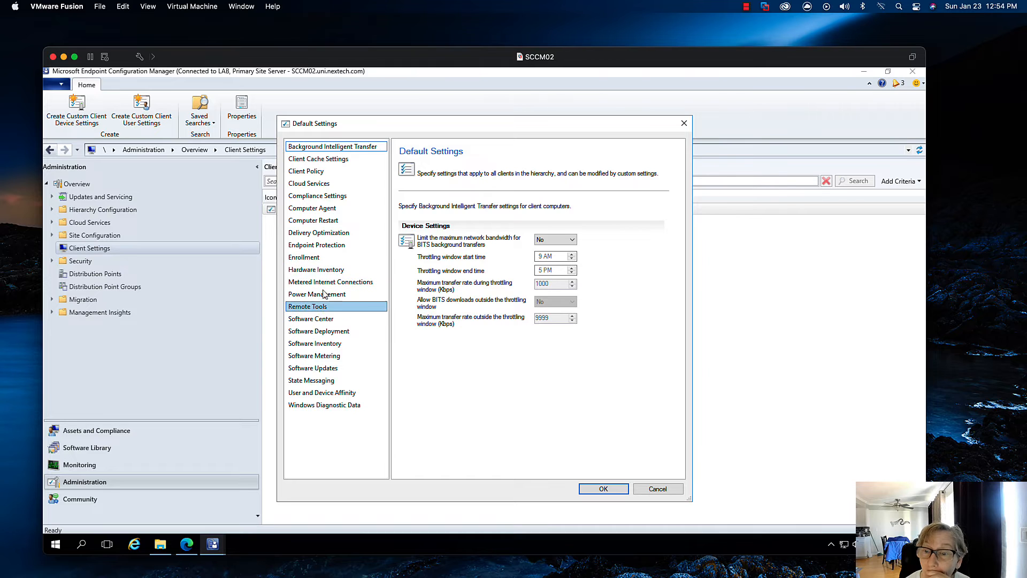
{"action": "left_click", "coordinate": [315, 269]}
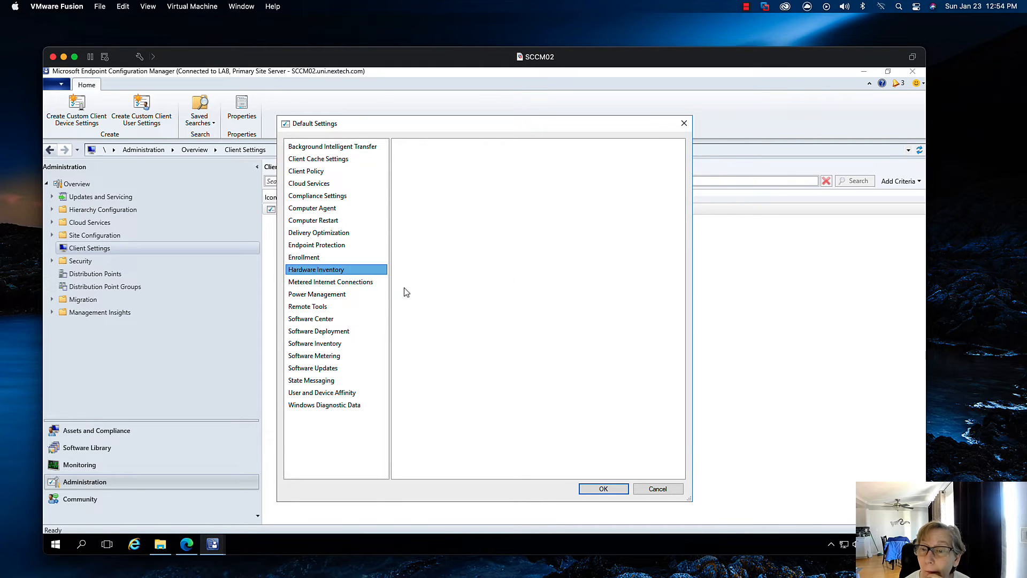
{"action": "left_click", "coordinate": [316, 269]}
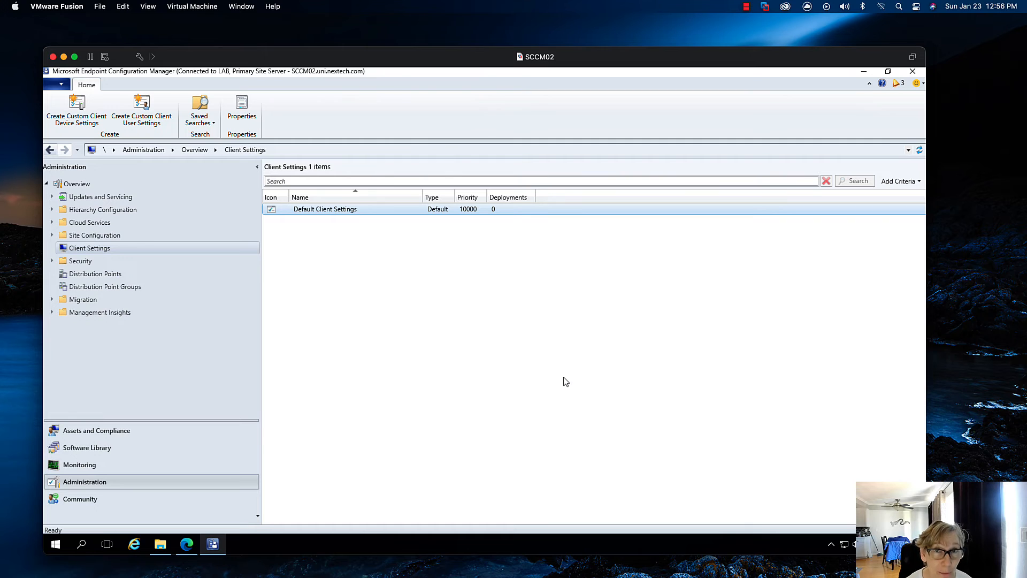
{"action": "mouse_move", "coordinate": [142, 455]}
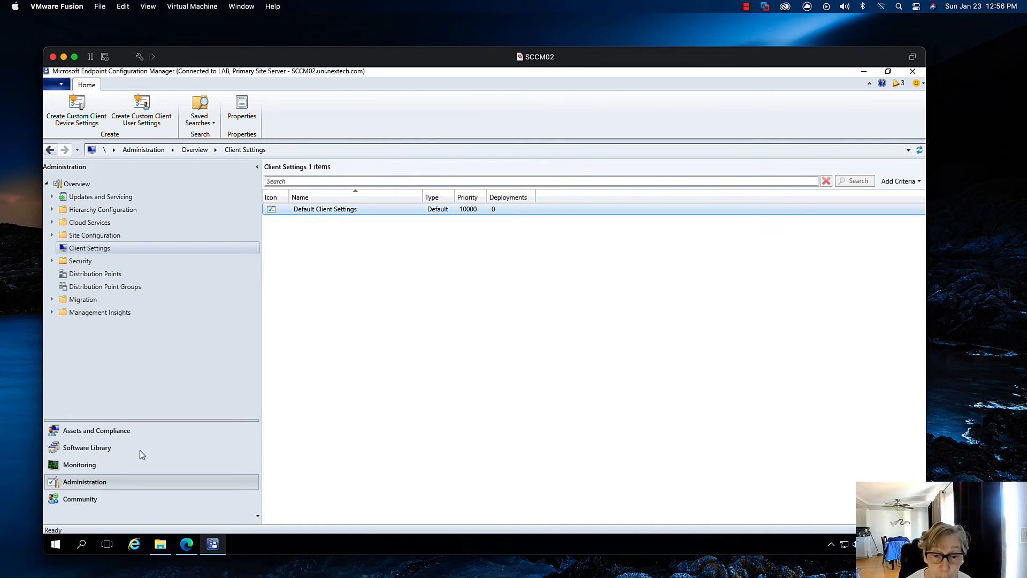
Run the Client Health Statistics report from Monitoring > Custom Reports and browse its results.
{"action": "left_click", "coordinate": [80, 464]}
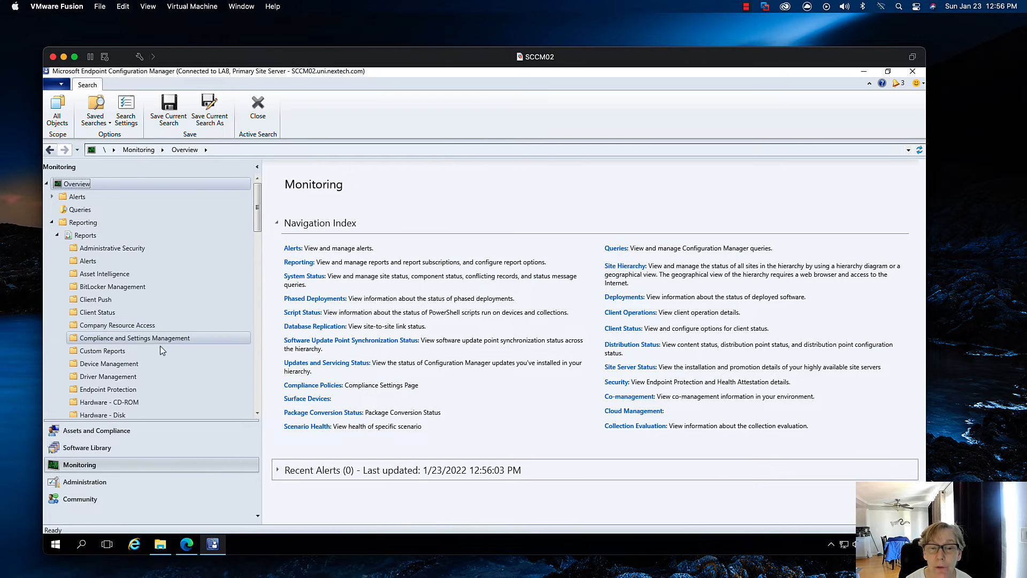
{"action": "left_click", "coordinate": [101, 351]}
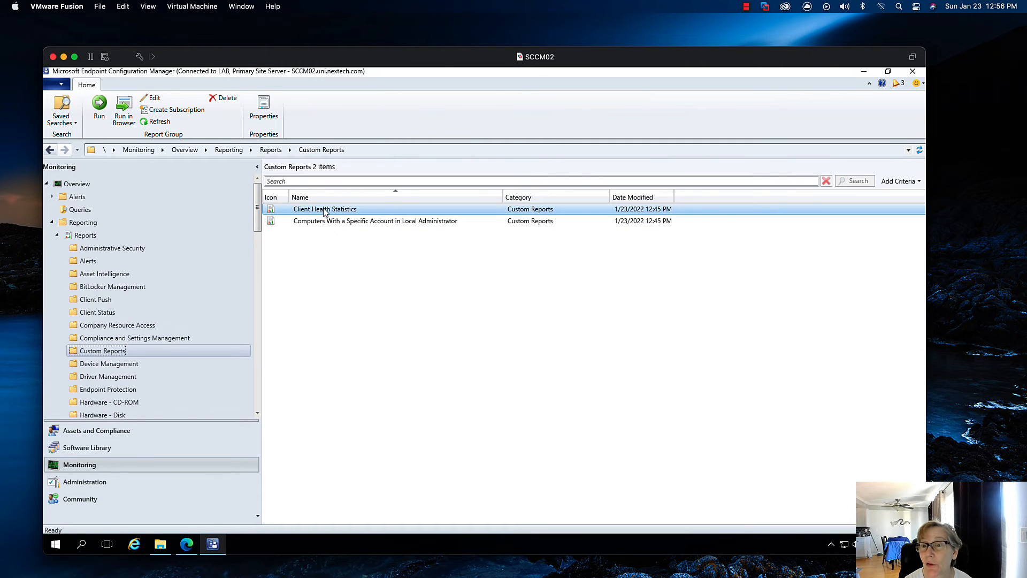
{"action": "double_click", "coordinate": [324, 208]}
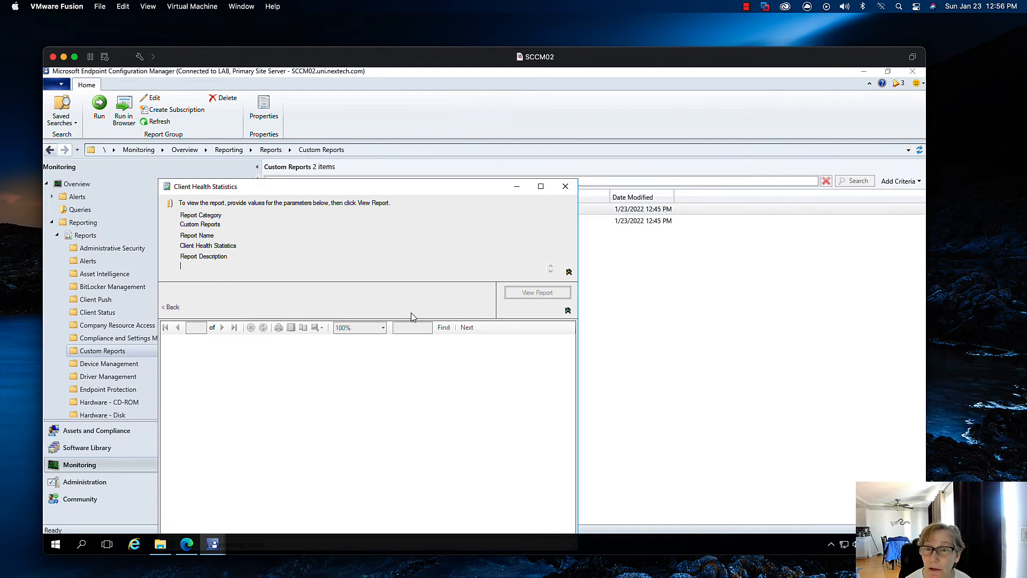
{"action": "left_click", "coordinate": [537, 292]}
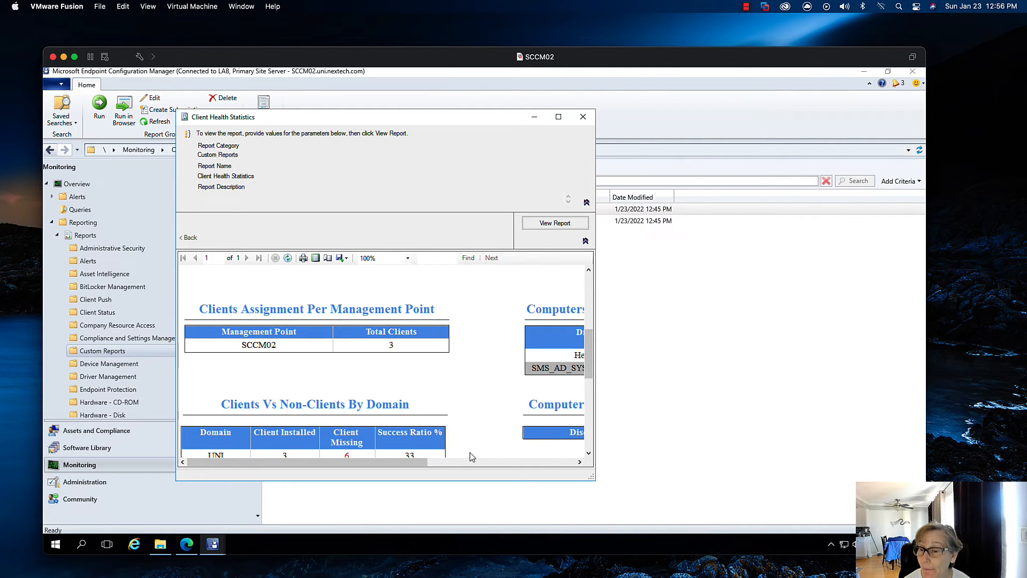
{"action": "scroll", "scroll_direction": "right", "scroll_amount": 3}
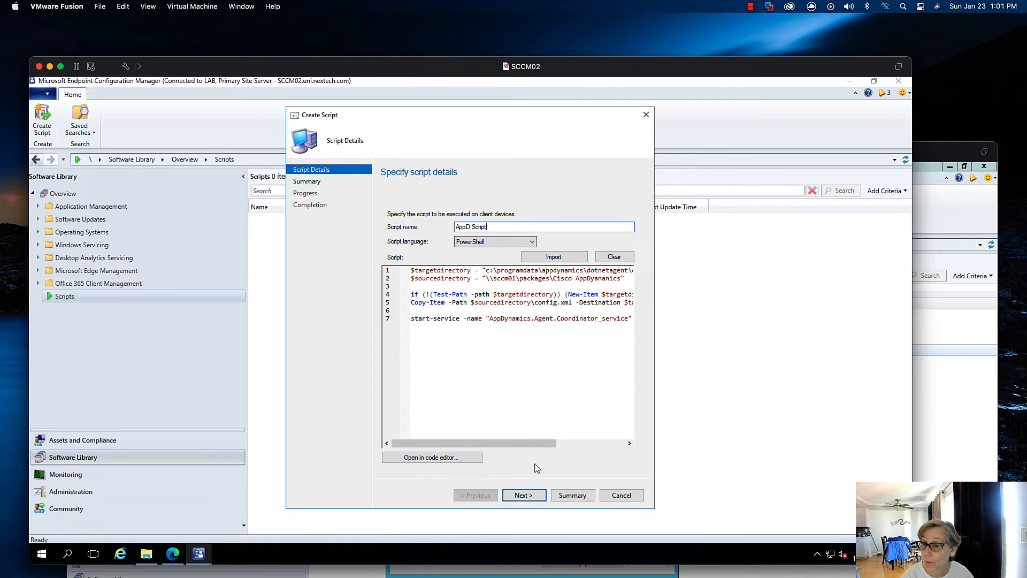
Finish the Create Script wizard for AppD Script and dismiss the original script's properties.
{"action": "left_click", "coordinate": [524, 495]}
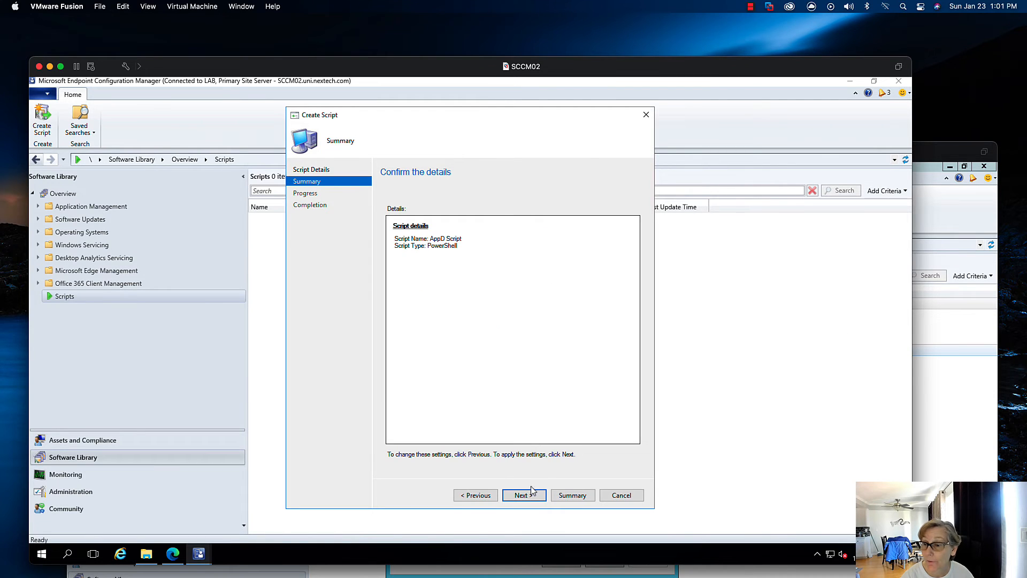
{"action": "left_click", "coordinate": [524, 495]}
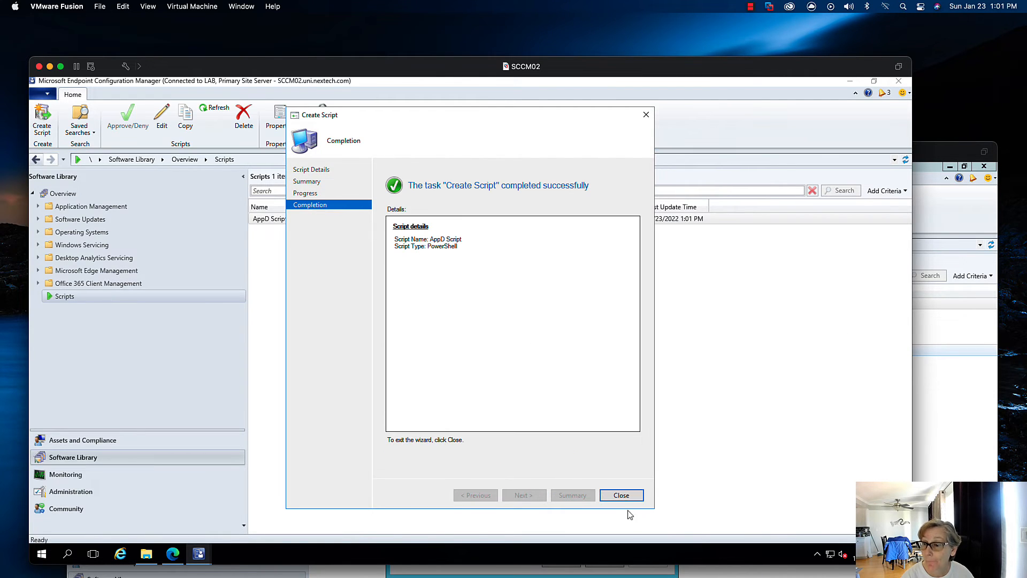
{"action": "left_click", "coordinate": [621, 495]}
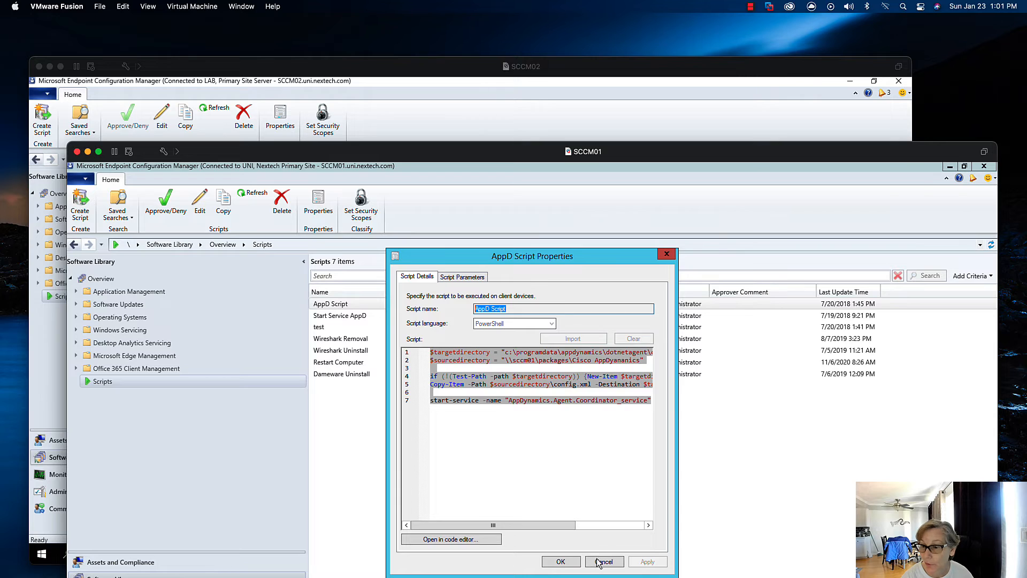
{"action": "left_click", "coordinate": [604, 561]}
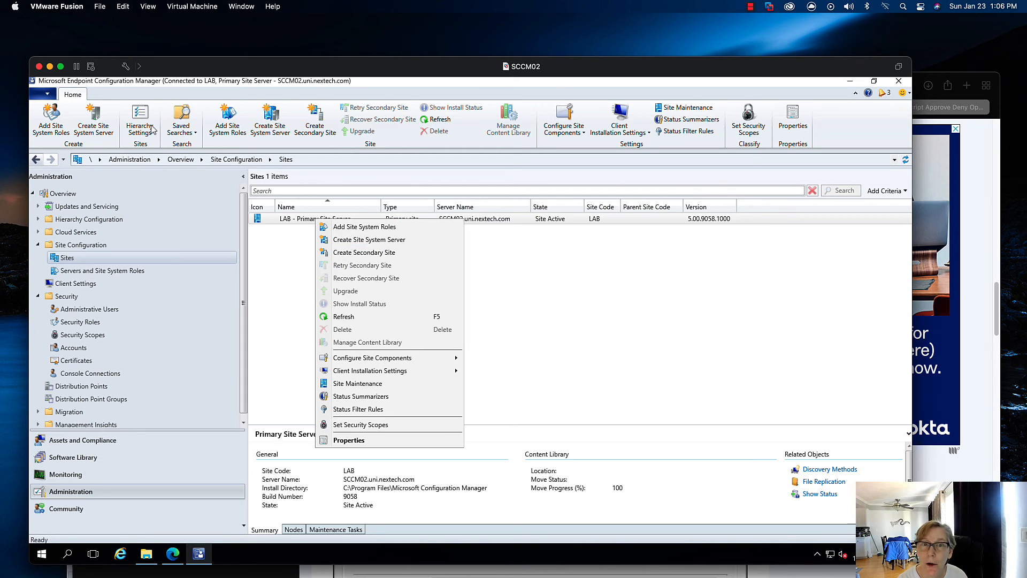
Approve AppD Script in Software Library > Scripts through the Approve/Deny wizard.
{"action": "left_click", "coordinate": [139, 115]}
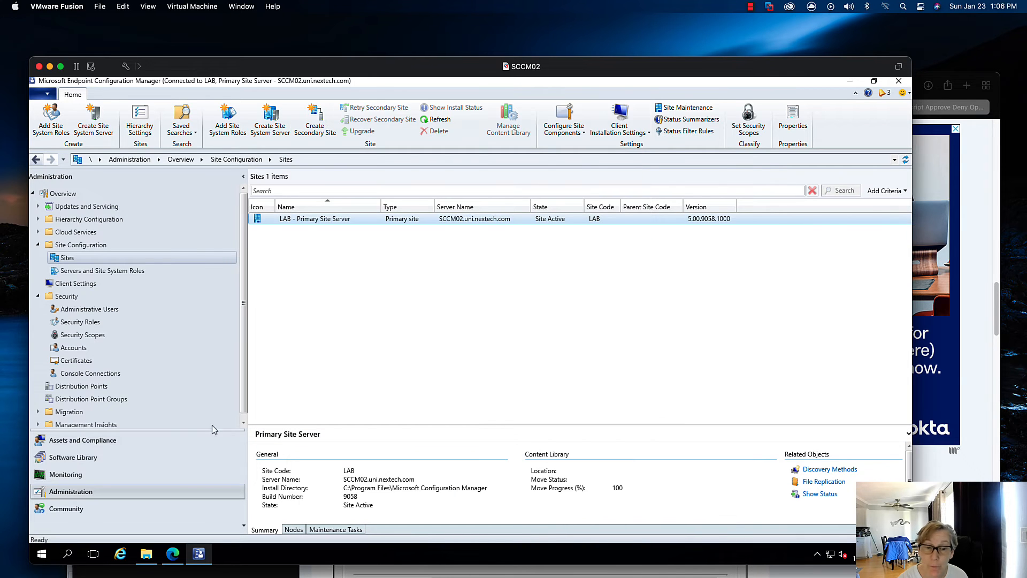
{"action": "left_click", "coordinate": [72, 457]}
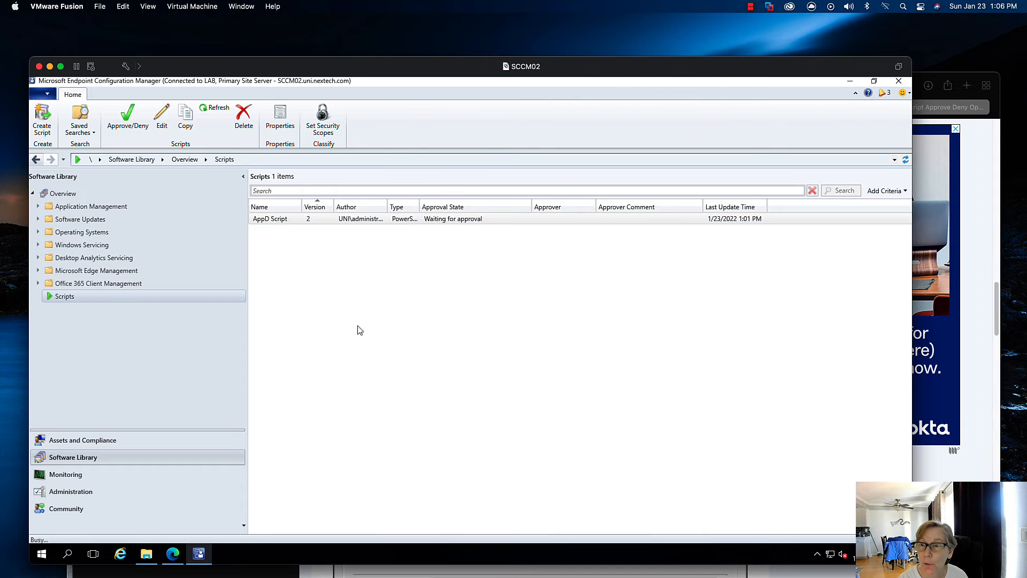
{"action": "left_click", "coordinate": [128, 114]}
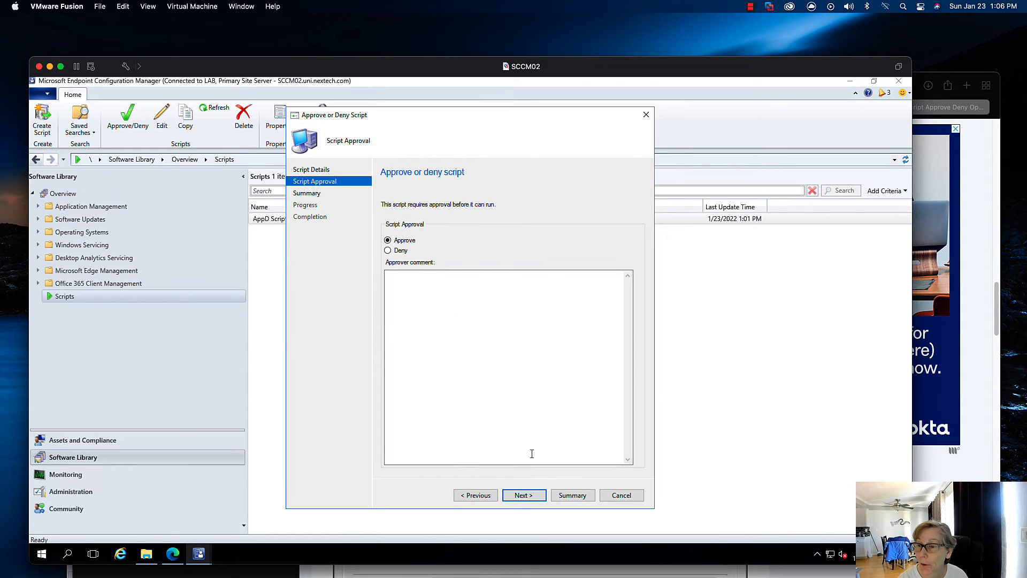
{"action": "left_click", "coordinate": [524, 495]}
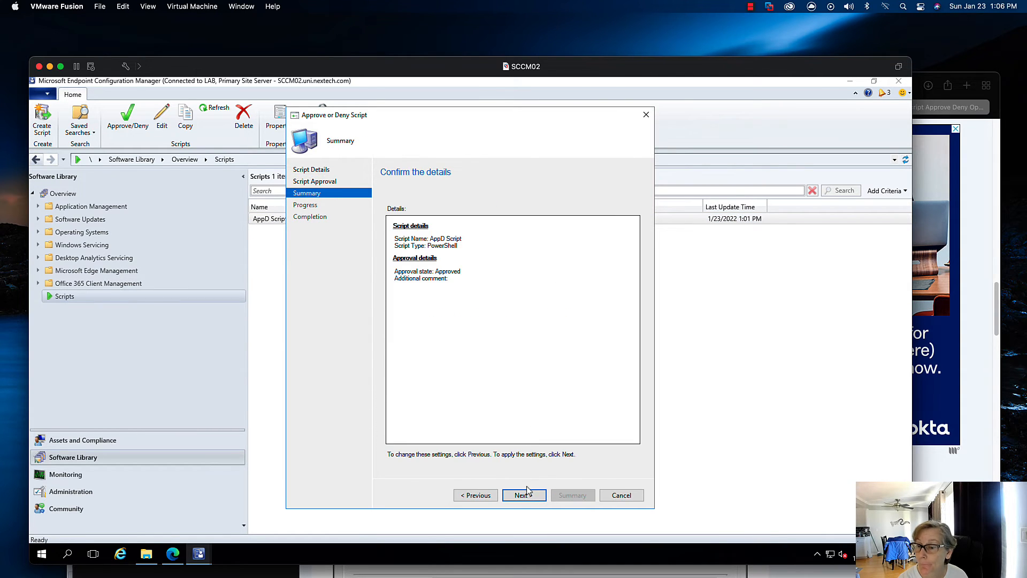
{"action": "left_click", "coordinate": [524, 495]}
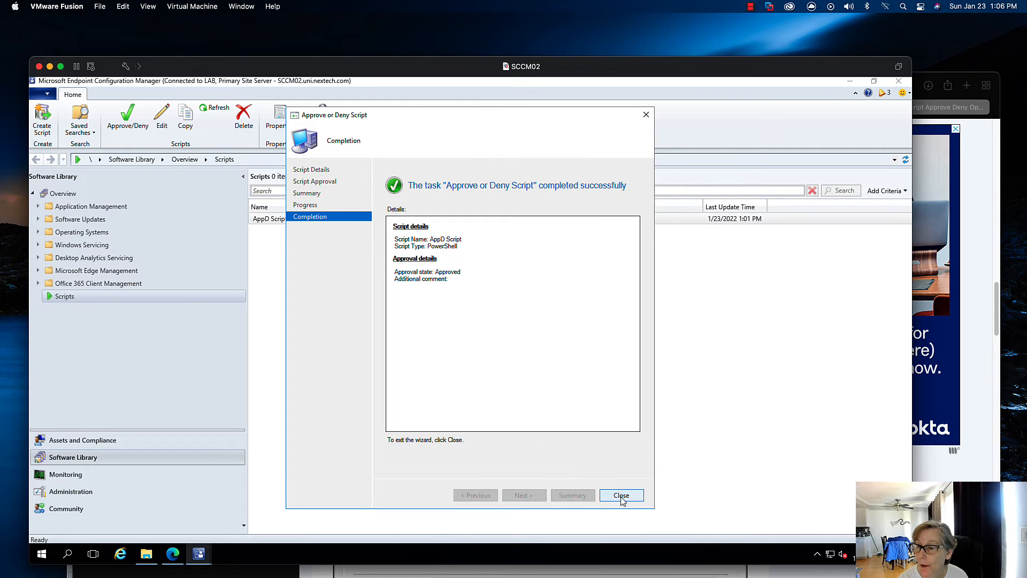
{"action": "left_click", "coordinate": [621, 494]}
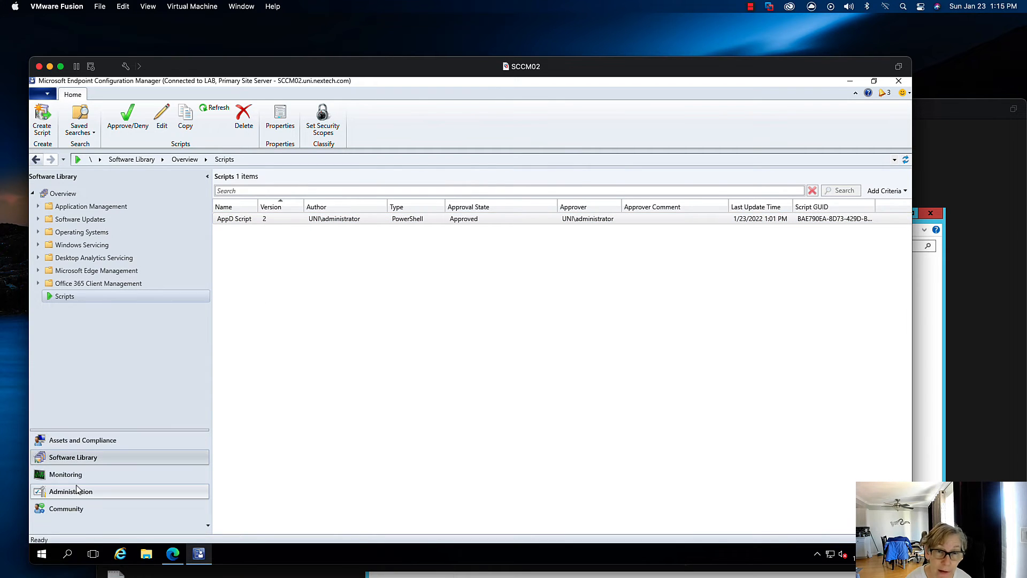
{"action": "mouse_move", "coordinate": [78, 490]}
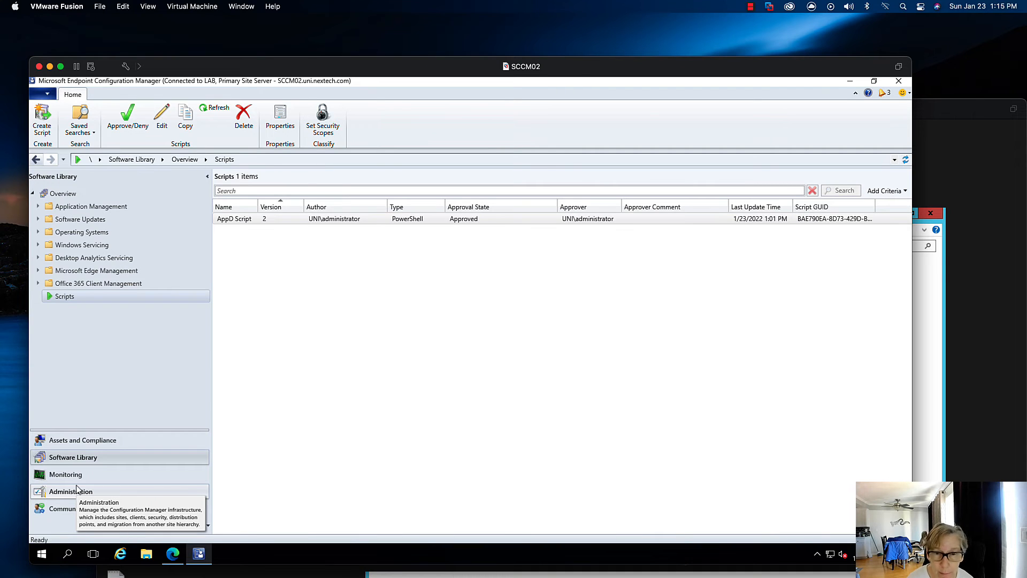
{"action": "mouse_move", "coordinate": [79, 489]}
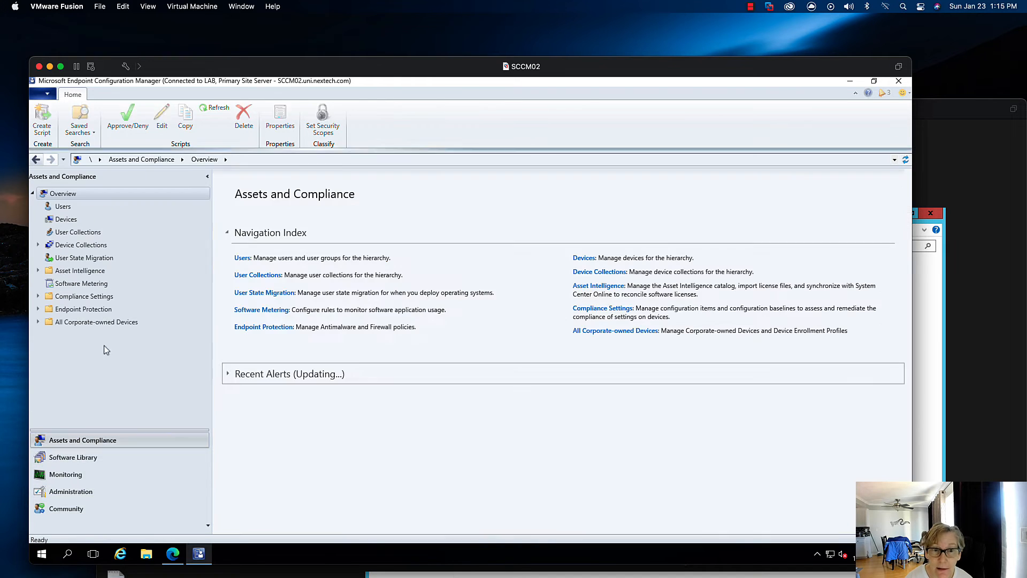
Disable Active Directory Forest Discovery on SCCM01, then review the LAB site's 12 devices.
{"action": "left_click", "coordinate": [66, 219]}
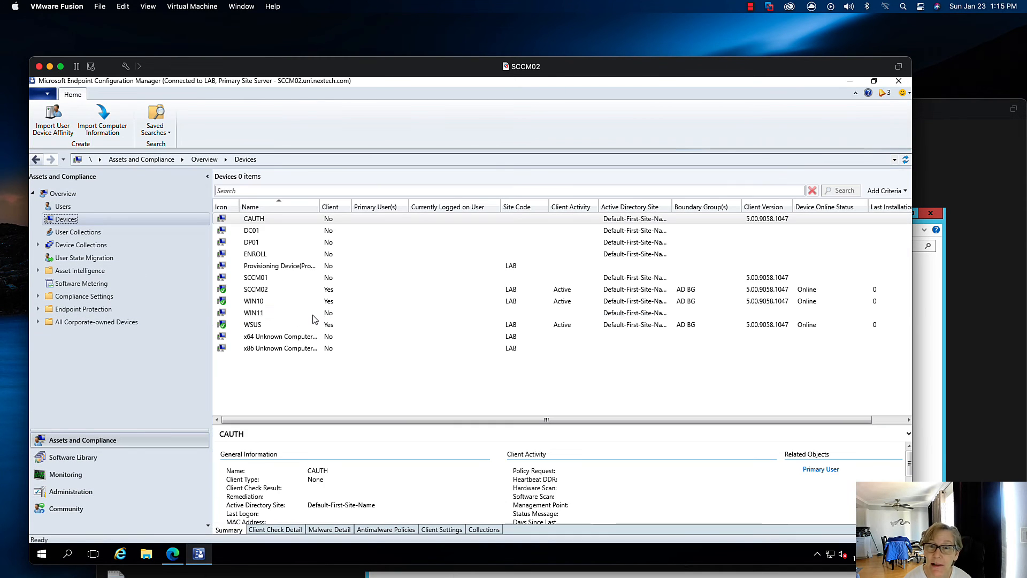
{"action": "left_click", "coordinate": [255, 254]}
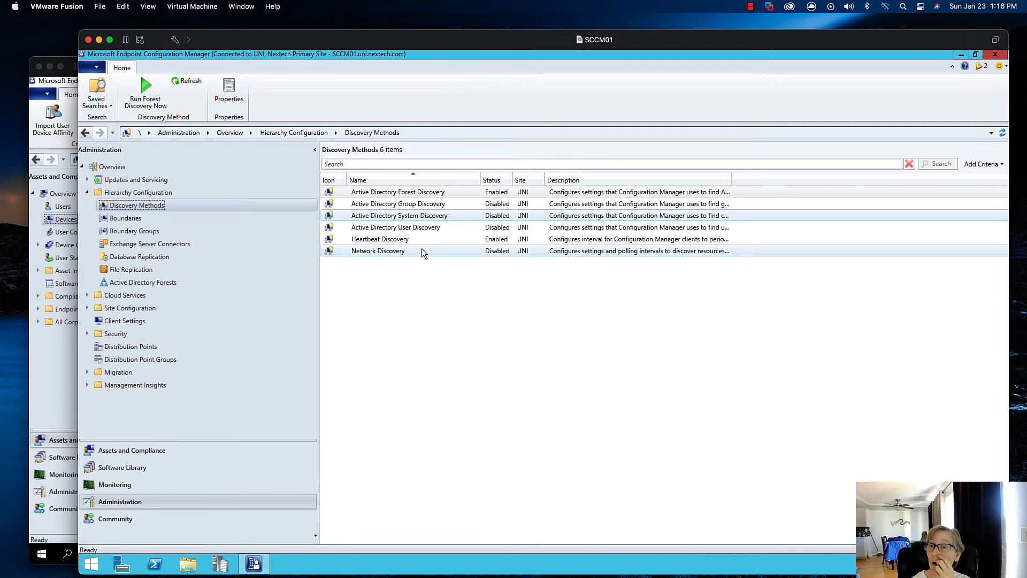
{"action": "right_click", "coordinate": [398, 191]}
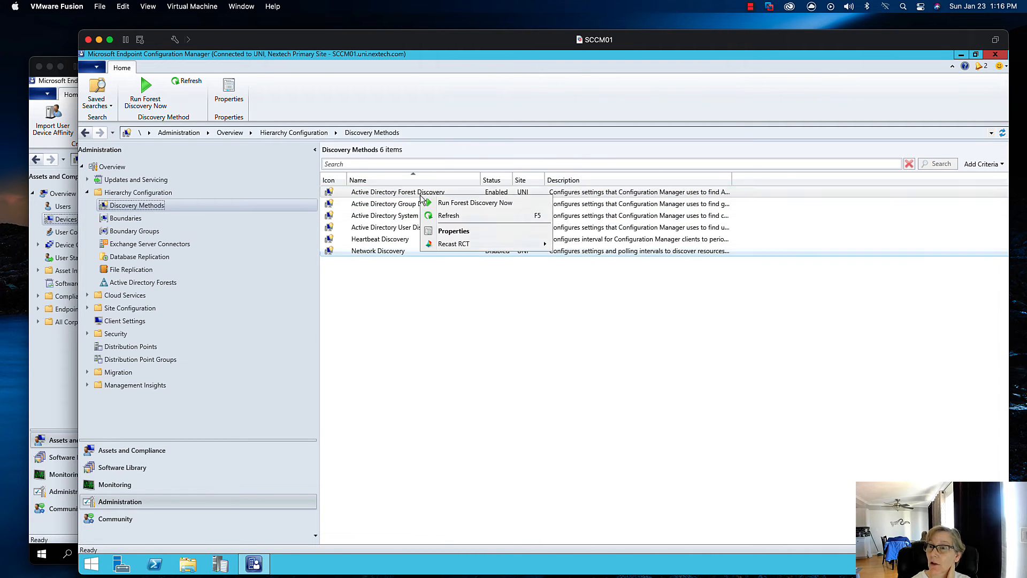
{"action": "left_click", "coordinate": [453, 230]}
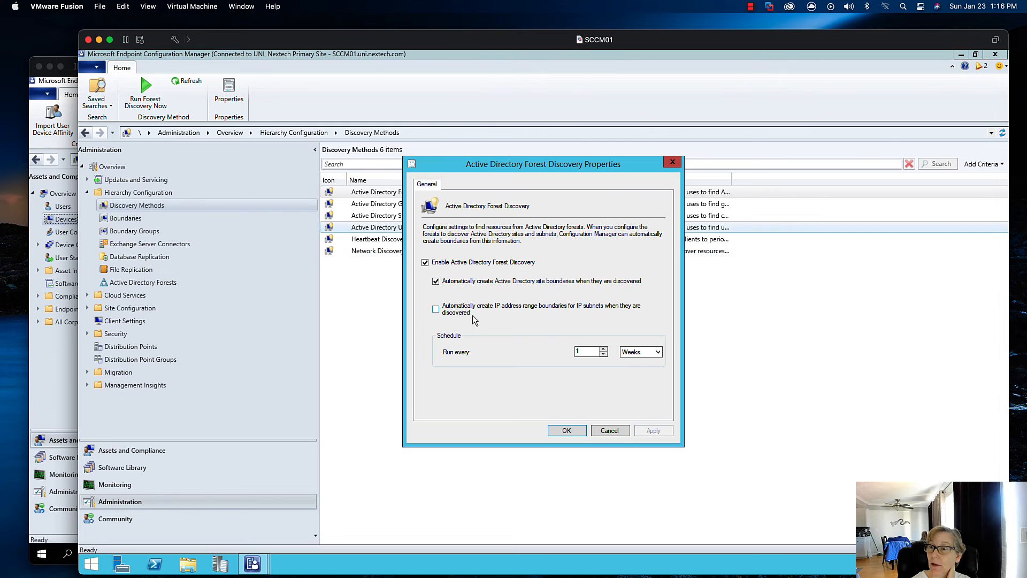
{"action": "left_click", "coordinate": [424, 262]}
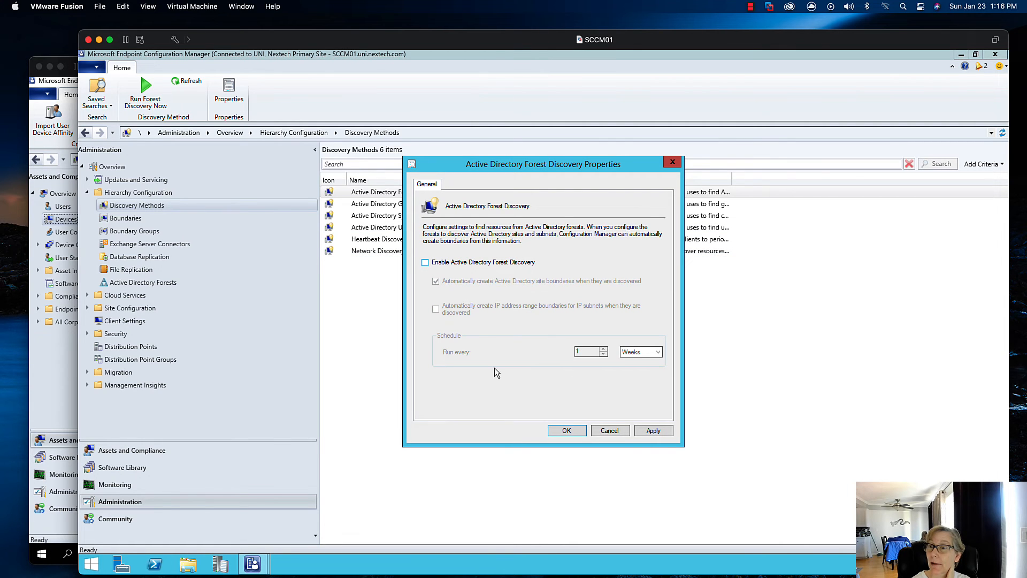
{"action": "left_click", "coordinate": [610, 430]}
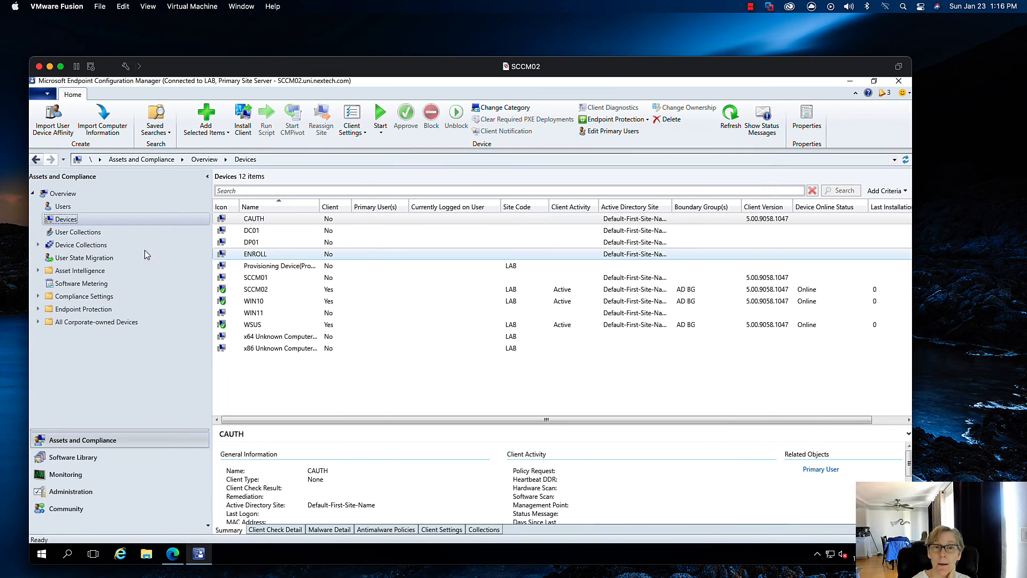
{"action": "mouse_move", "coordinate": [126, 271]}
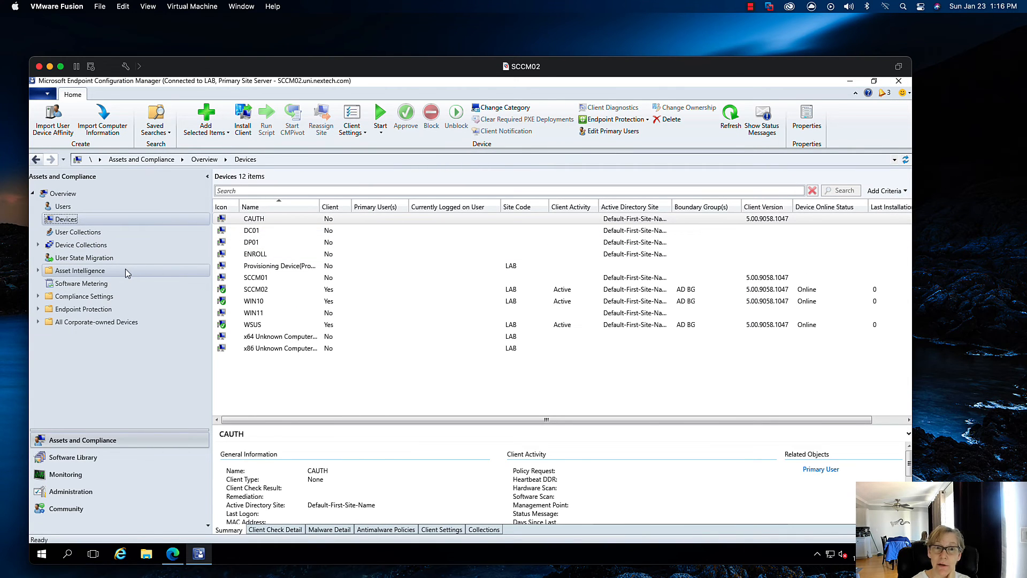
{"action": "left_click", "coordinate": [255, 254]}
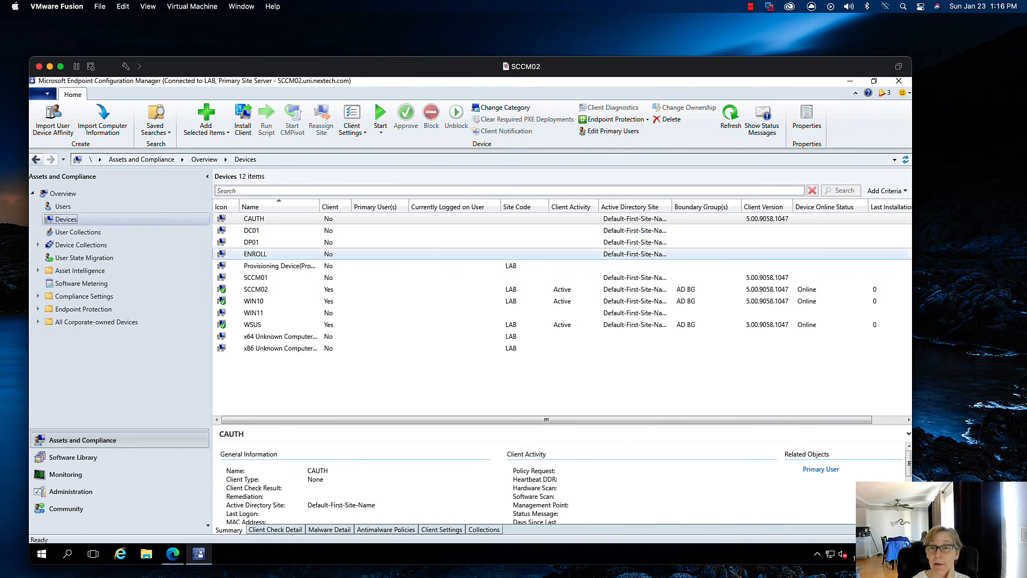
{"action": "left_click", "coordinate": [271, 289]}
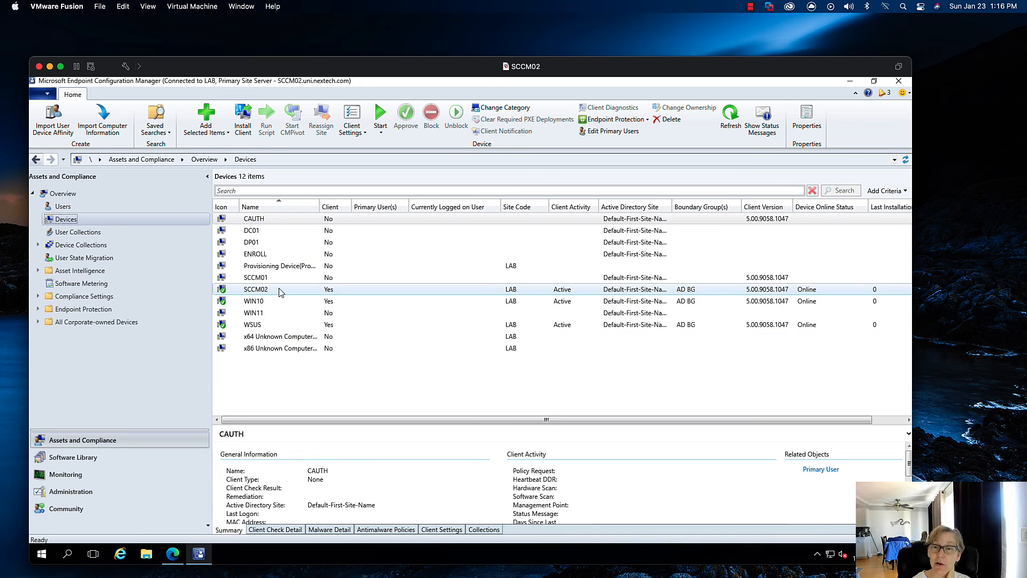